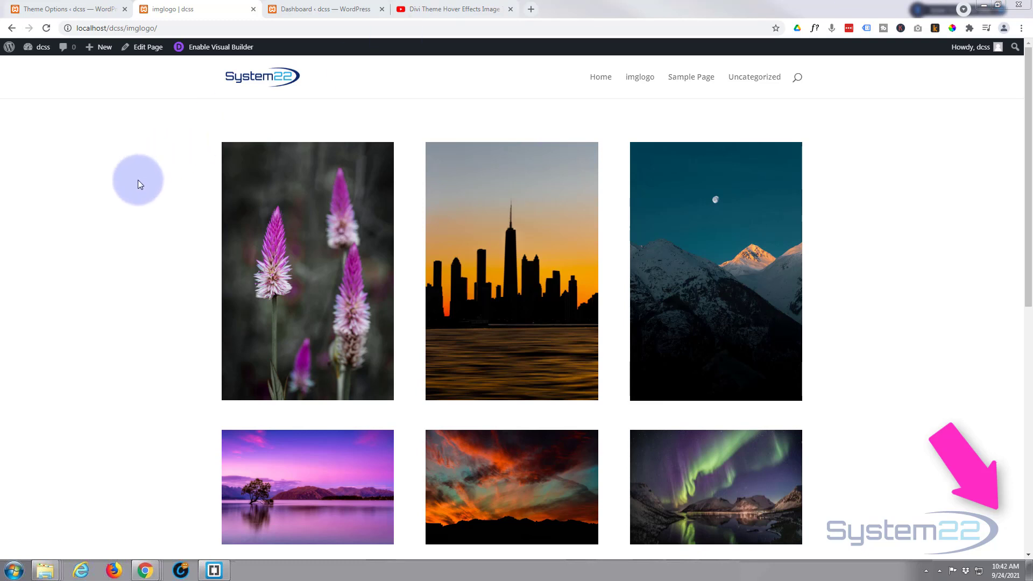
mouse_move(264, 315)
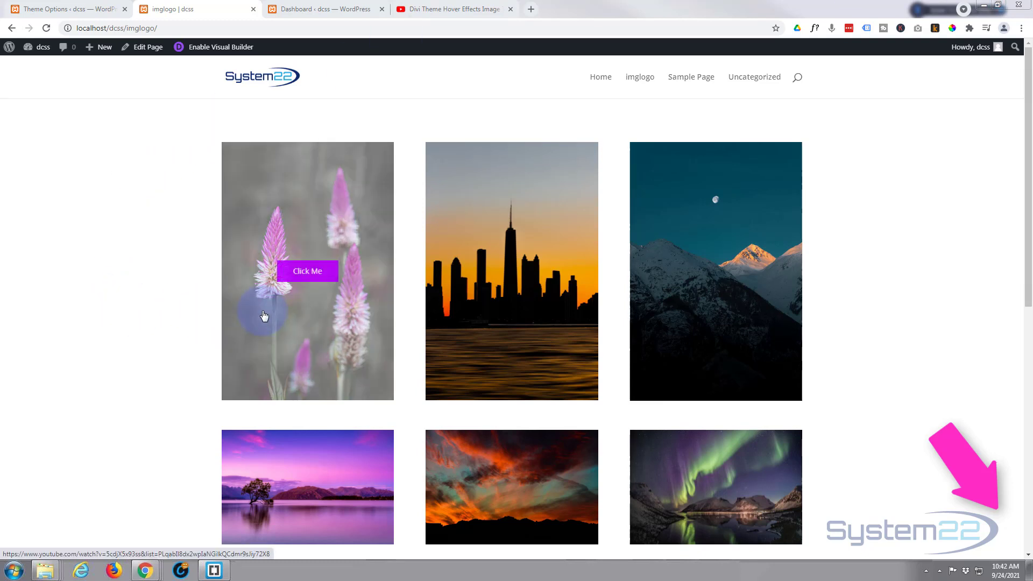
mouse_move(301, 319)
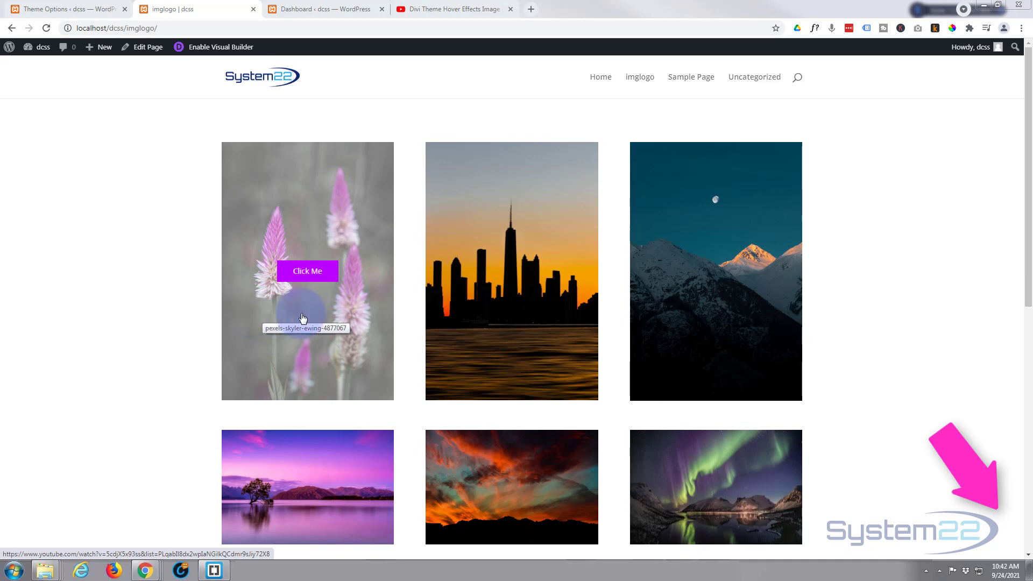
mouse_move(283, 310)
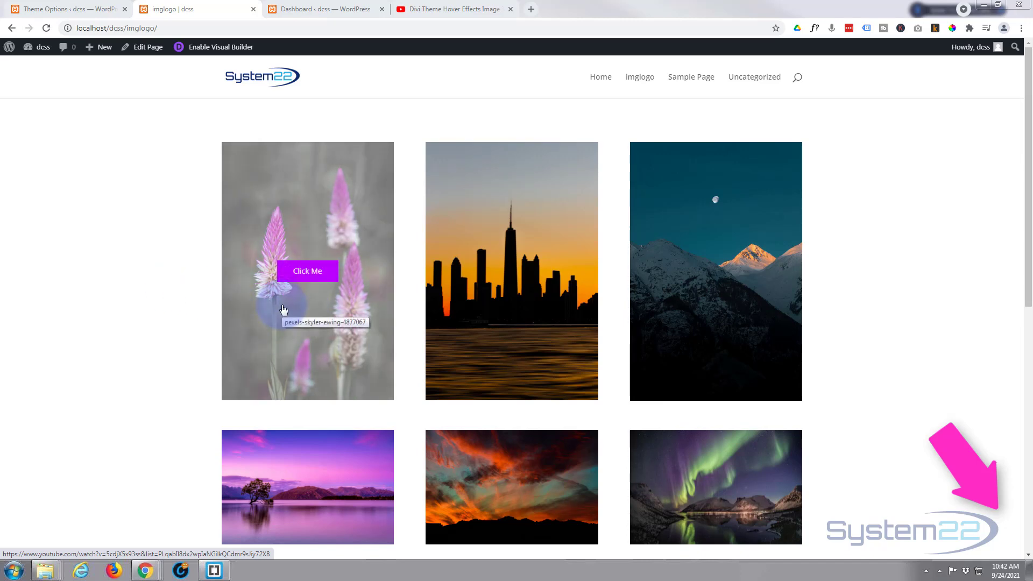
Step: Preview the city image in its lightbox and close it again
click(306, 271)
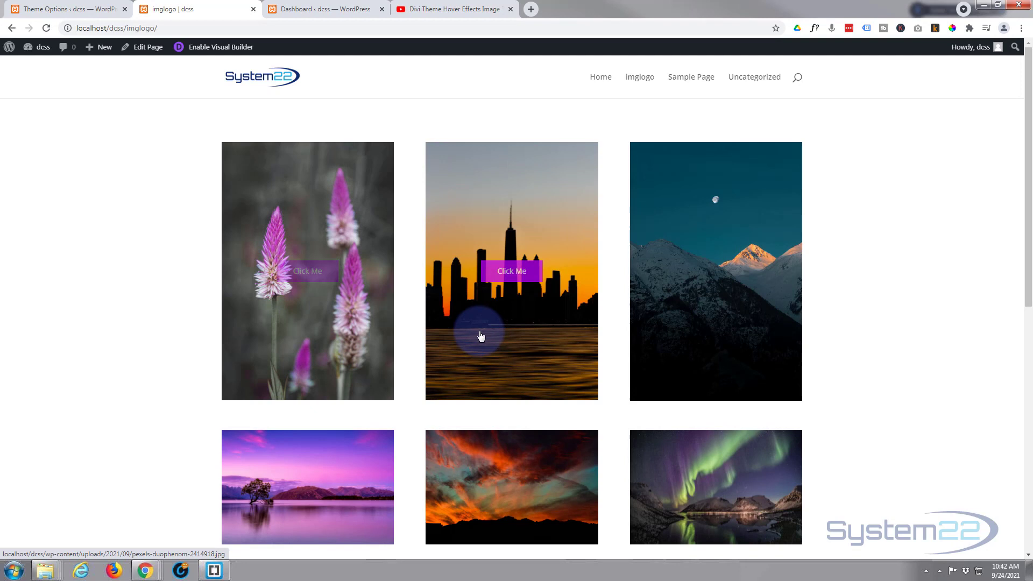
mouse_move(556, 248)
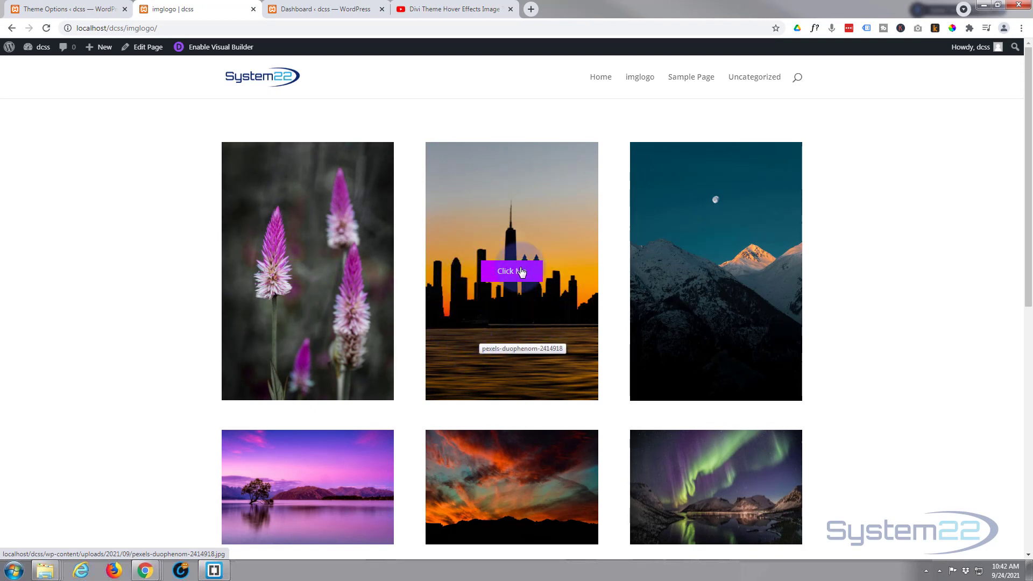
click(512, 272)
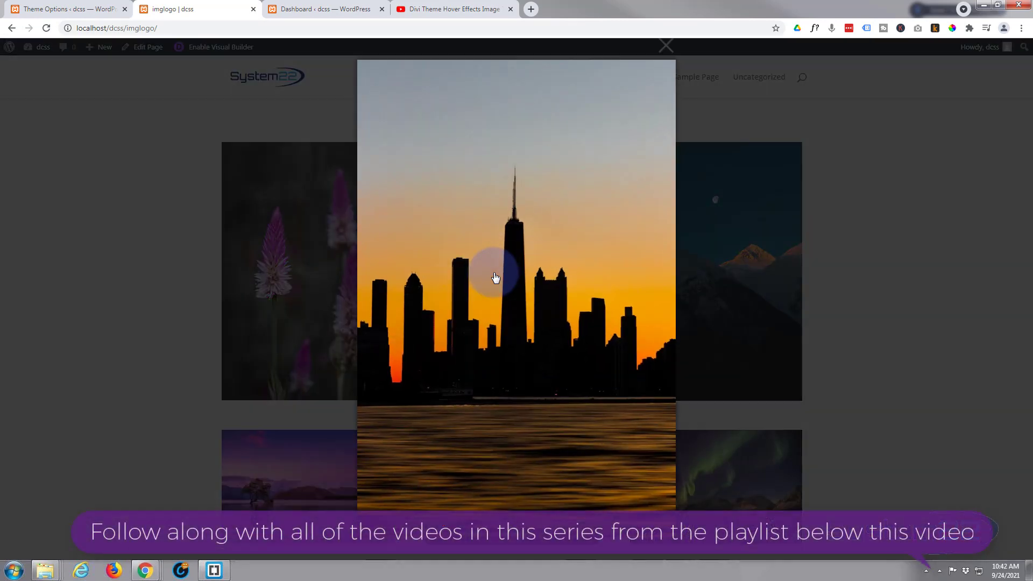
click(665, 45)
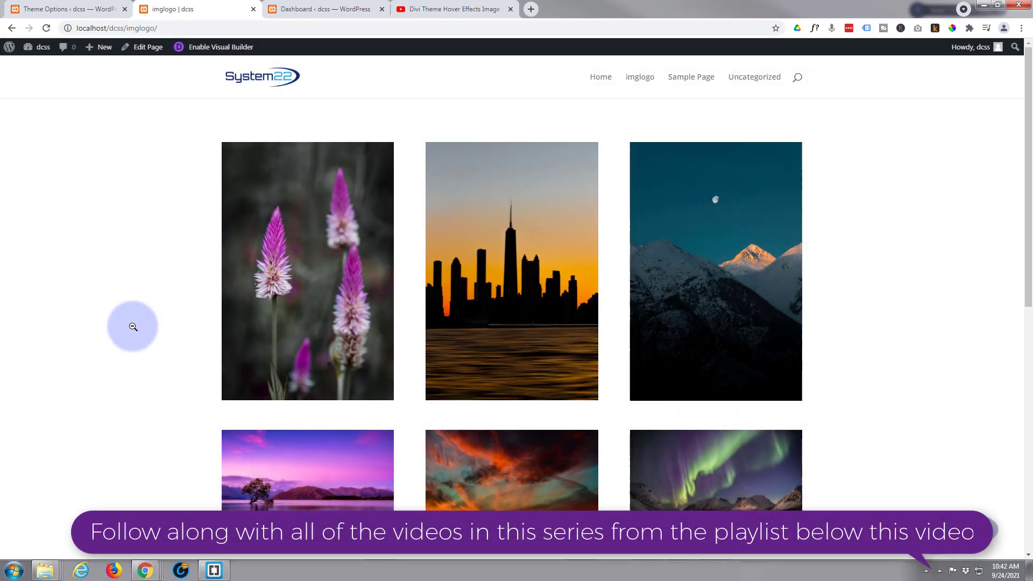
mouse_move(474, 303)
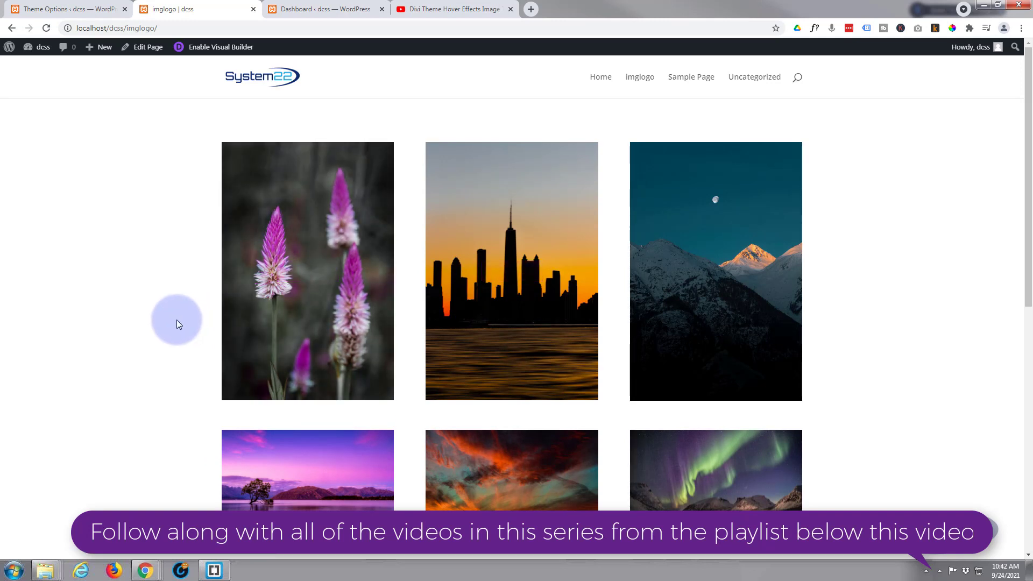
mouse_move(167, 325)
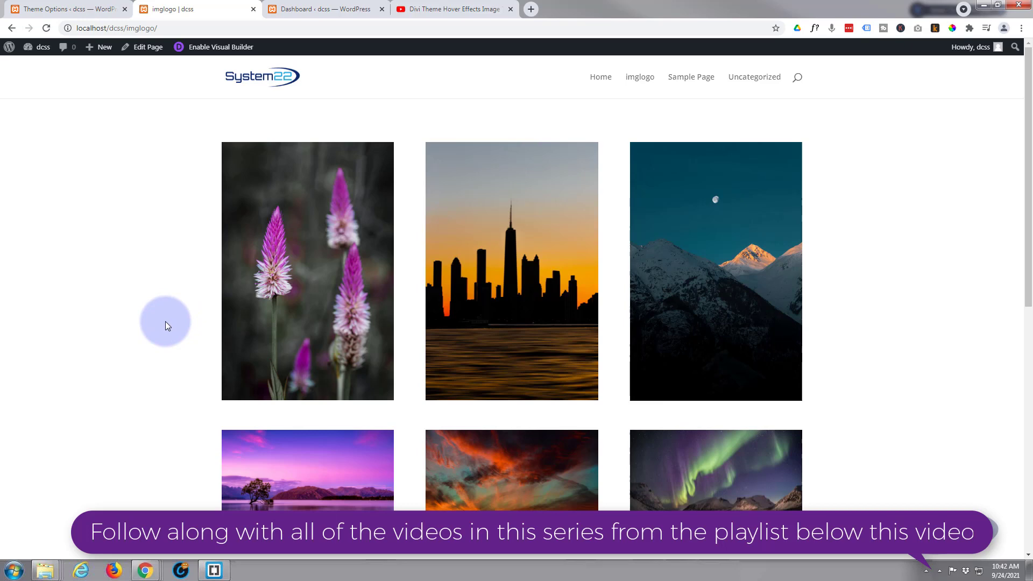
mouse_move(224, 44)
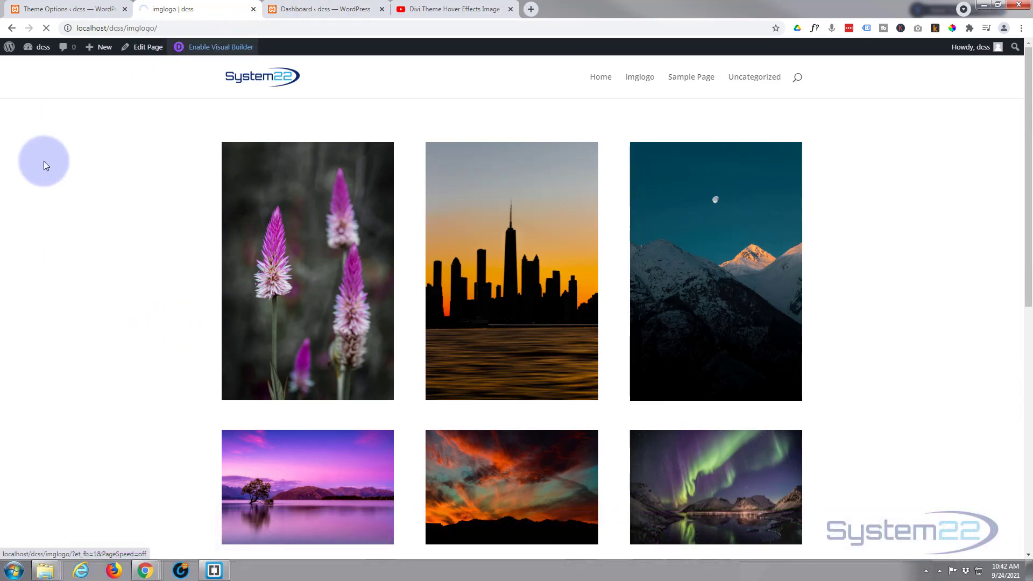
Step: Enable the Visual Builder and add a three-column row below the top image row
click(219, 46)
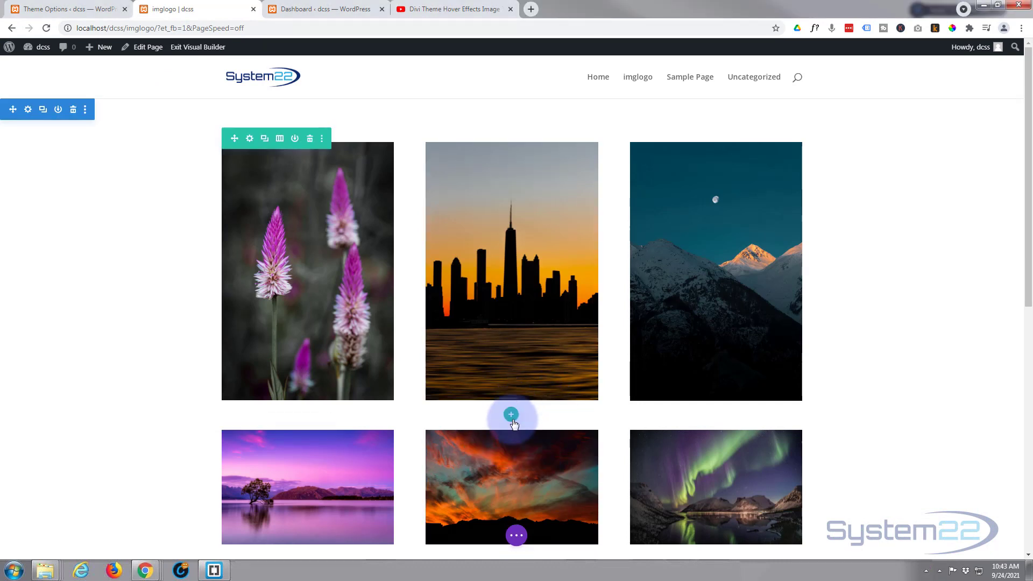
click(510, 415)
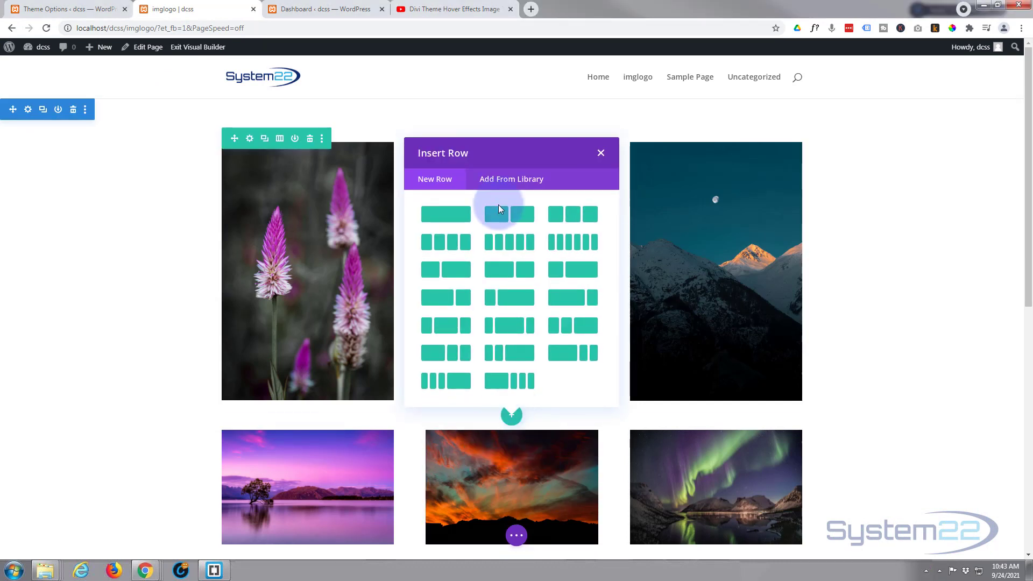
click(600, 153)
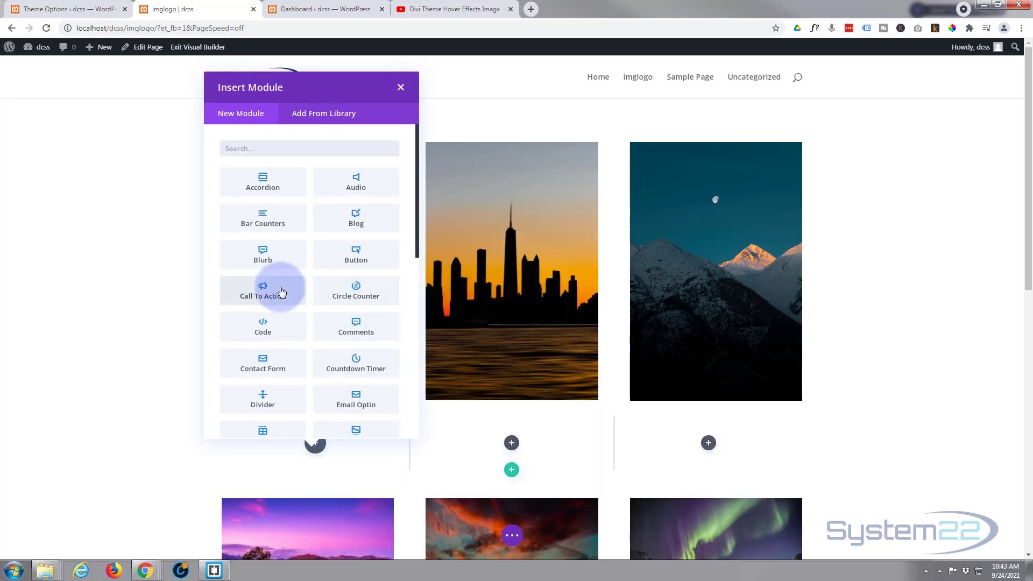
mouse_move(262, 240)
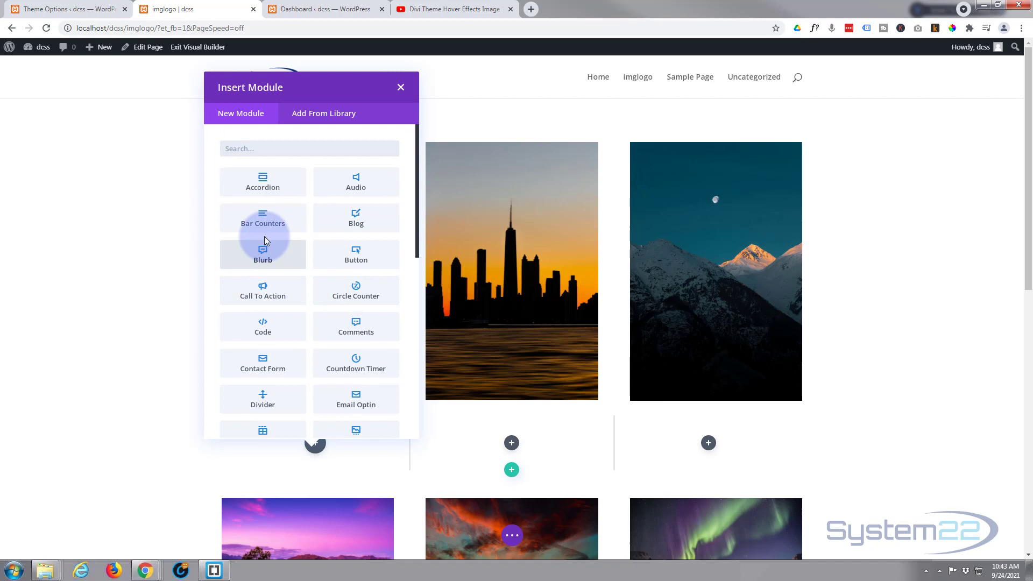
Step: Browse through the Insert Module list for the new row
scroll(down, 3)
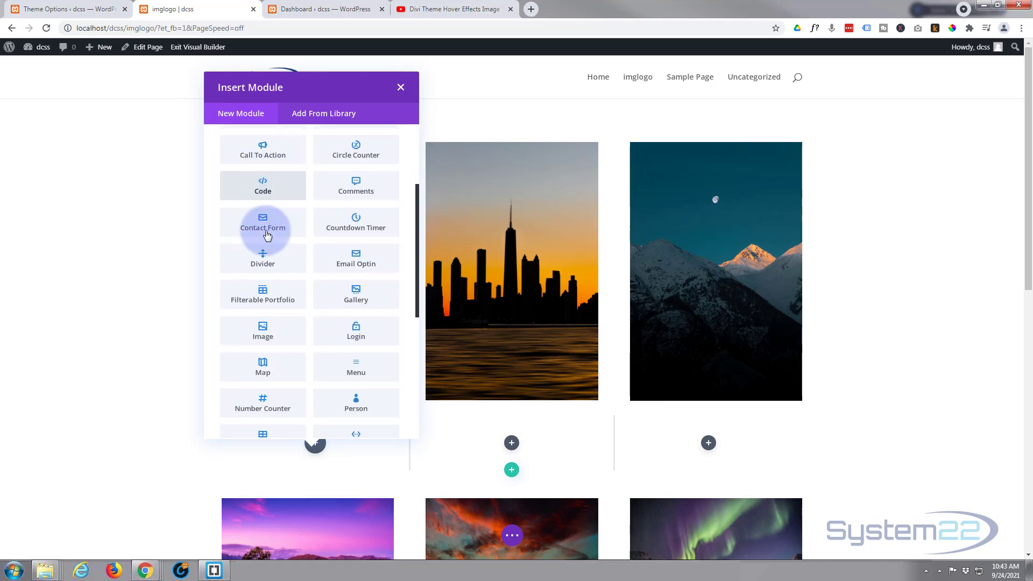
scroll(down, 3)
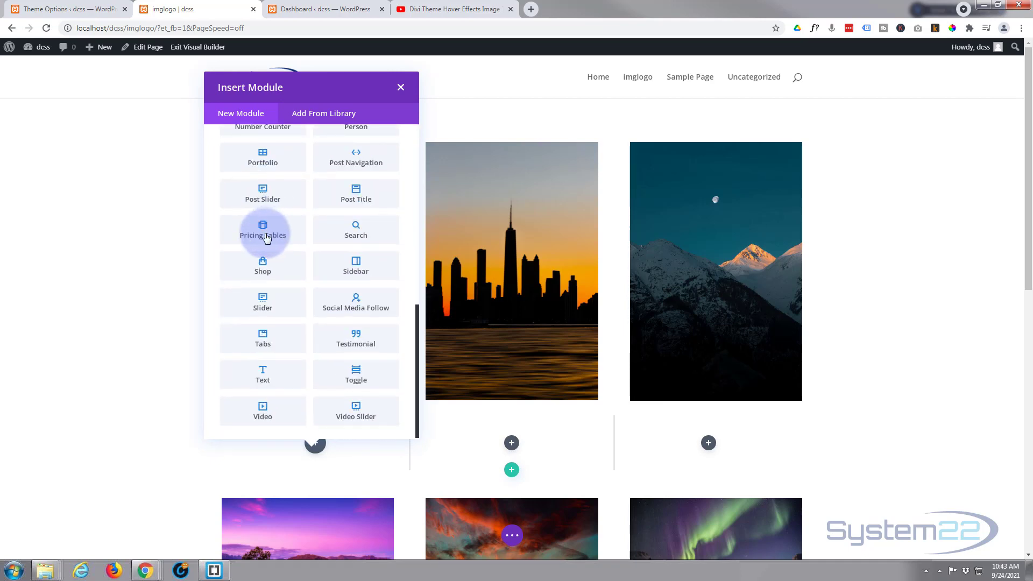
scroll(up, 3)
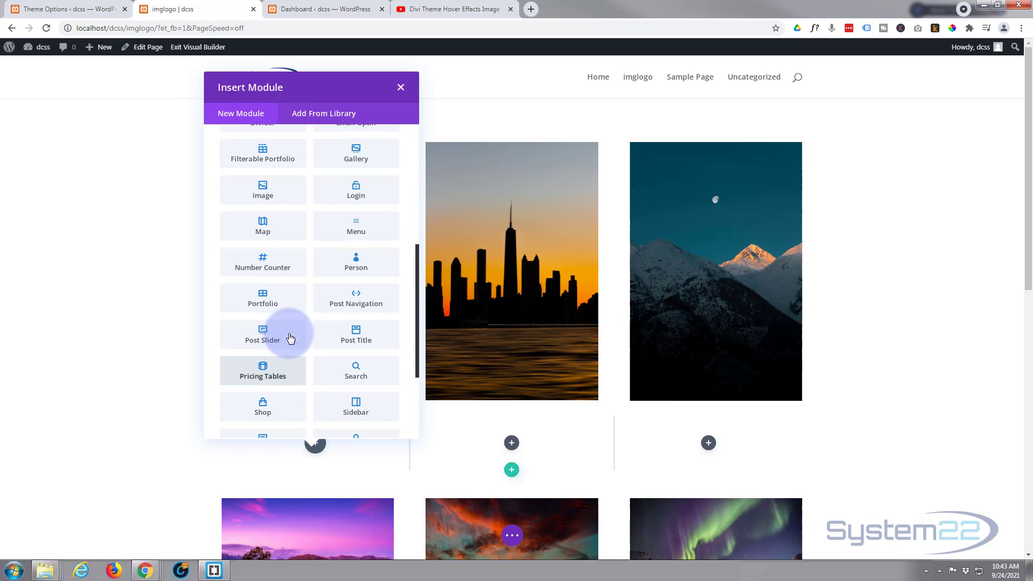
scroll(up, 3)
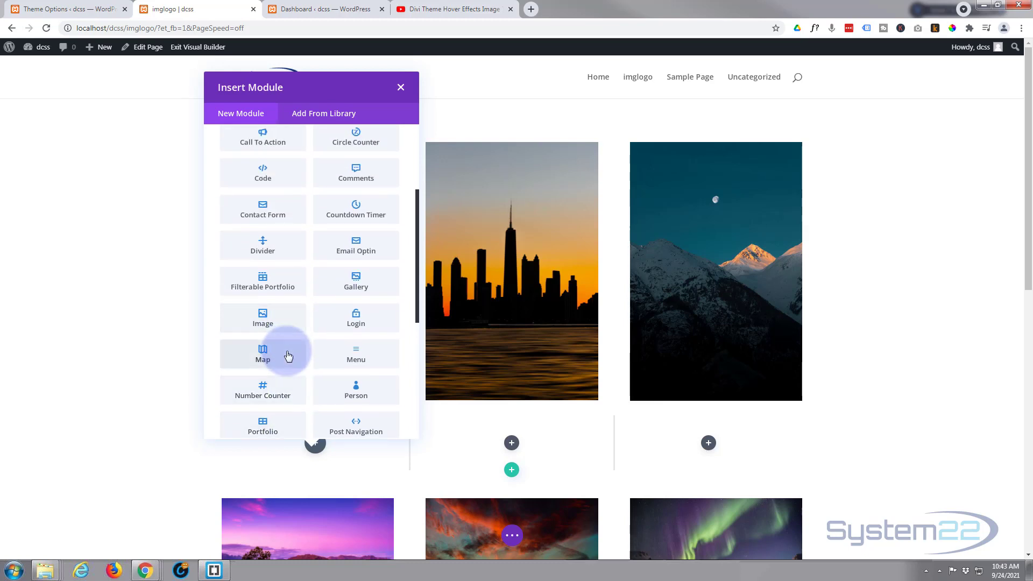
mouse_move(262, 319)
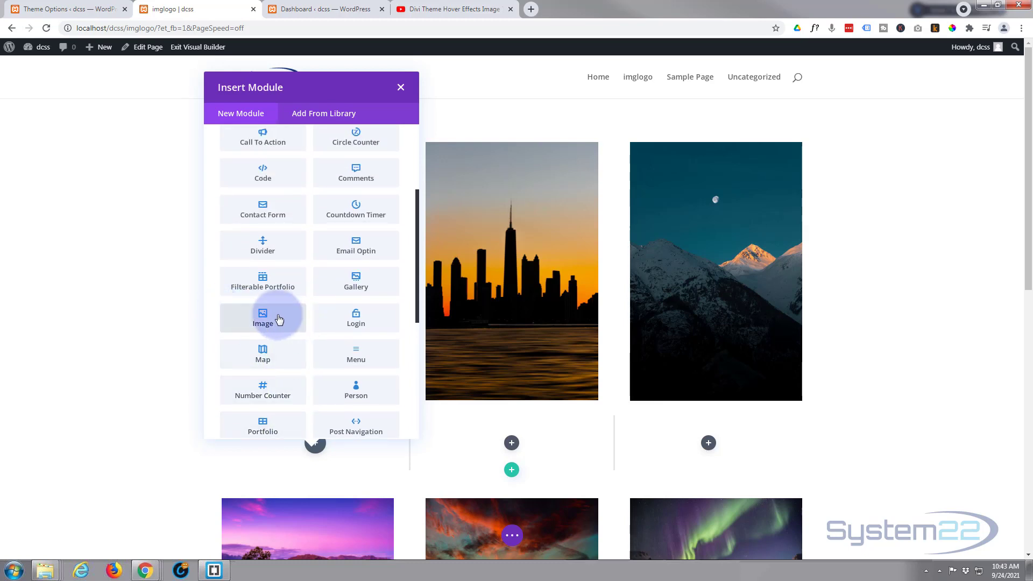
Step: Add an Image module in the first column using the moonlit mountain photo from the Media Library
click(263, 318)
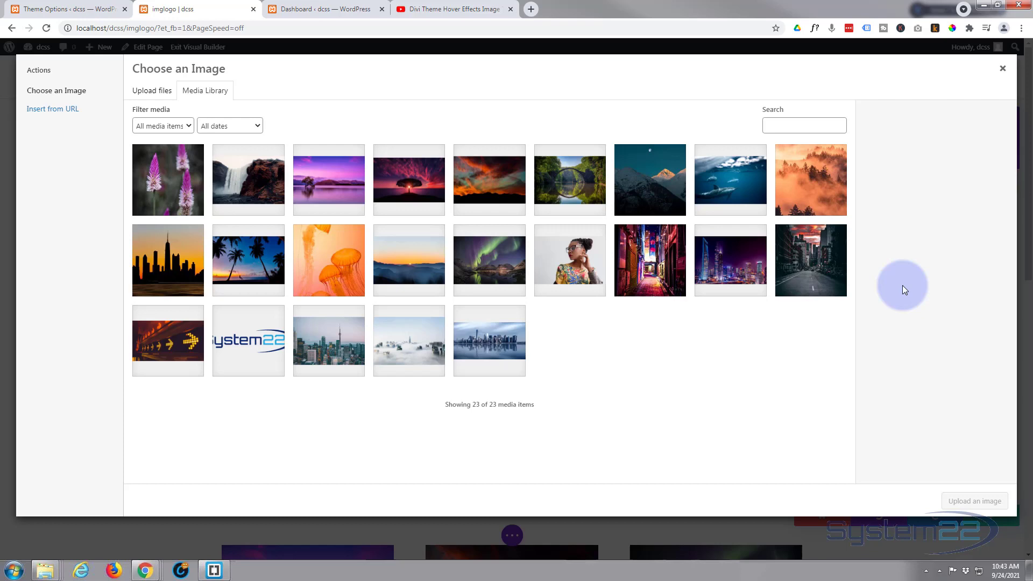
click(649, 180)
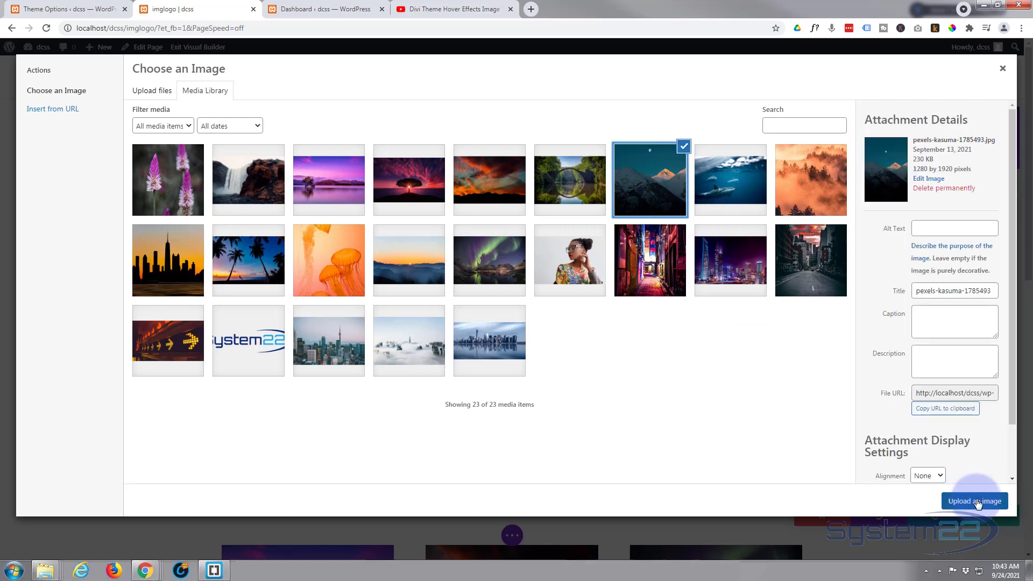
click(974, 501)
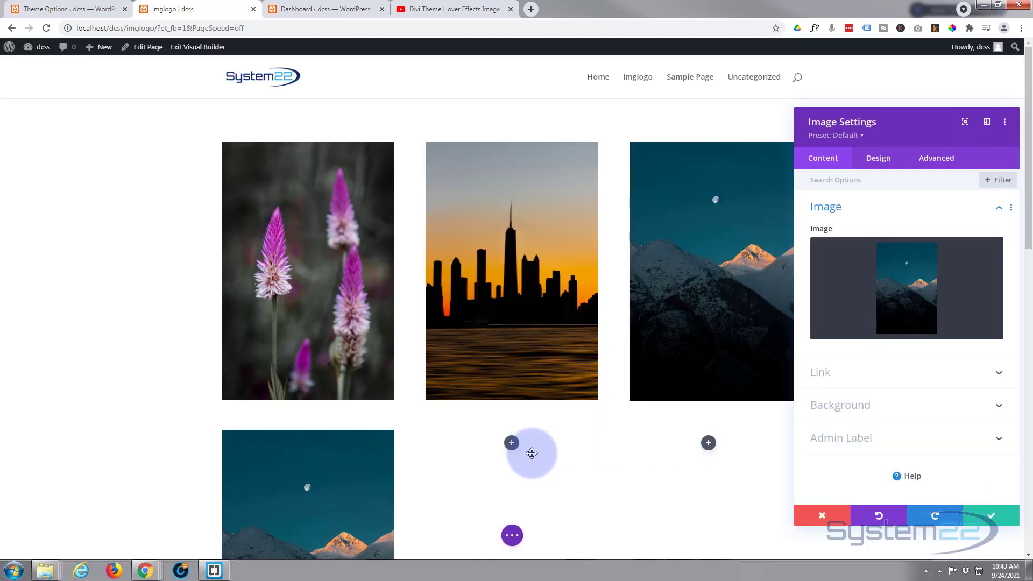
mouse_move(292, 379)
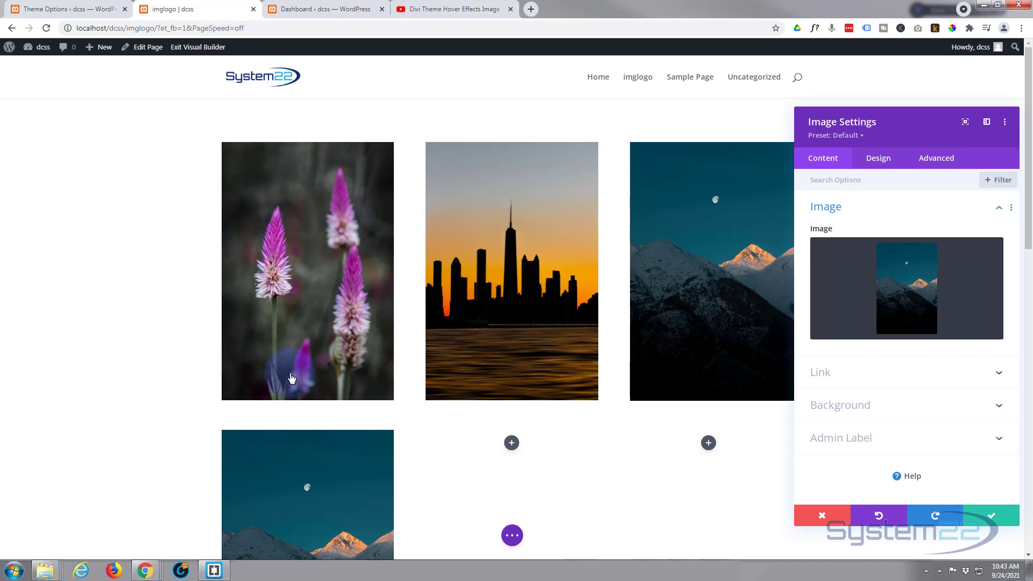
mouse_move(351, 241)
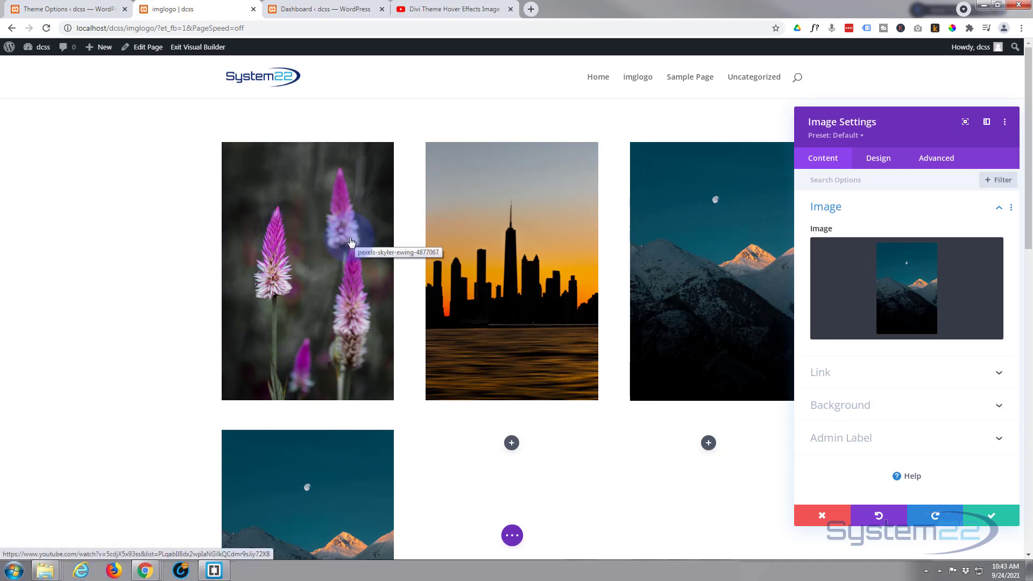
mouse_move(374, 247)
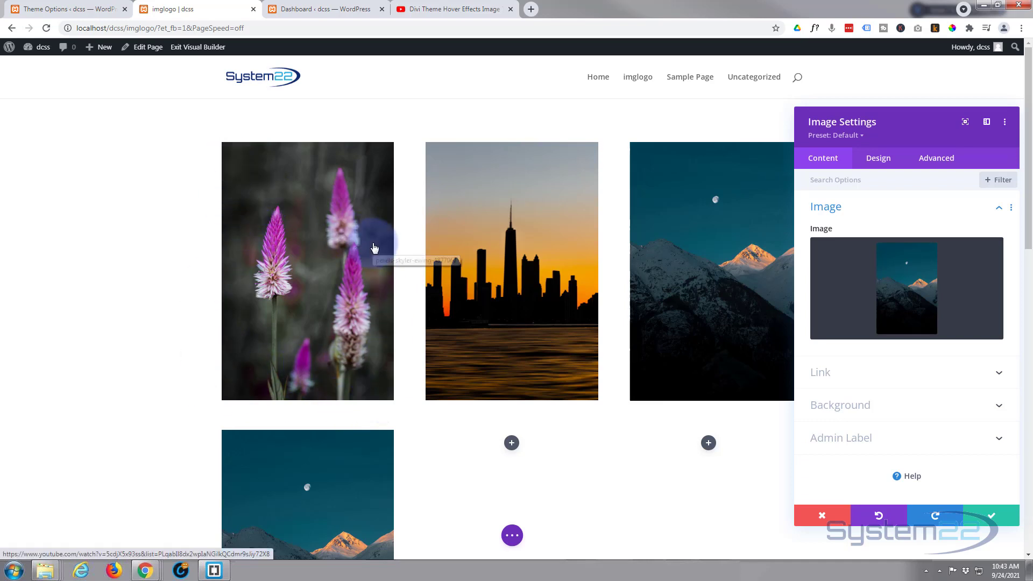
mouse_move(360, 375)
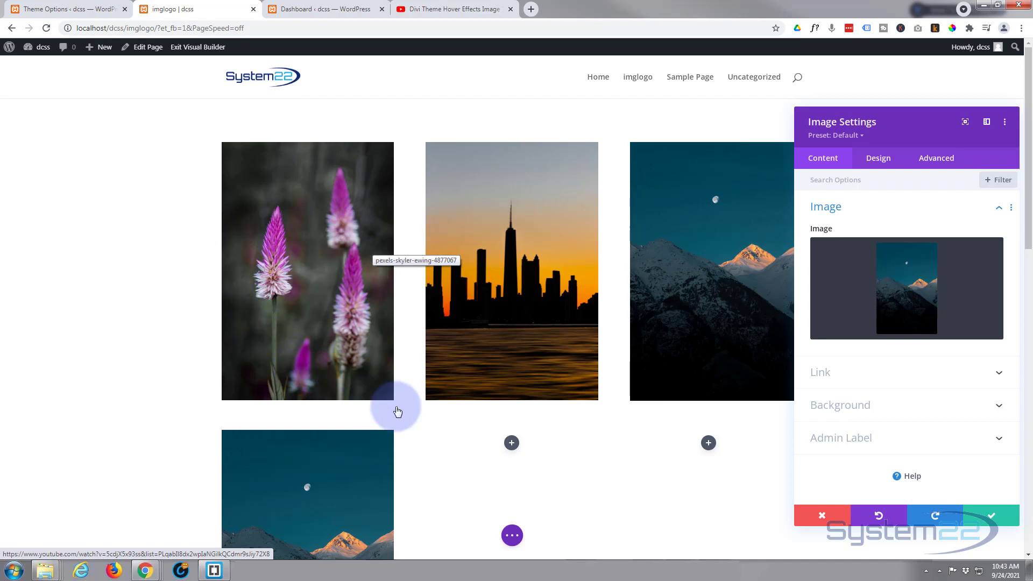
mouse_move(907, 460)
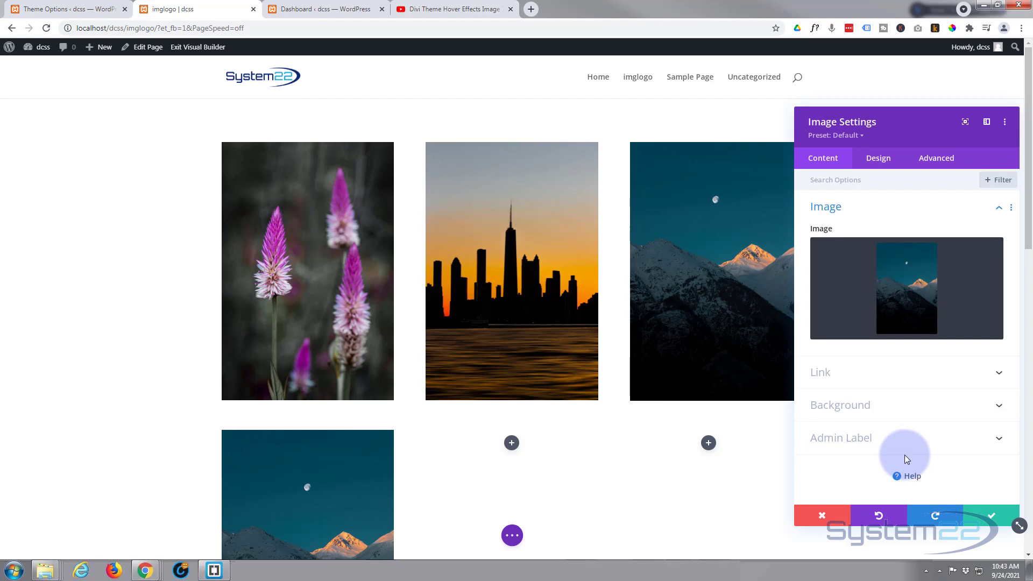
scroll(down, 3)
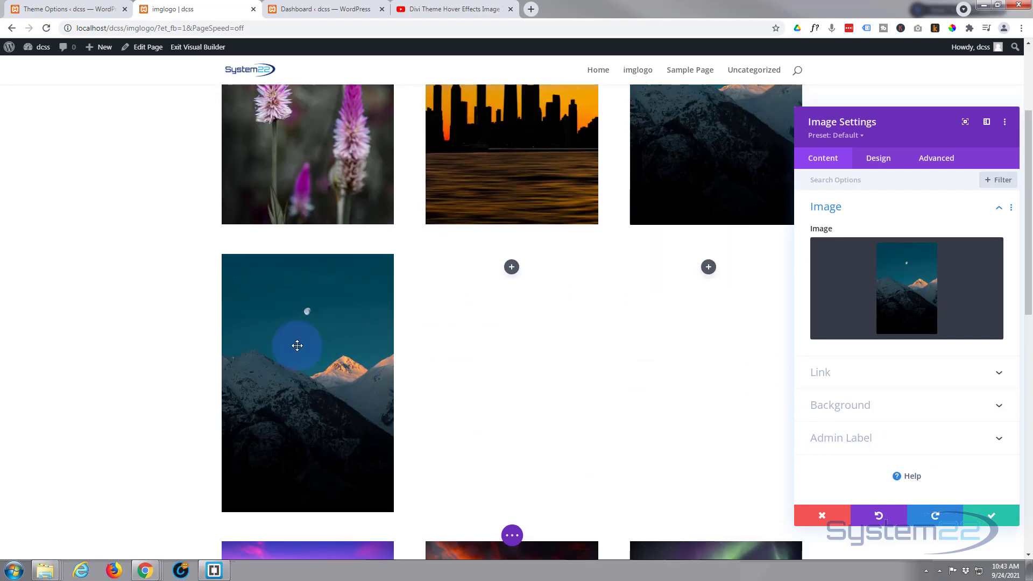
mouse_move(331, 405)
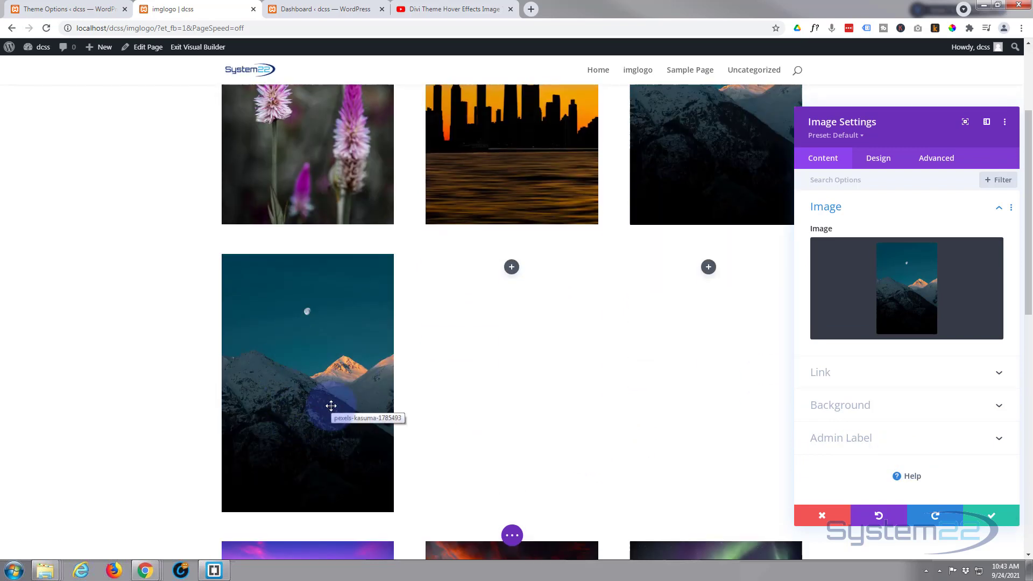
Step: Expand the image's Link options and leave the Image Link URL empty
click(820, 372)
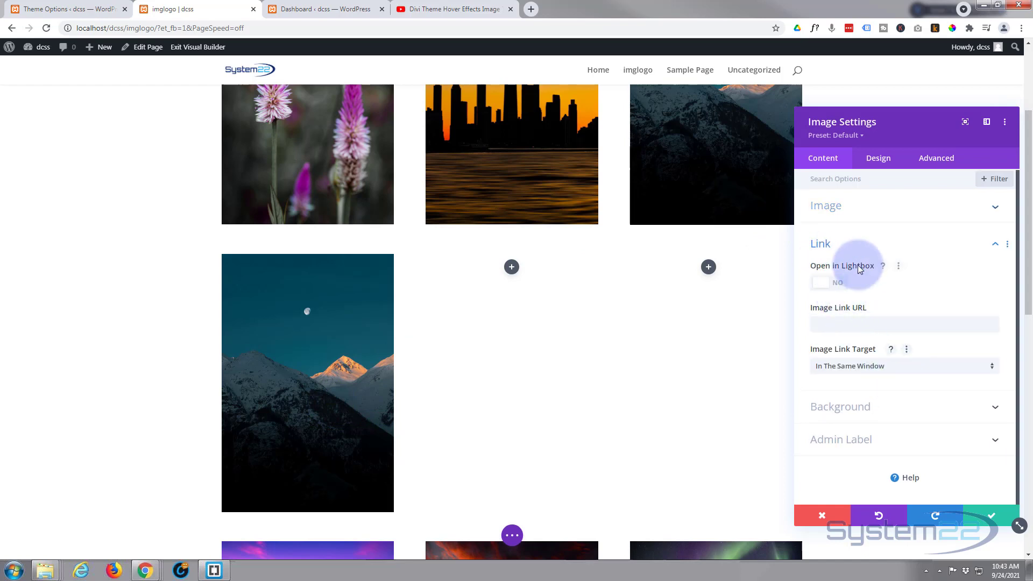
click(828, 283)
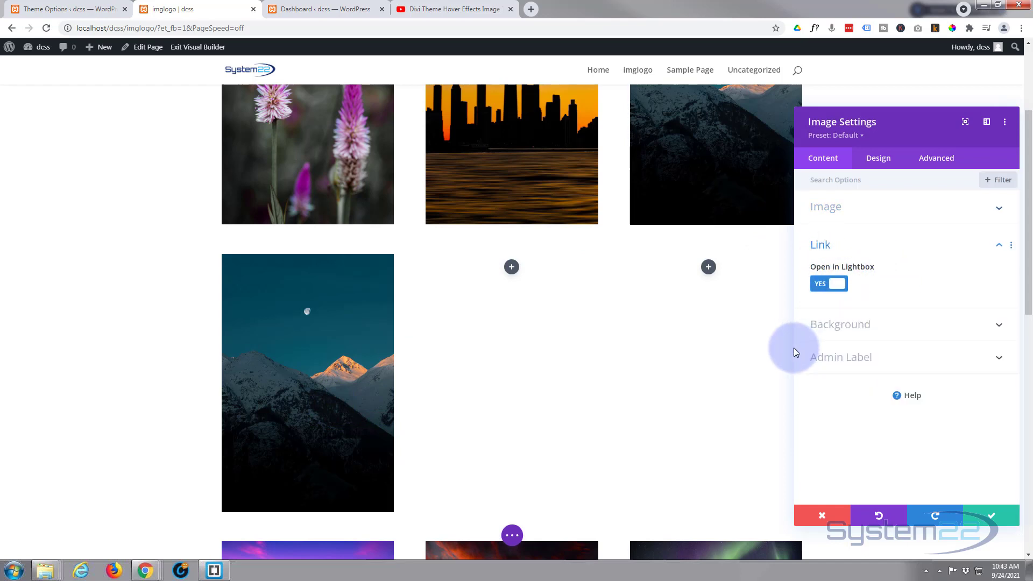
click(828, 283)
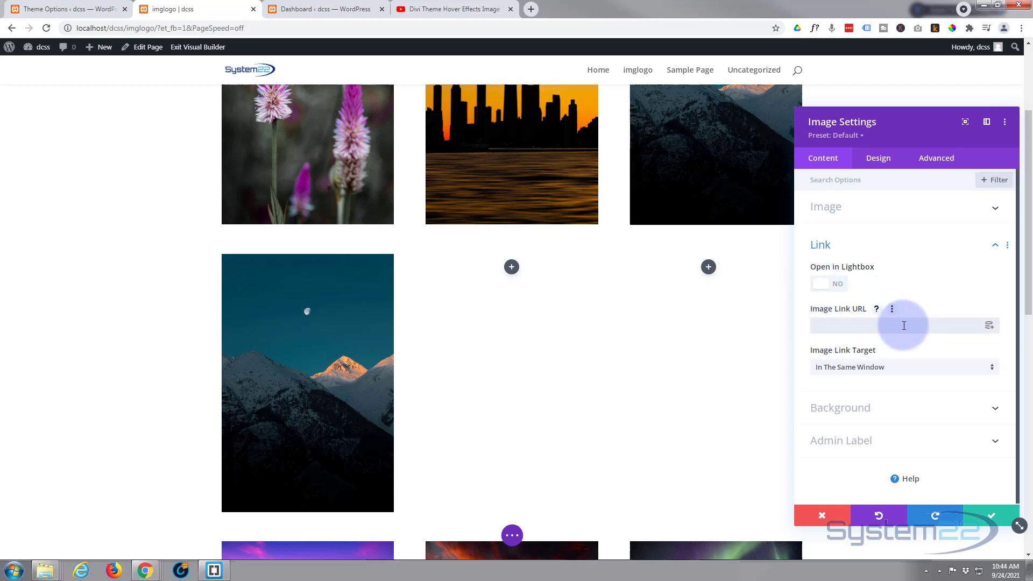
click(902, 324)
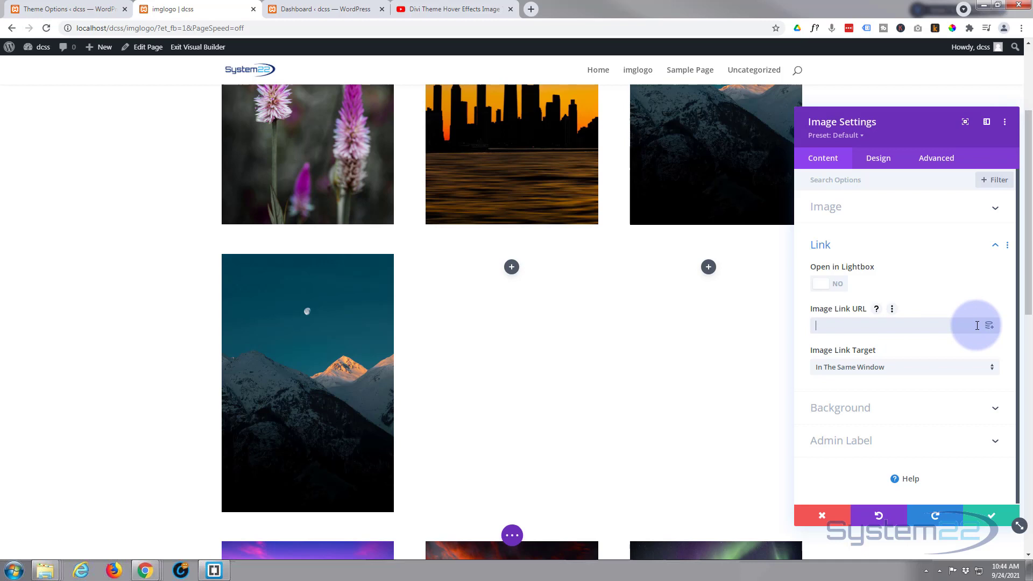
mouse_move(889, 371)
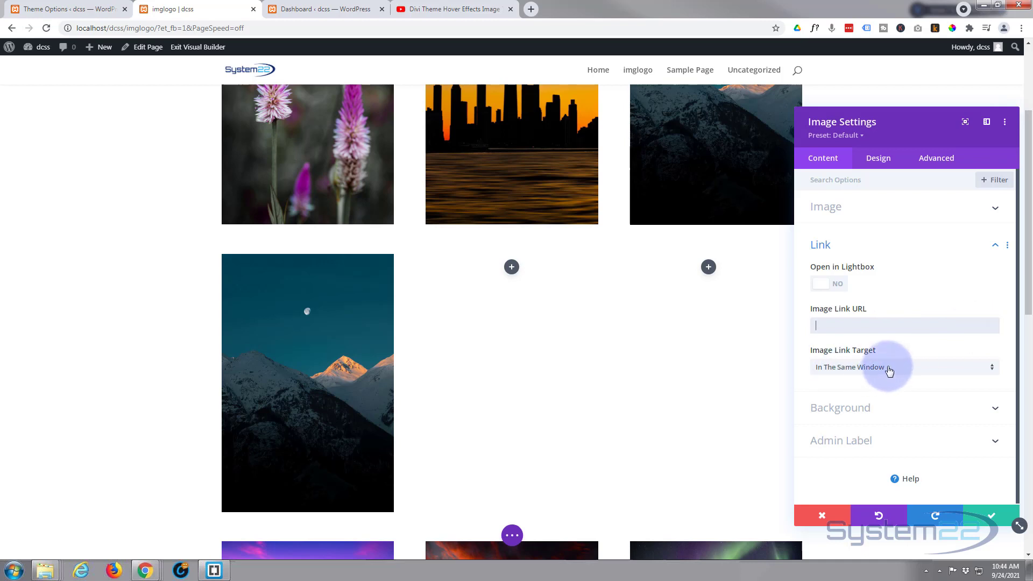
Step: Keep Link Target in the same window and set Open in Lightbox to Yes
click(903, 367)
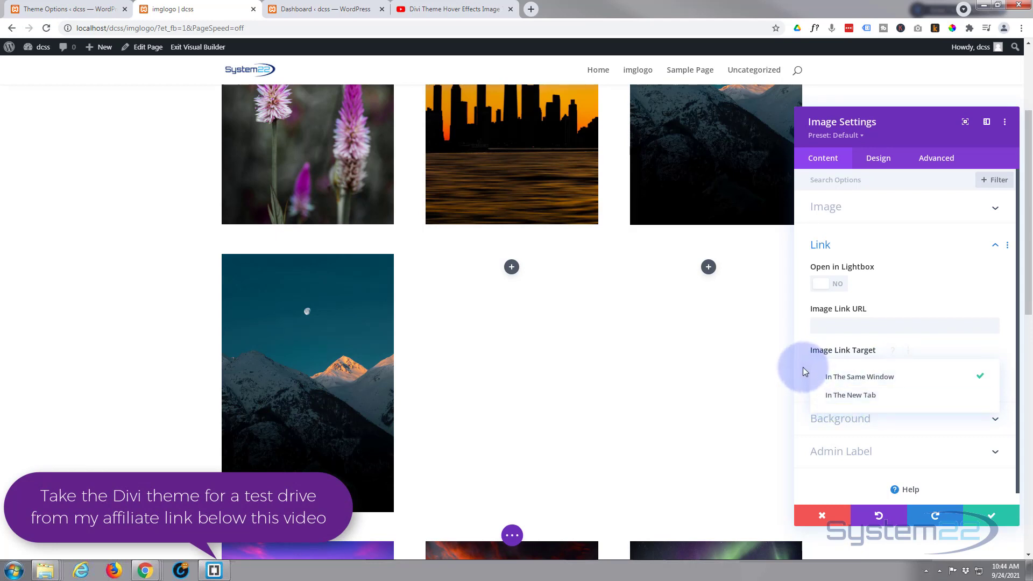
click(859, 377)
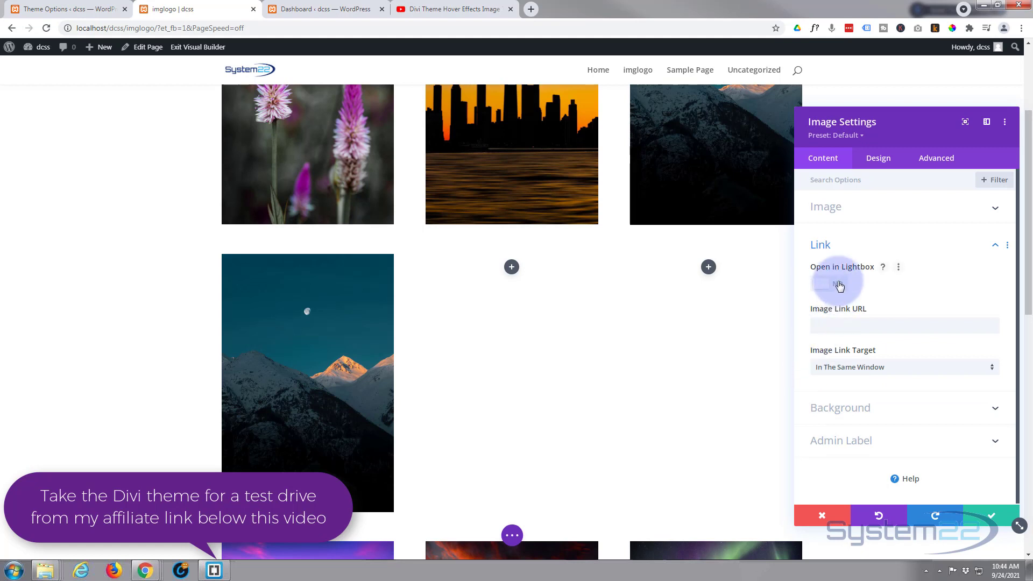
click(837, 283)
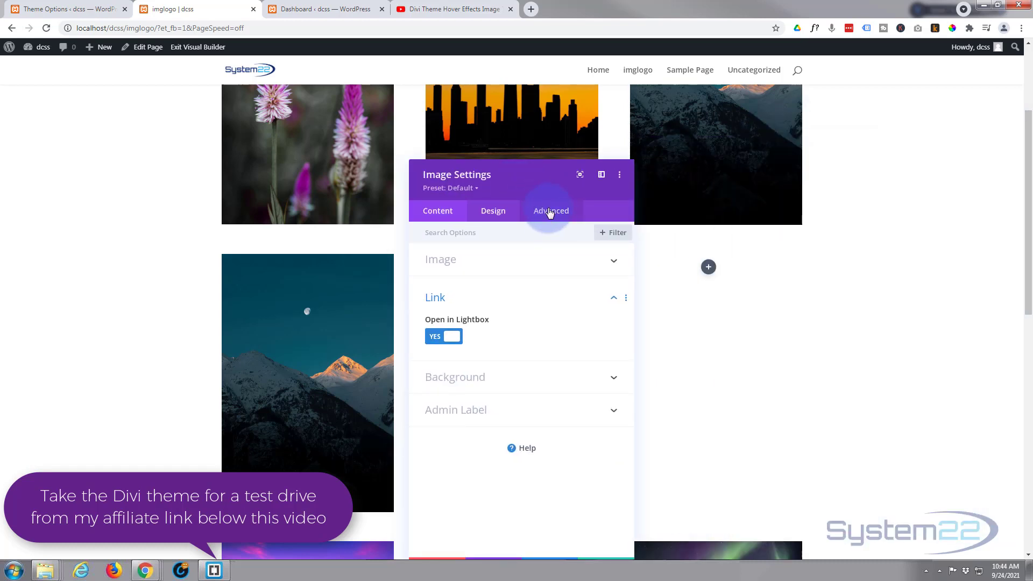
Step: In Advanced > Custom CSS > Before, enter content:'Click Me!';
click(551, 211)
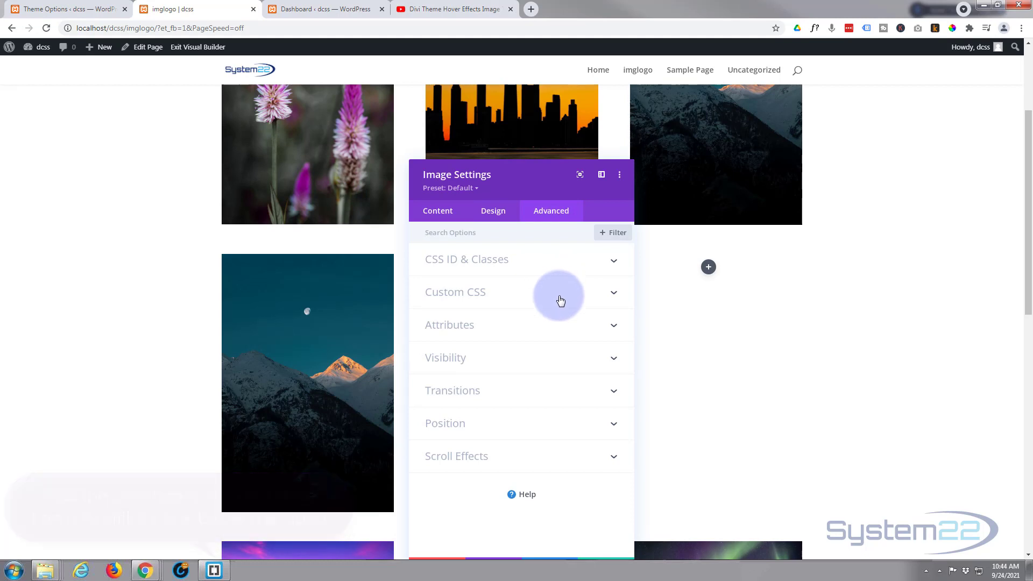
click(454, 292)
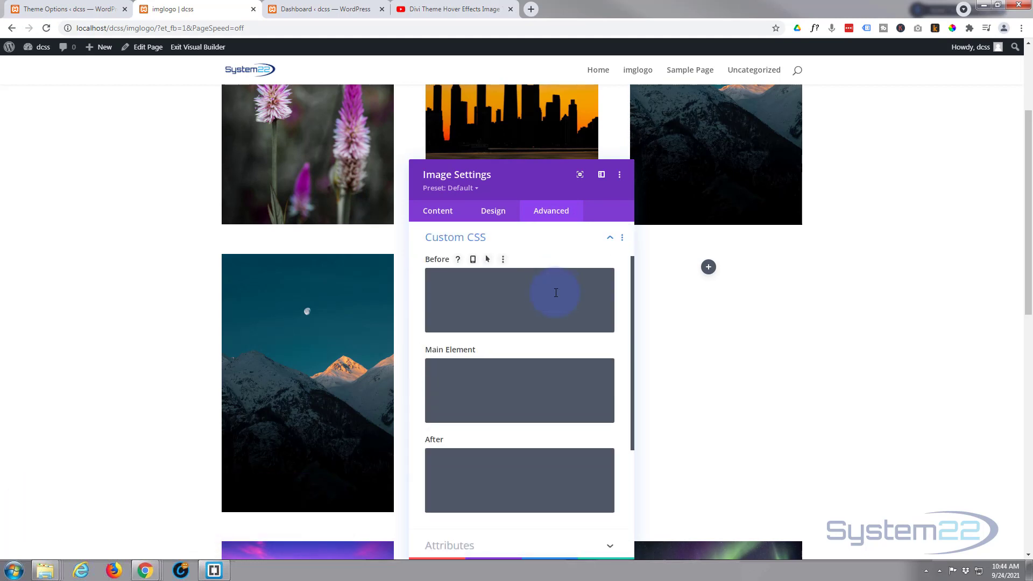
click(519, 300)
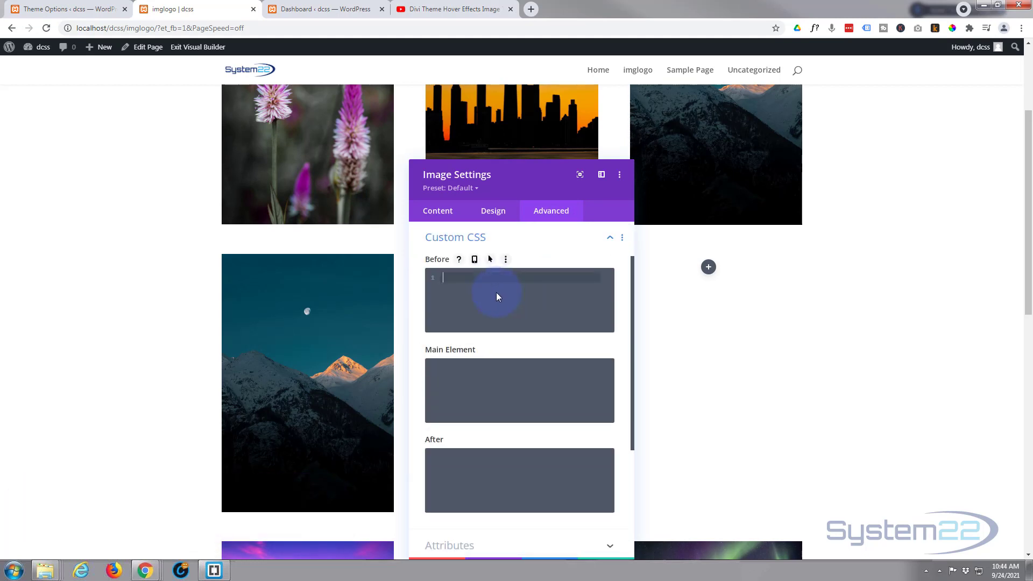
mouse_move(770, 270)
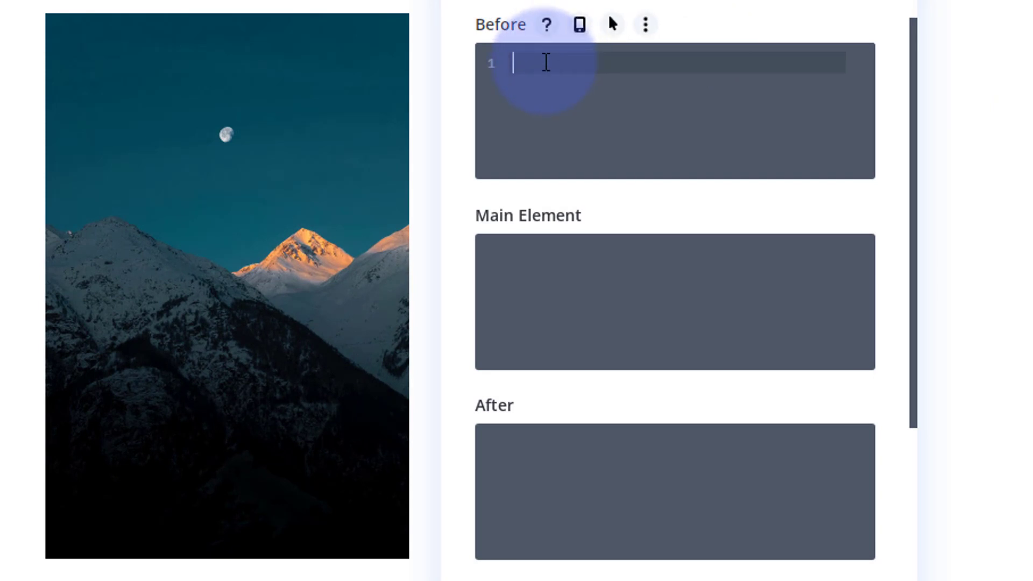
mouse_move(145, 313)
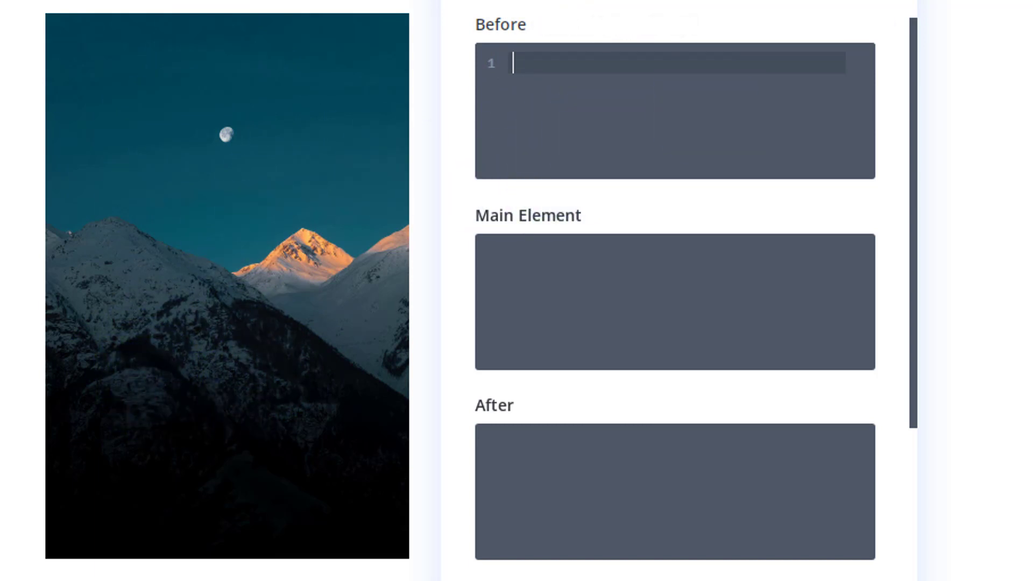
text(content)
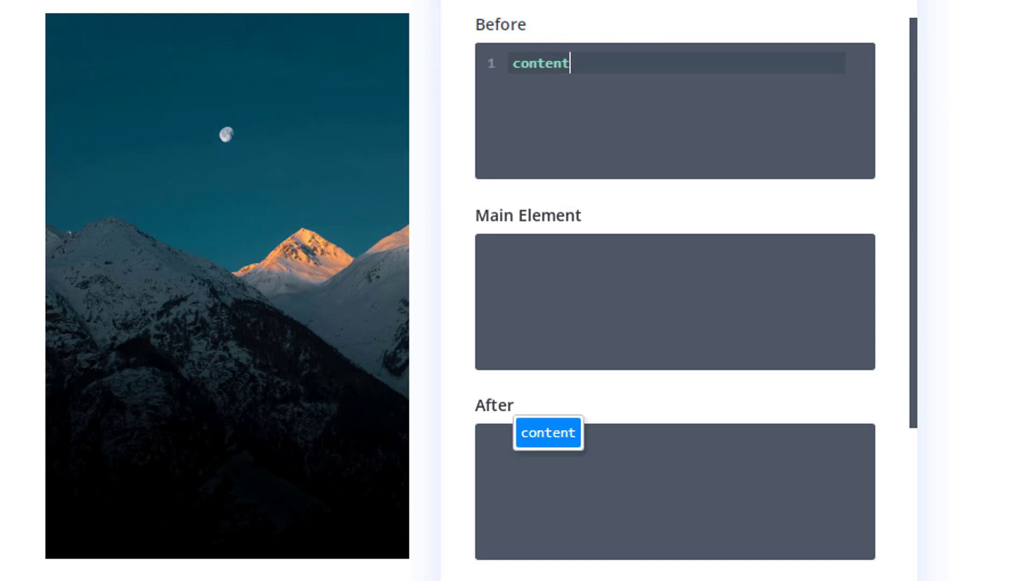
text(:)
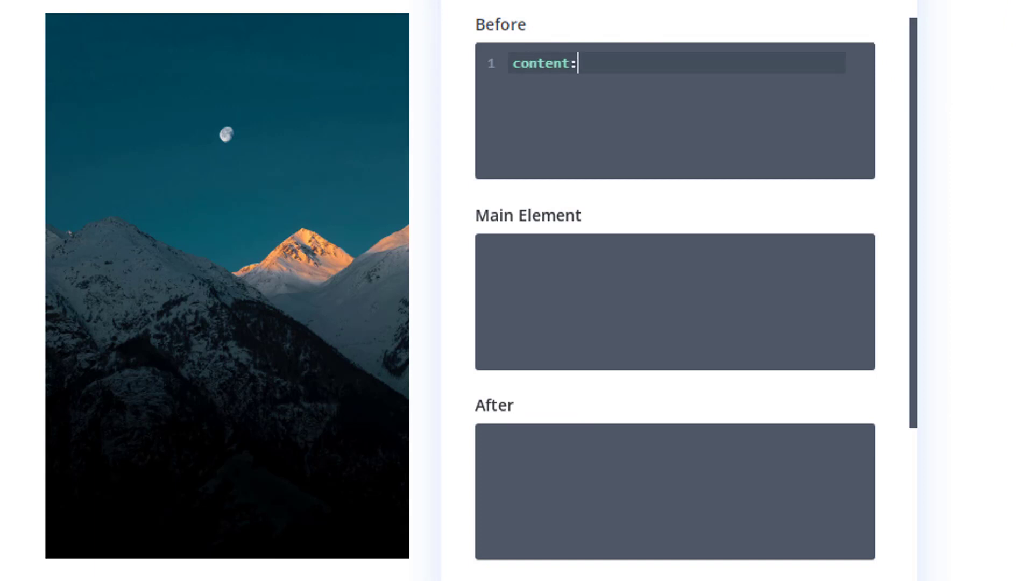
text(')
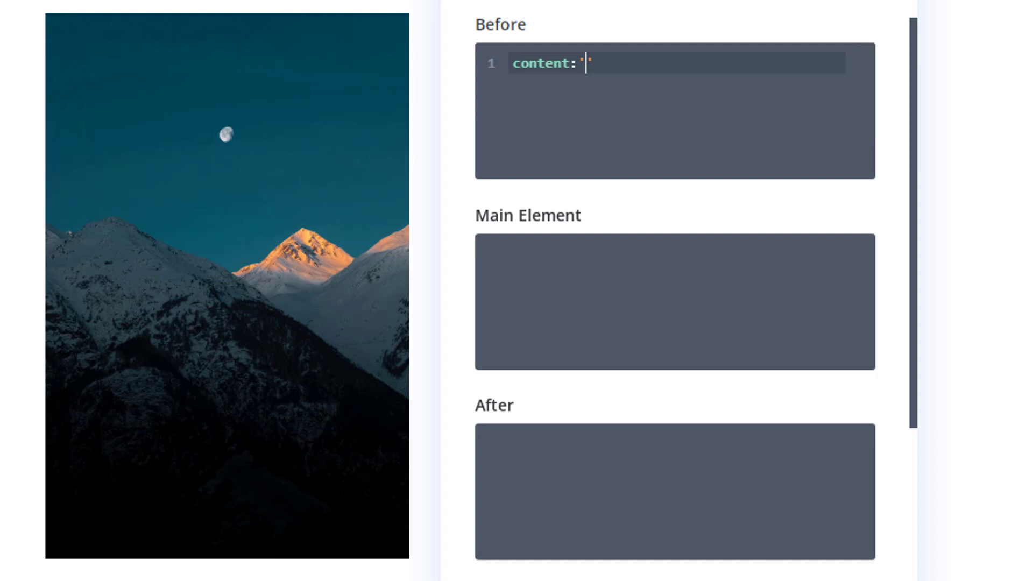
text(Click Me)
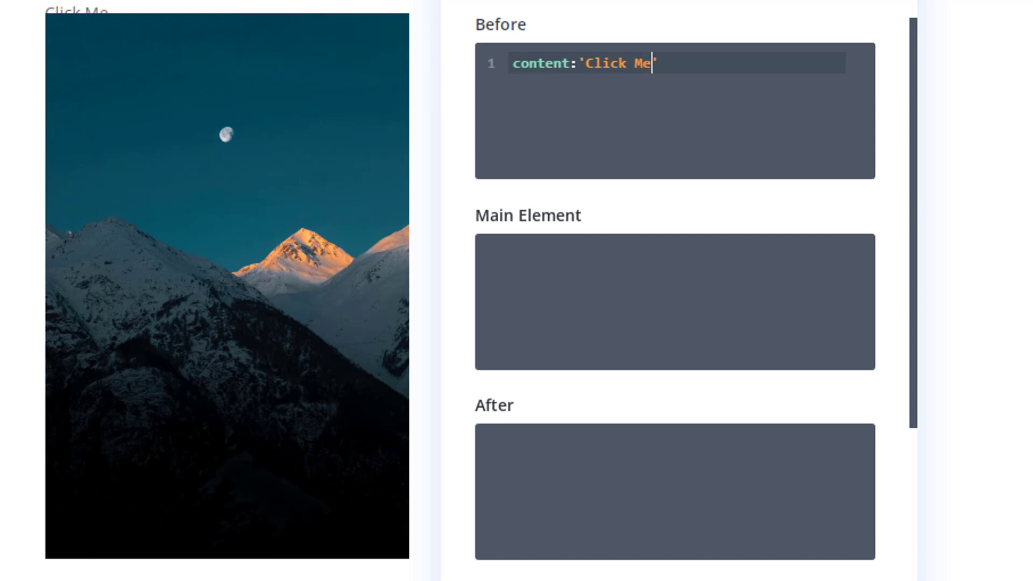
text(!)
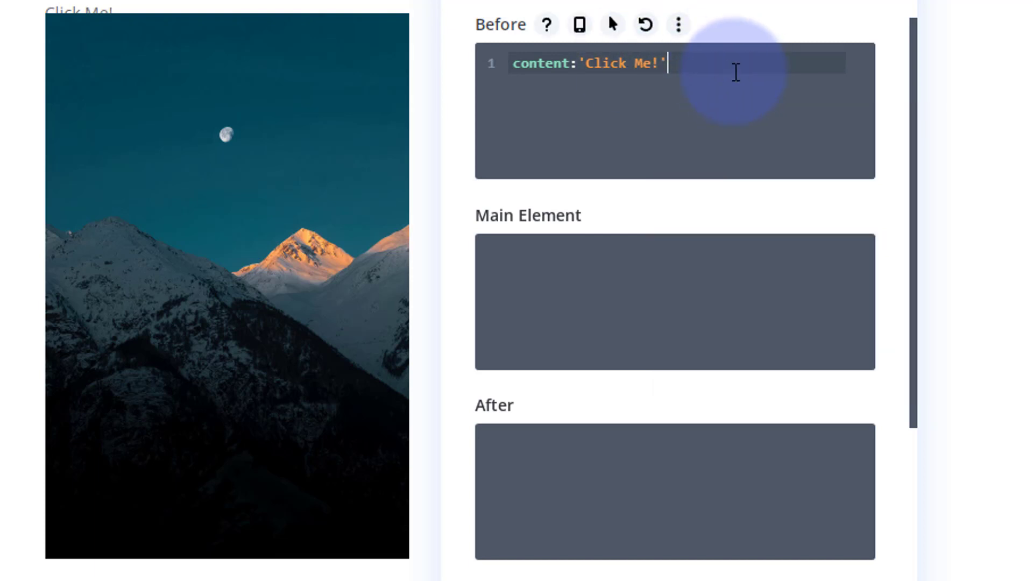
text(;)
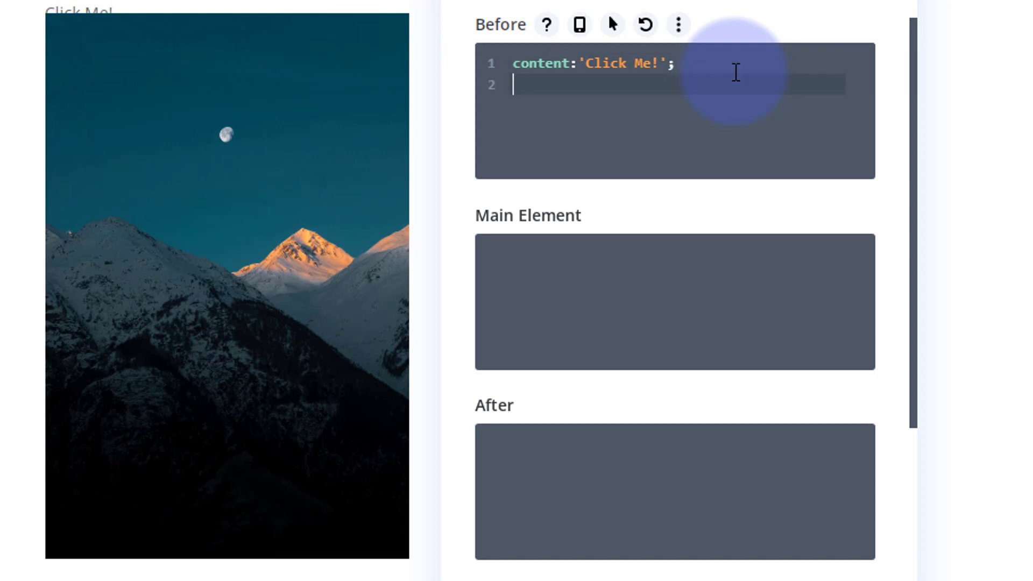
mouse_move(56, 13)
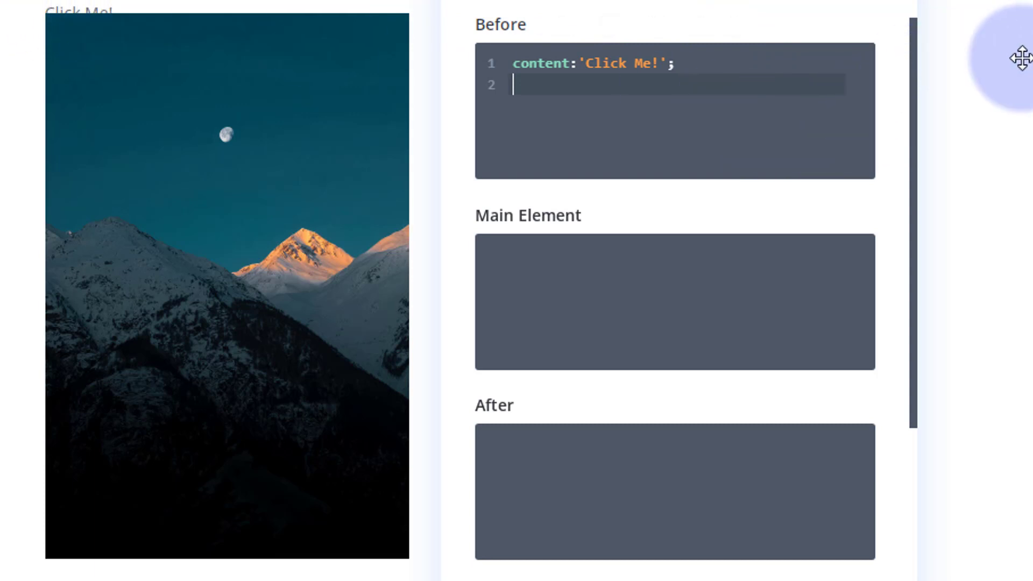
Step: Add color:#fff; to make the Click Me! text white
text(c)
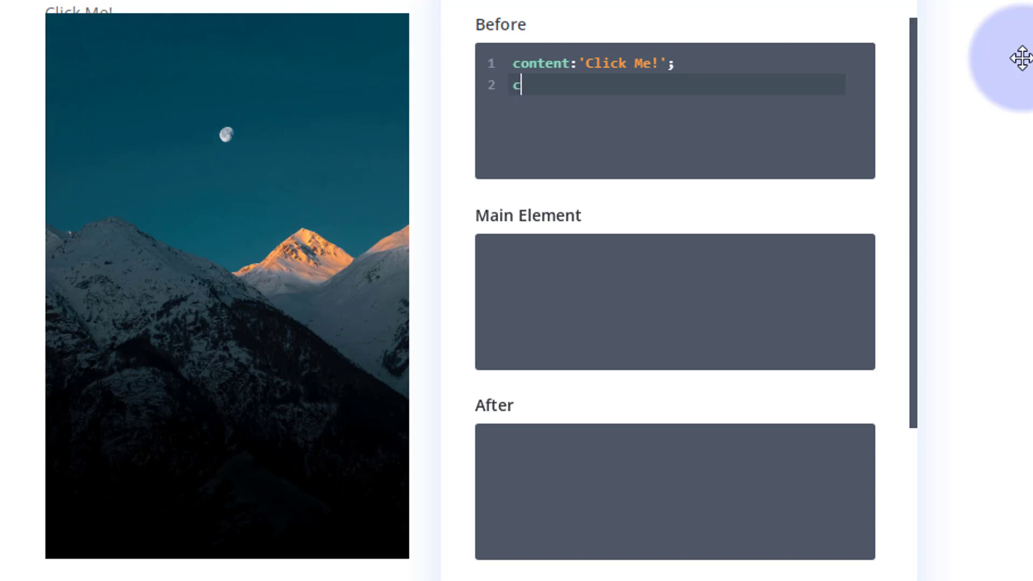
text(olor:)
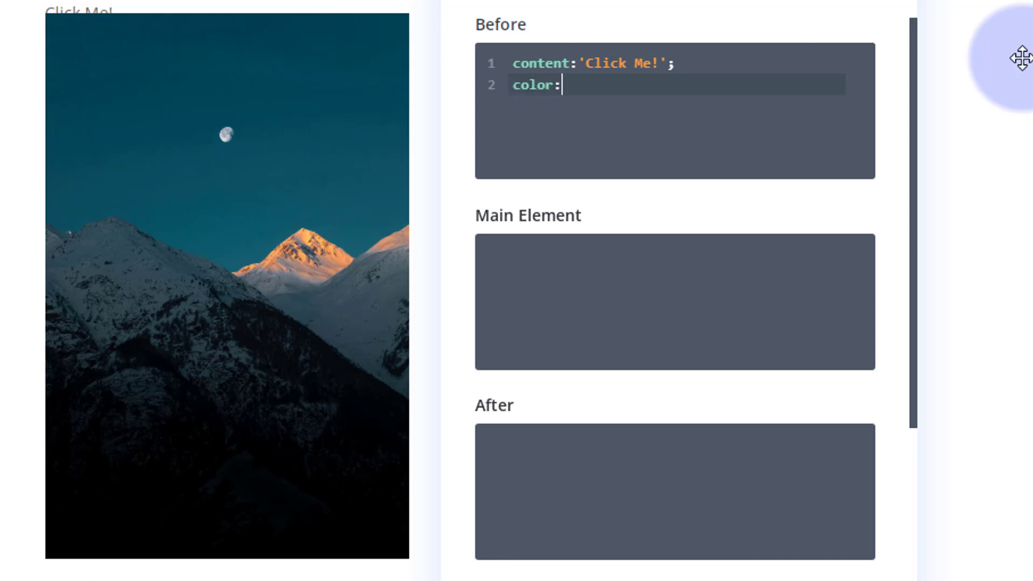
text(#fff)
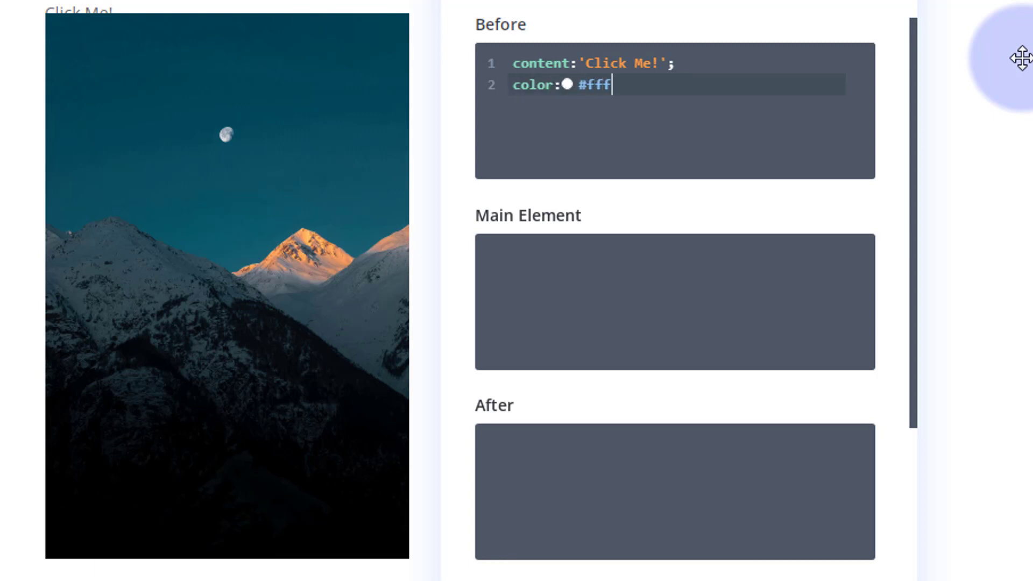
click(599, 86)
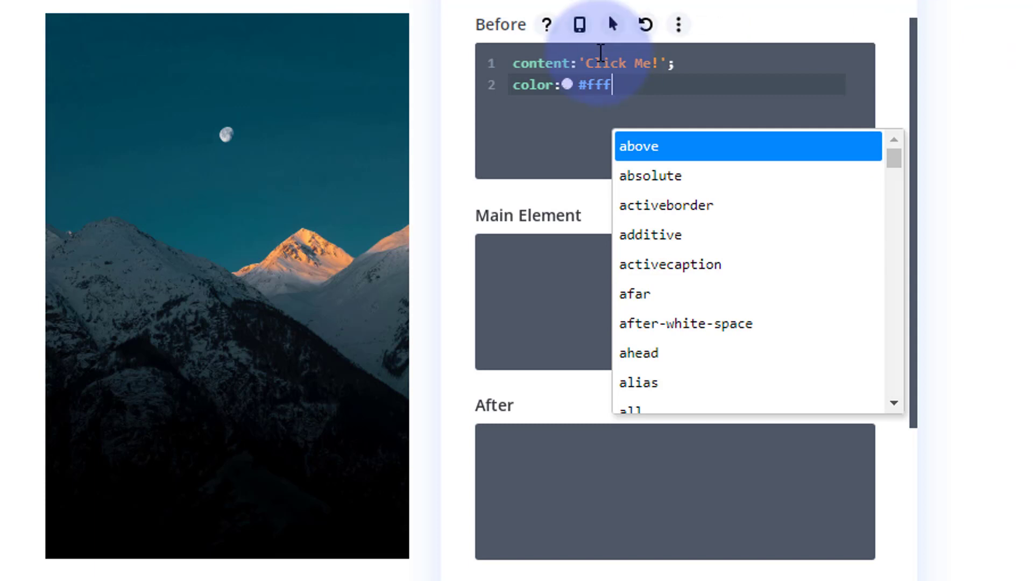
text(;)
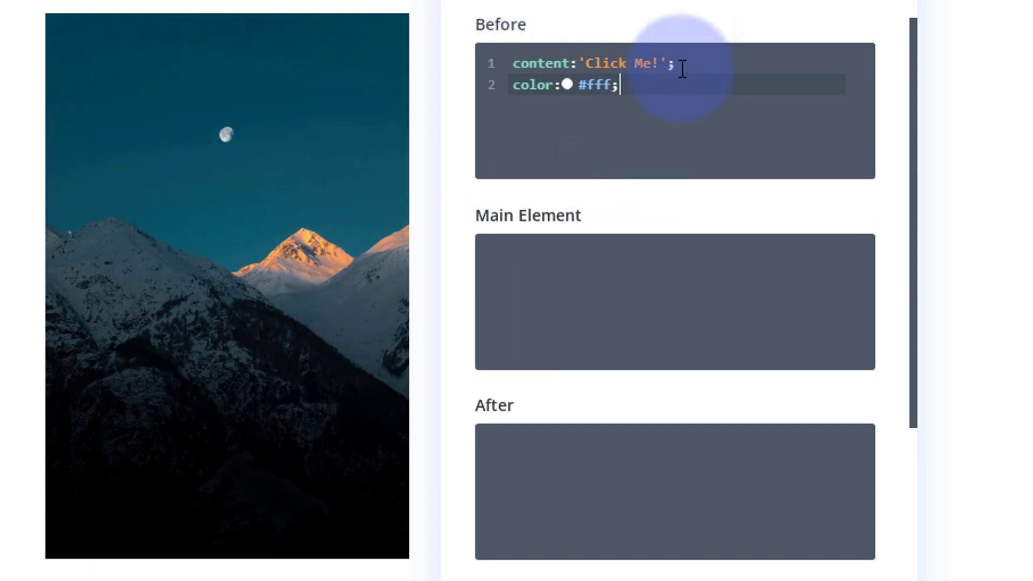
Step: Add position:absolute; top:50%; left:50%; to the Before CSS
key(Return)
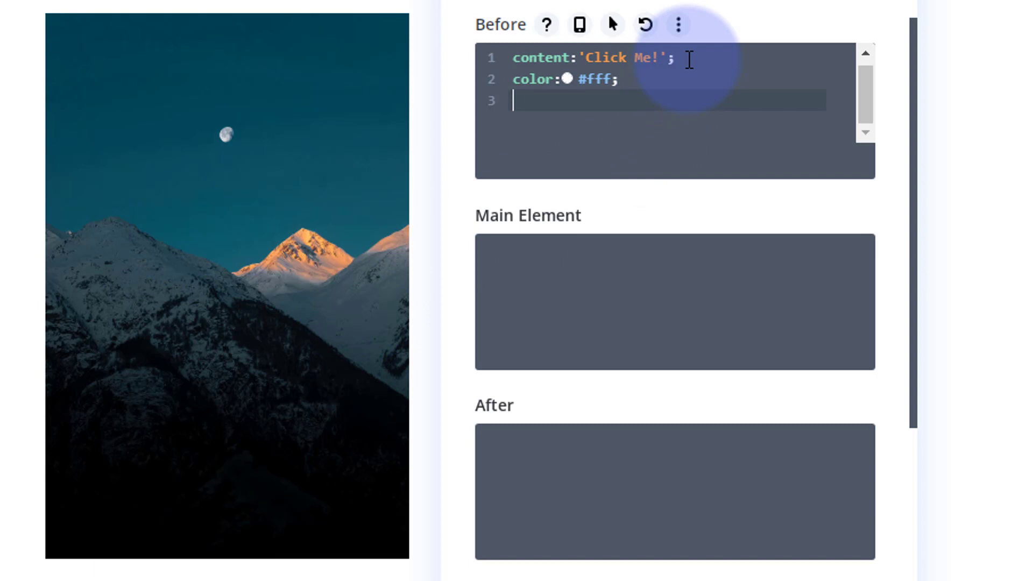
text(position:)
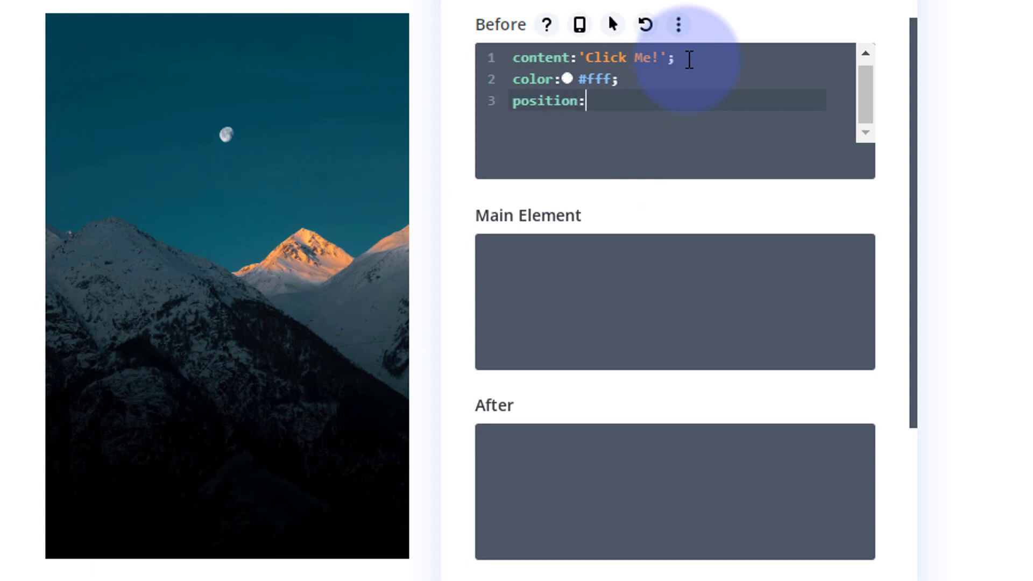
text(absolute)
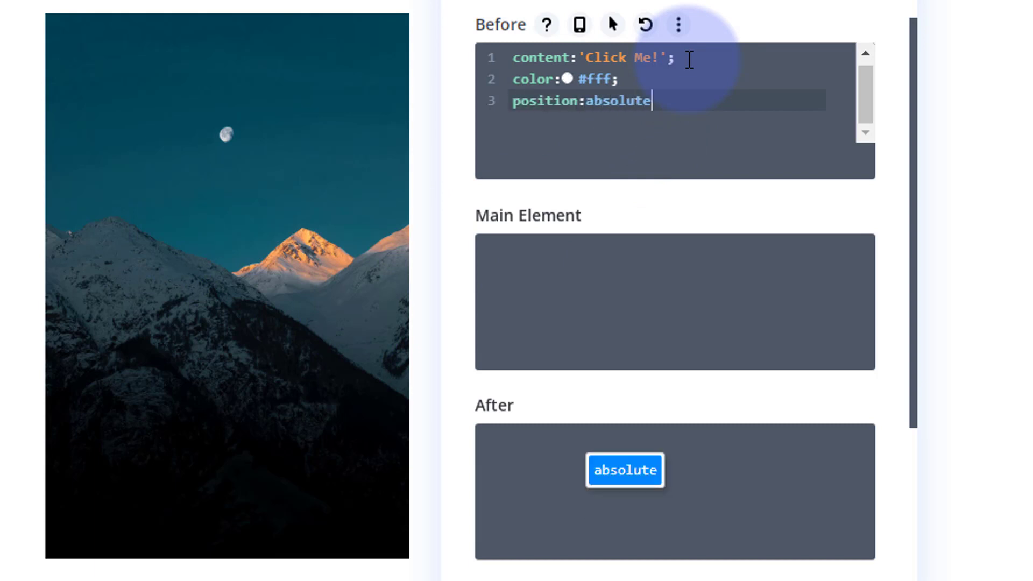
text(;)
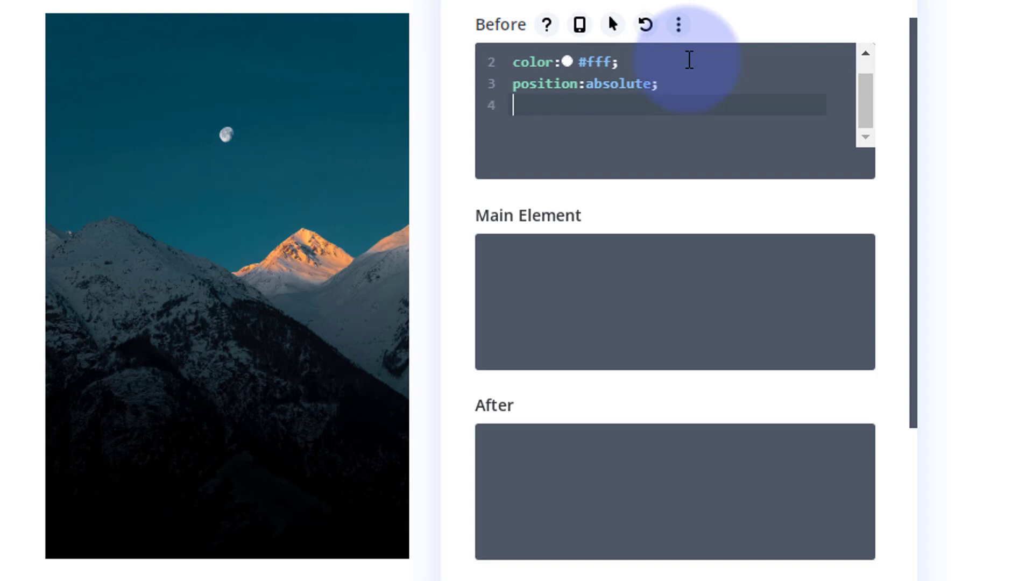
text(top:)
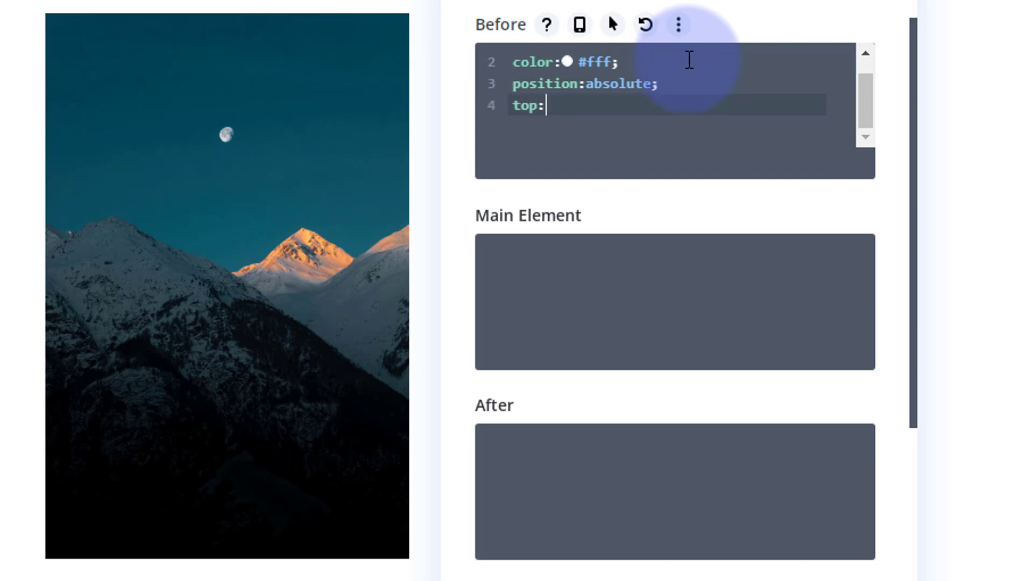
text(50%;)
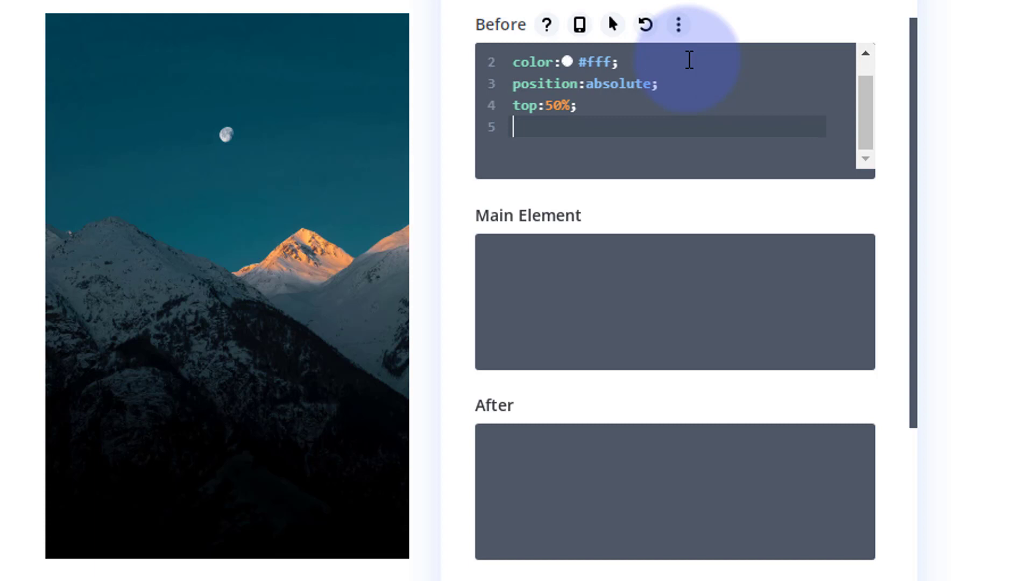
text(left)
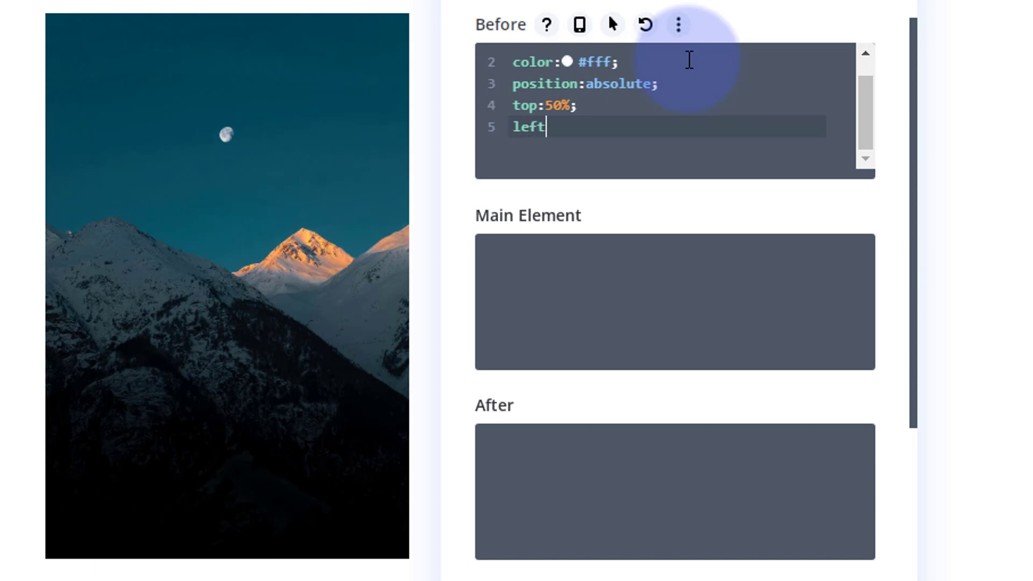
text(:50%)
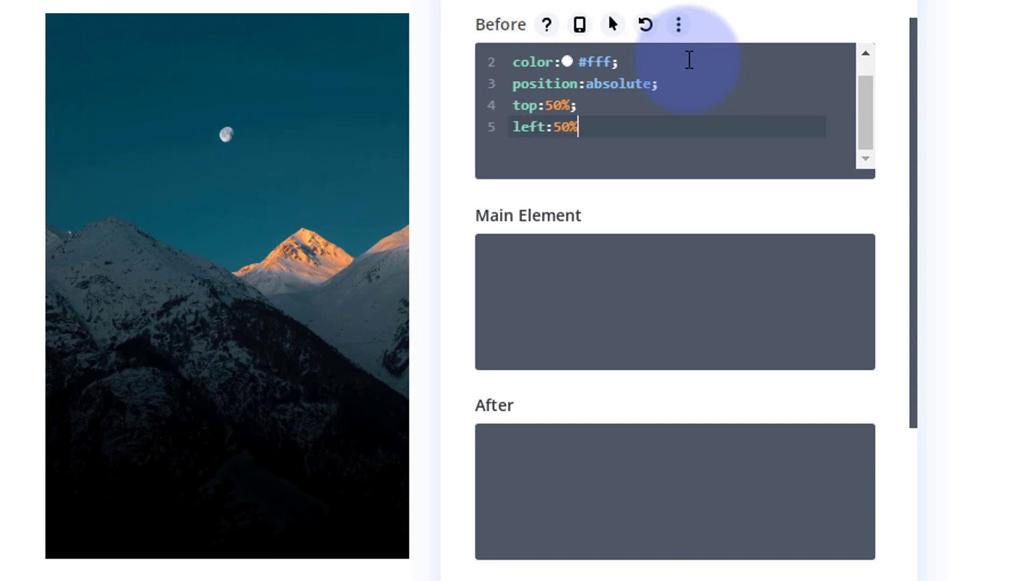
mouse_move(635, 126)
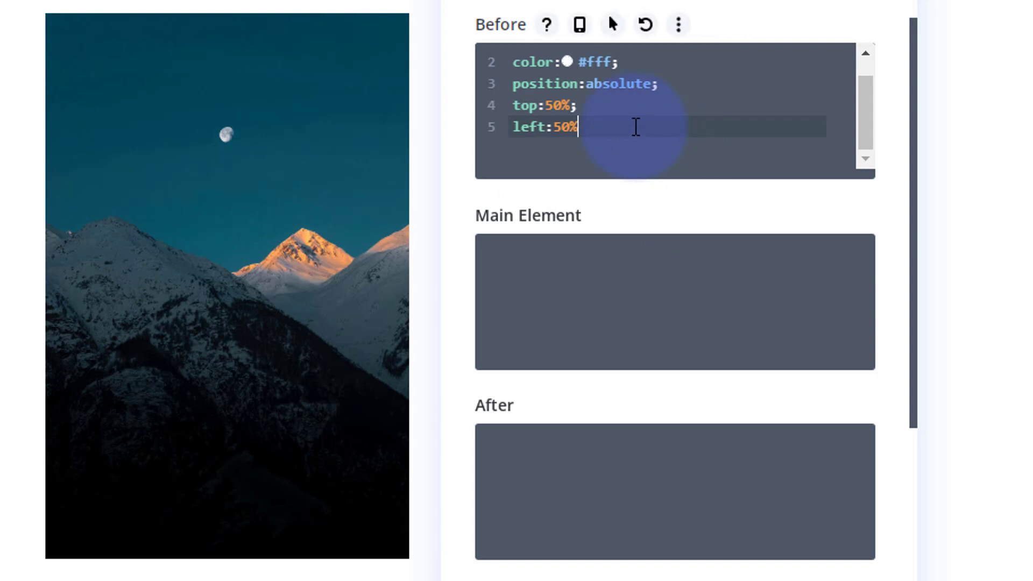
text(;)
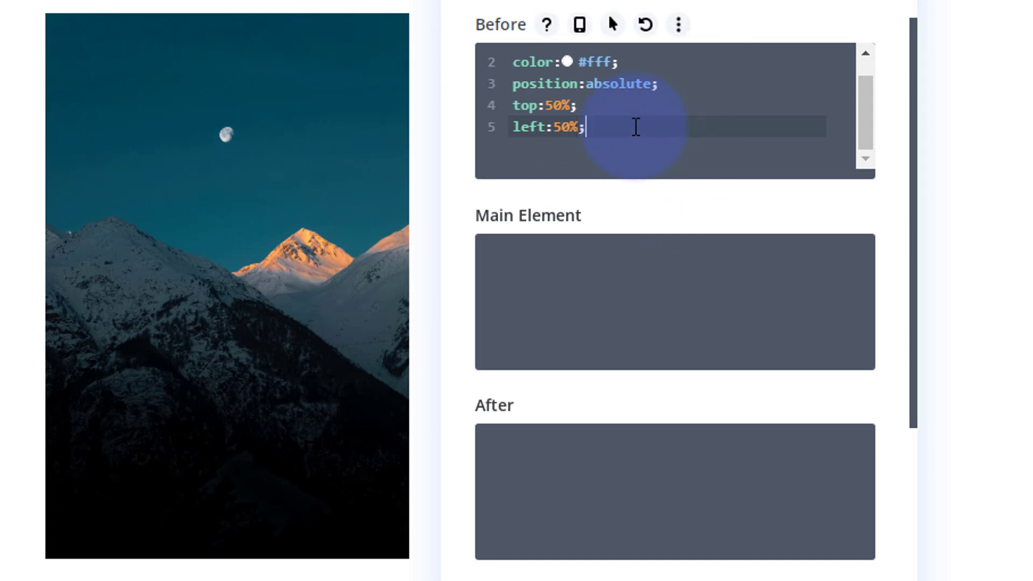
key(Enter)
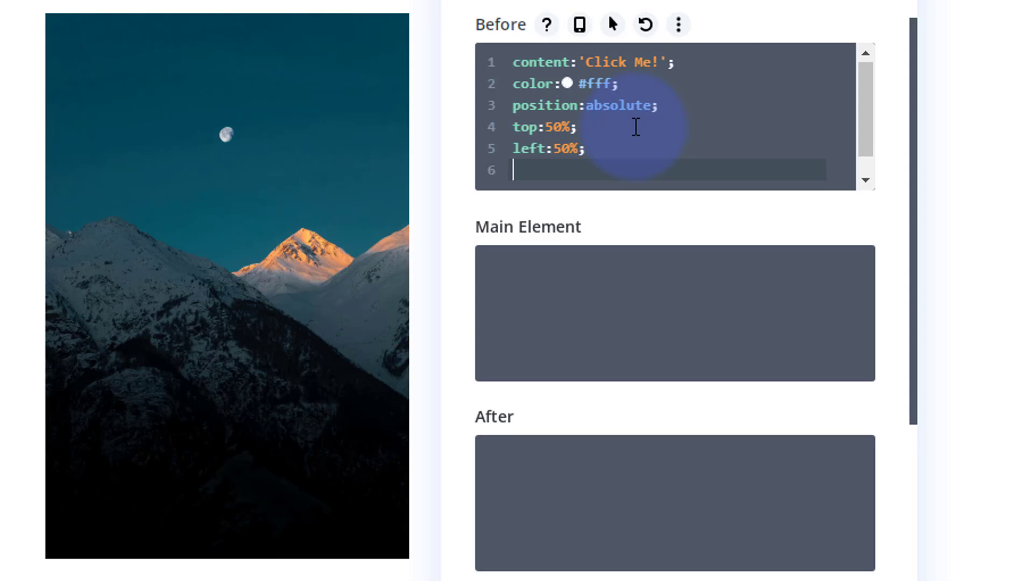
Step: Add z-index:50; so the label shows above the mountain image
text(z-index)
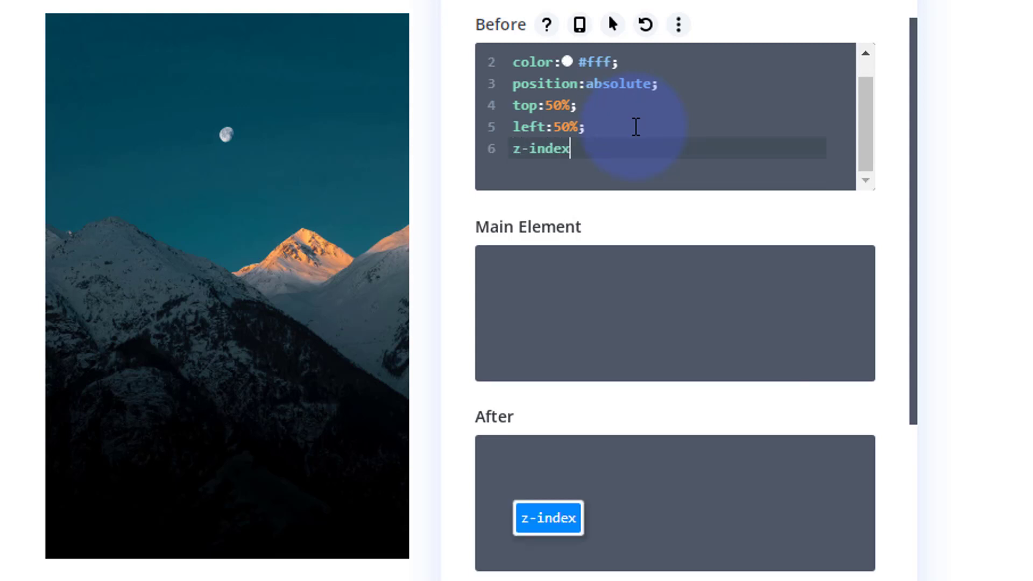
text(:)
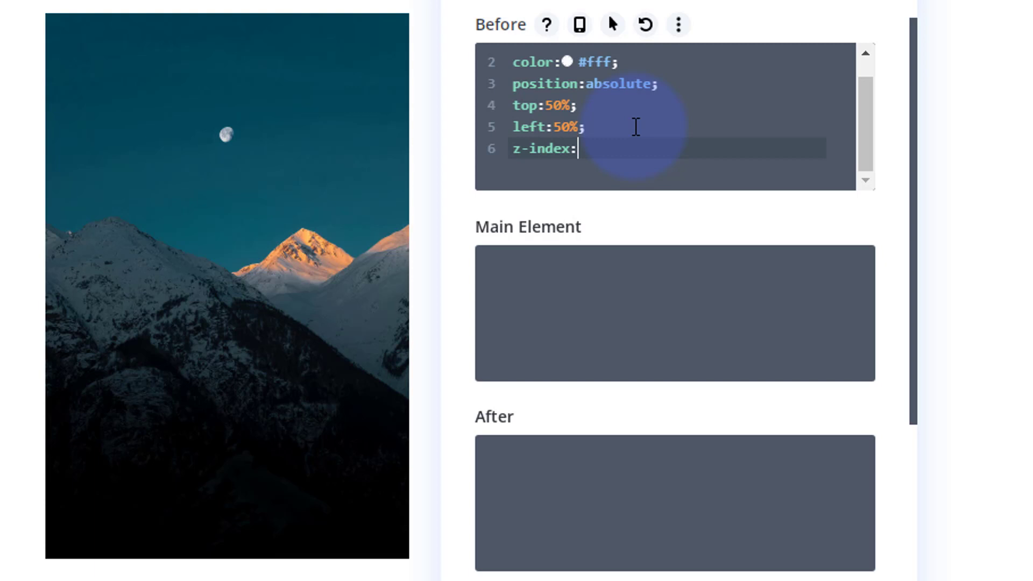
text(50)
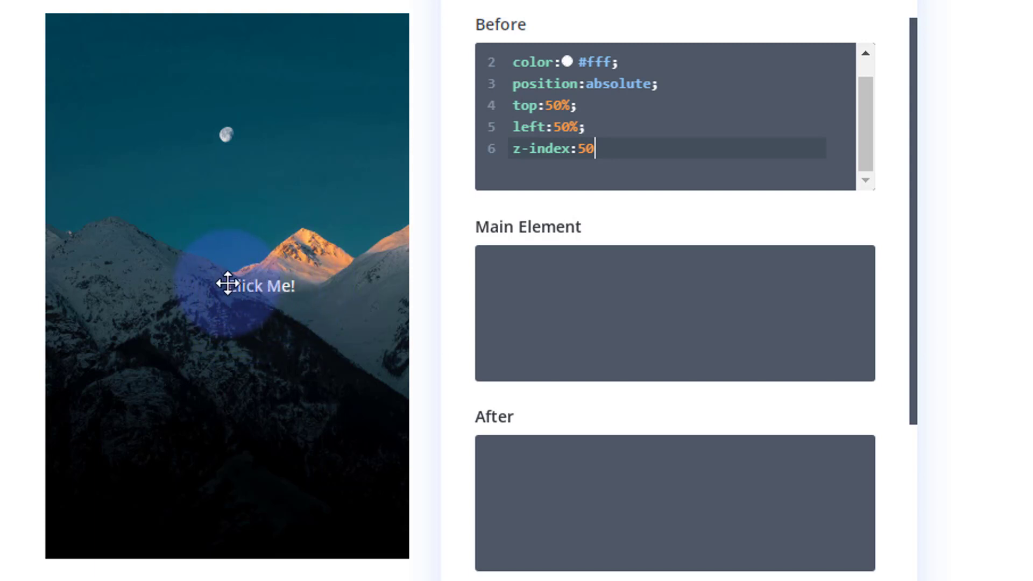
mouse_move(201, 295)
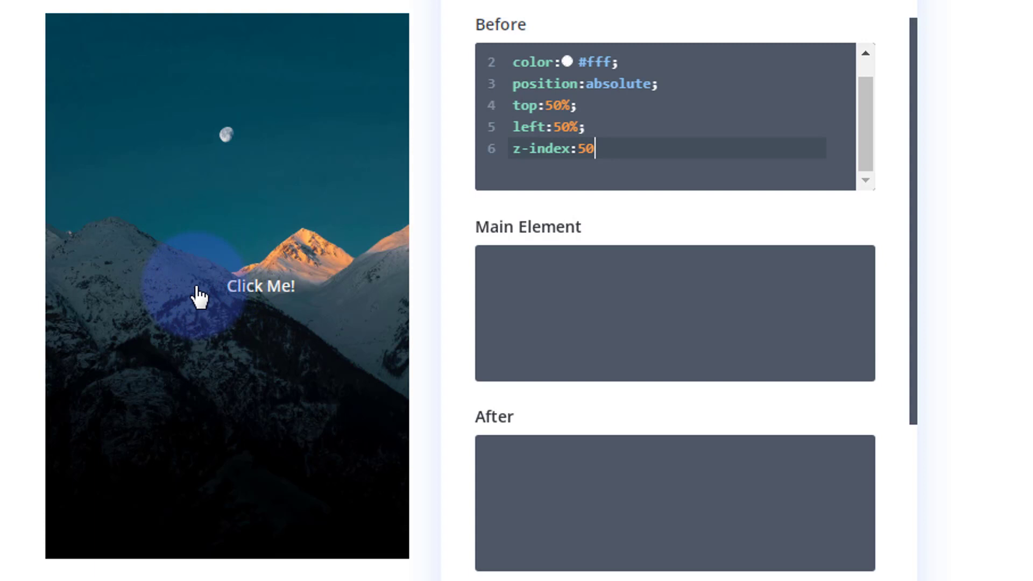
mouse_move(254, 264)
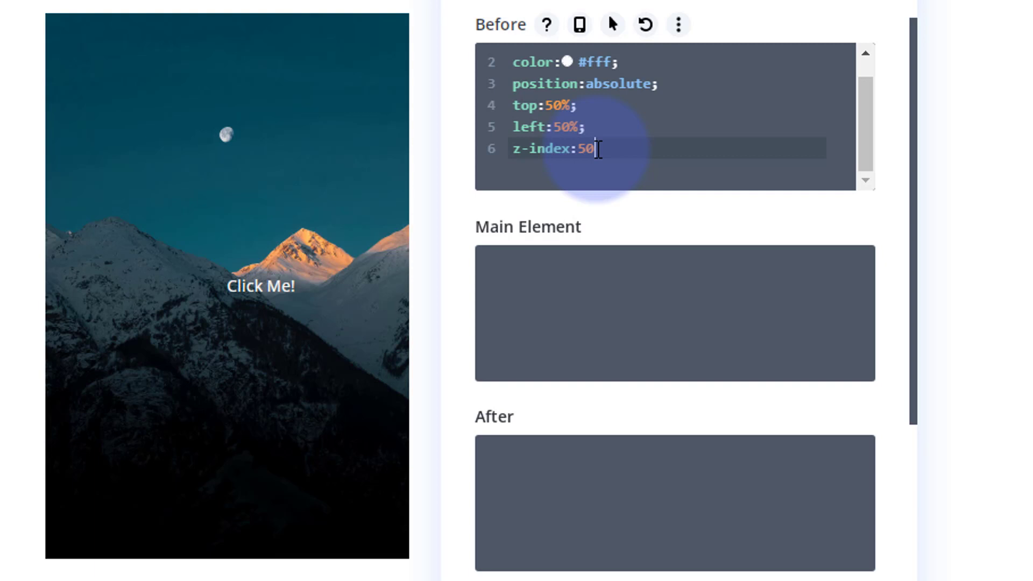
text(;)
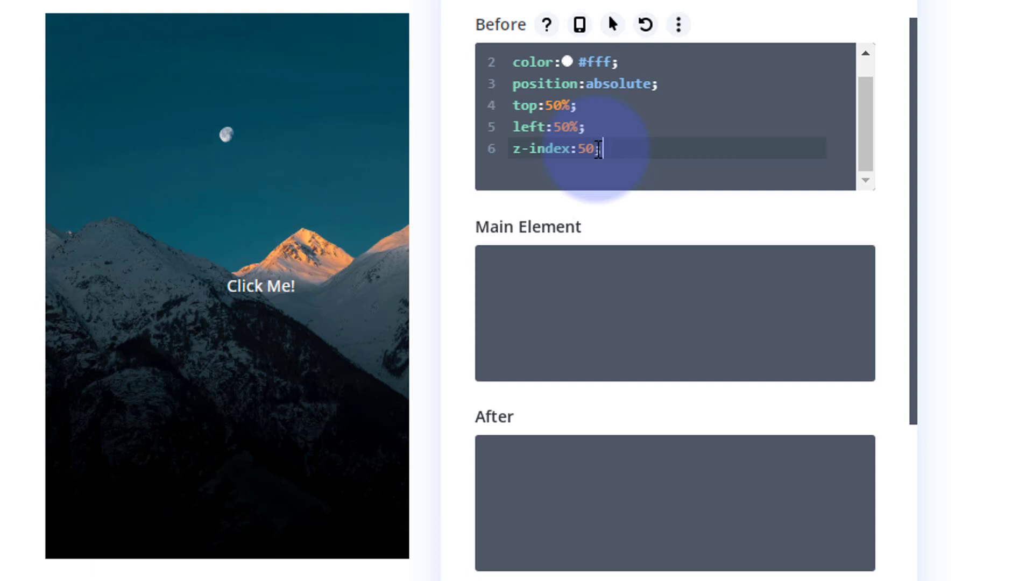
Step: Add transform:translate(-50%,-50%); to centre the label on the image
text(tranform:t)
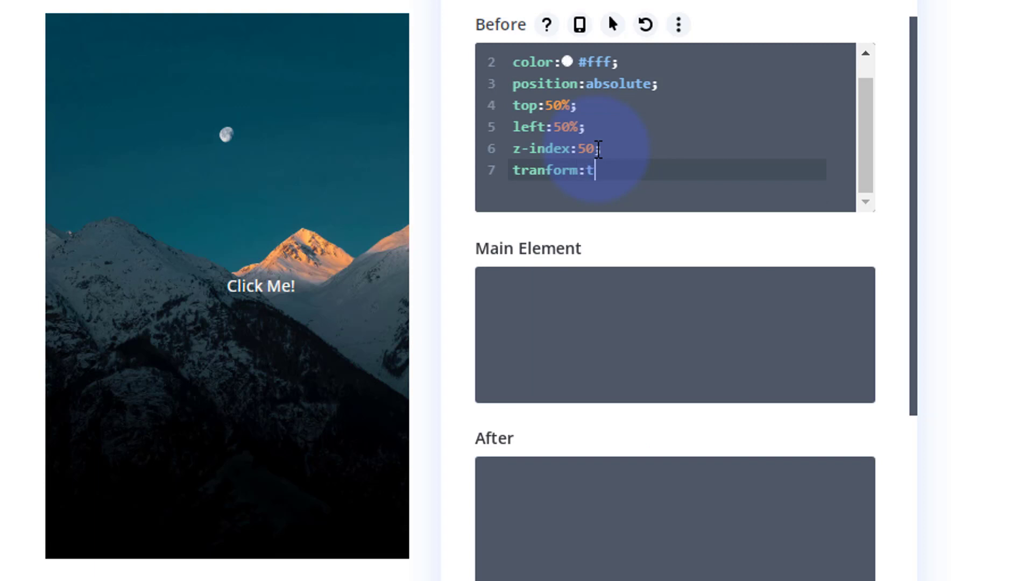
text(ranslate)
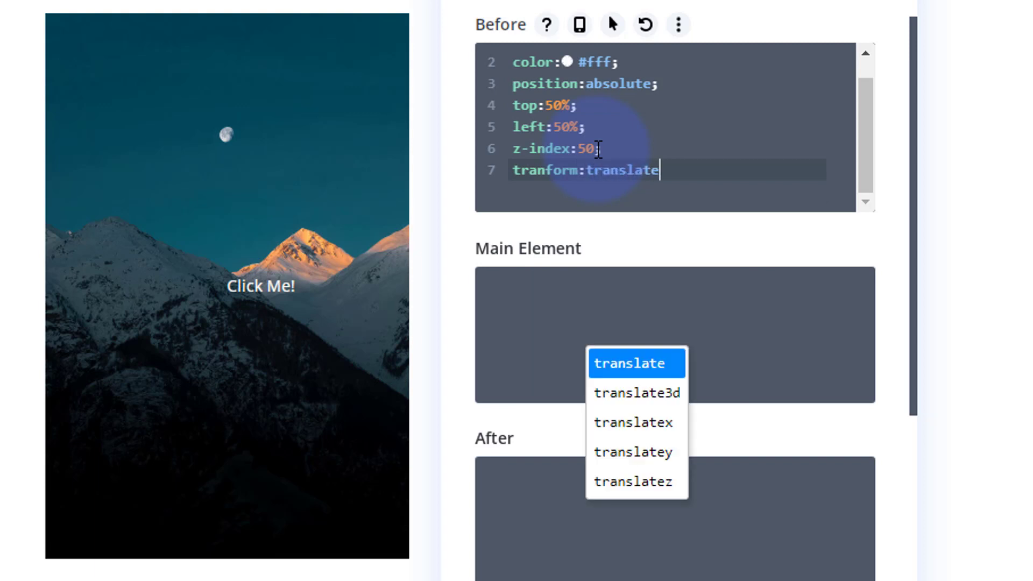
click(627, 363)
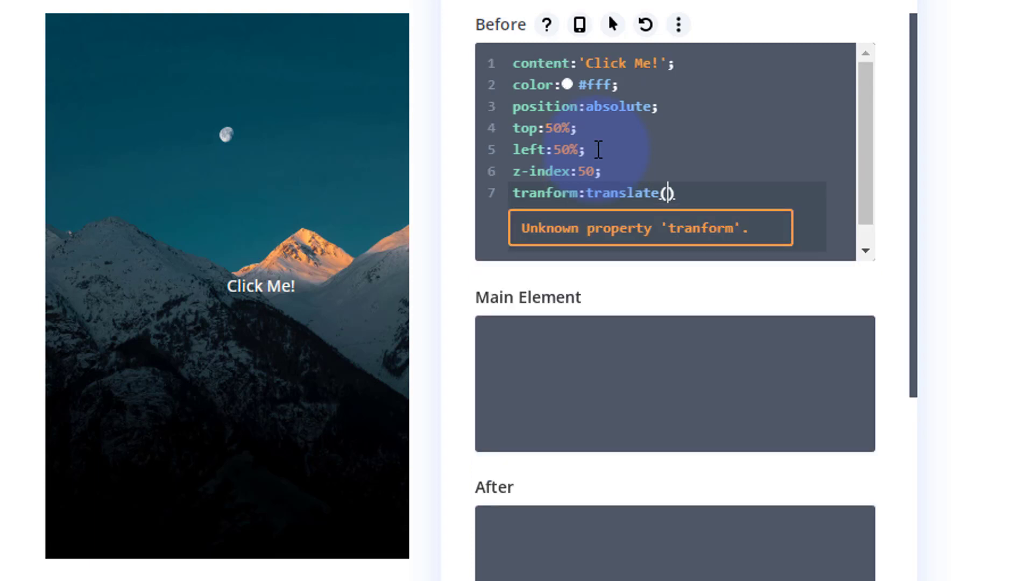
text(-)
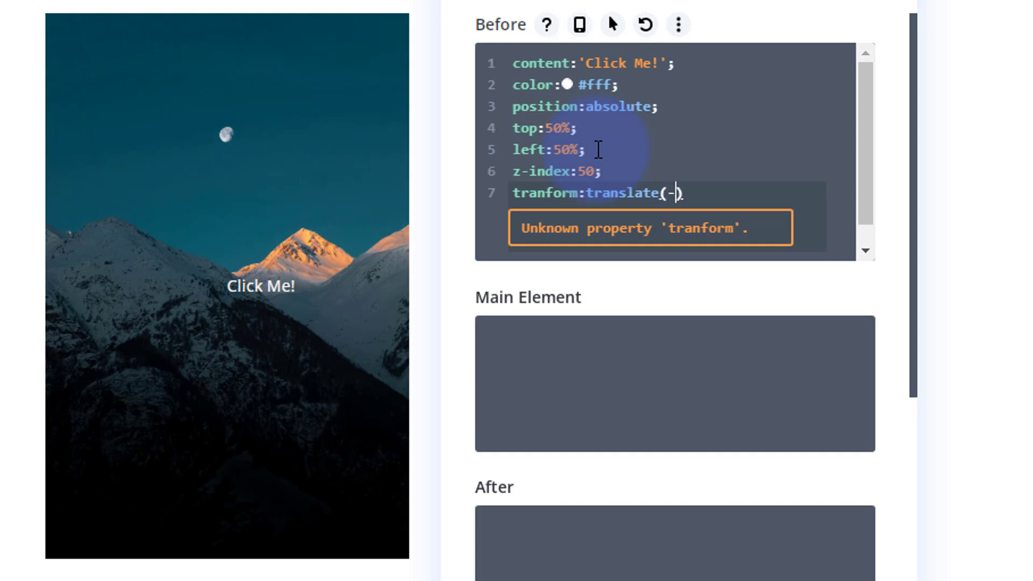
text(50%))
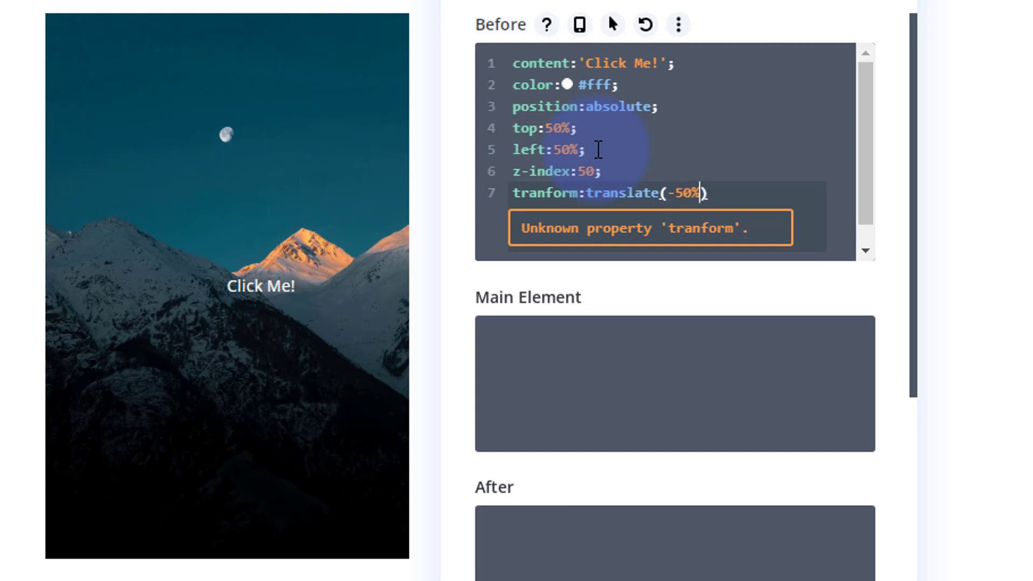
text(,)
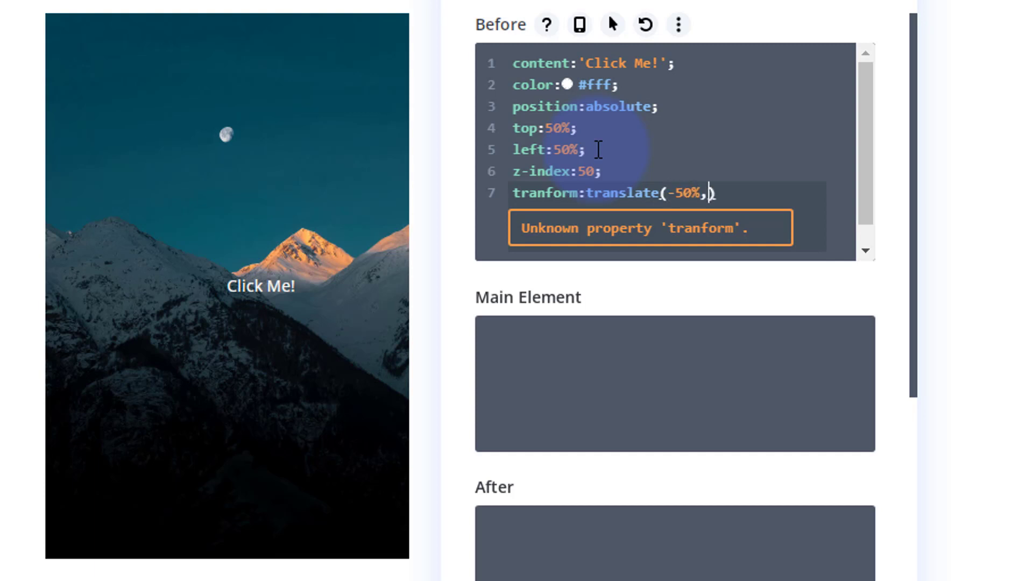
text(-50%)
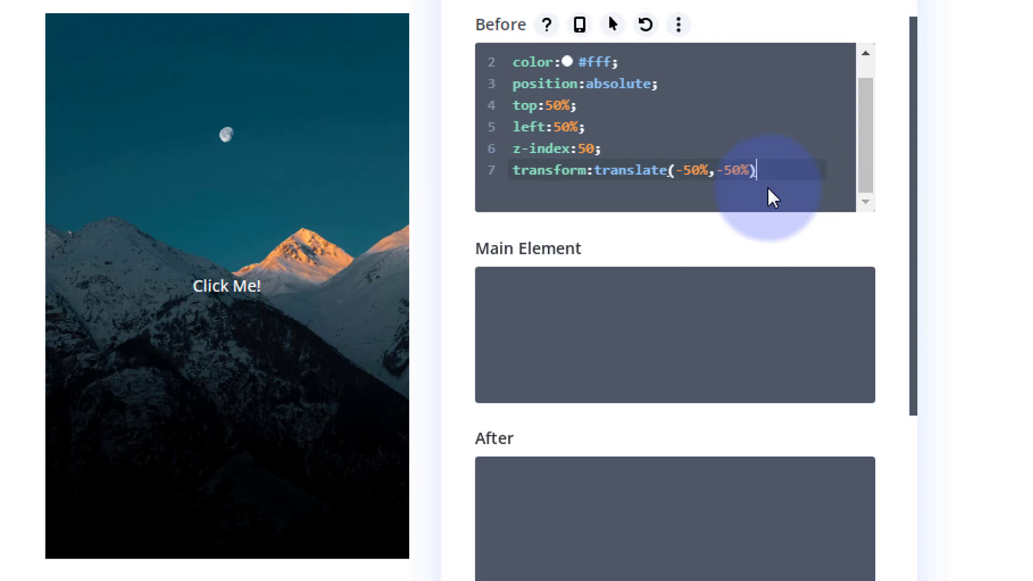
text(;)
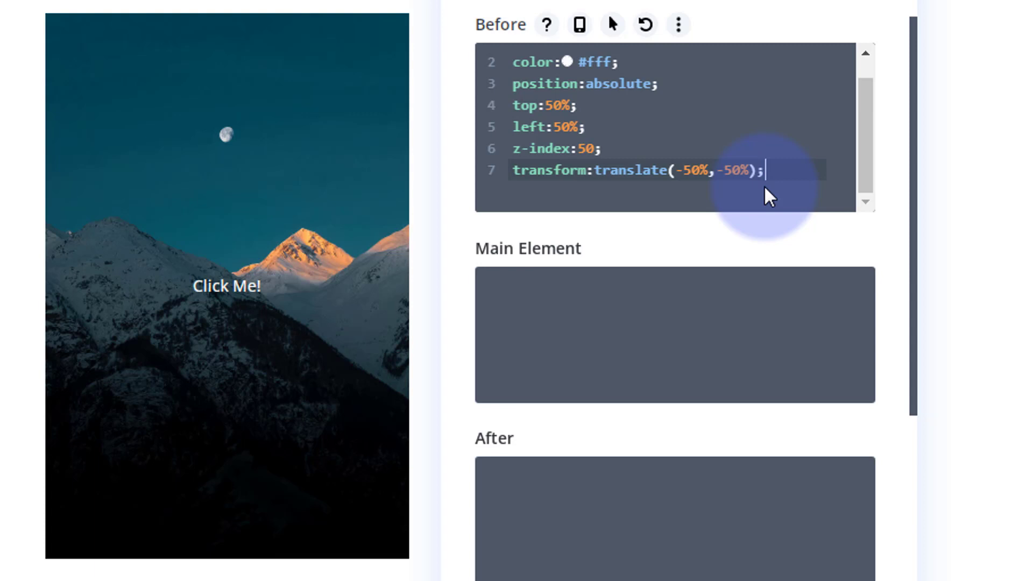
mouse_move(789, 160)
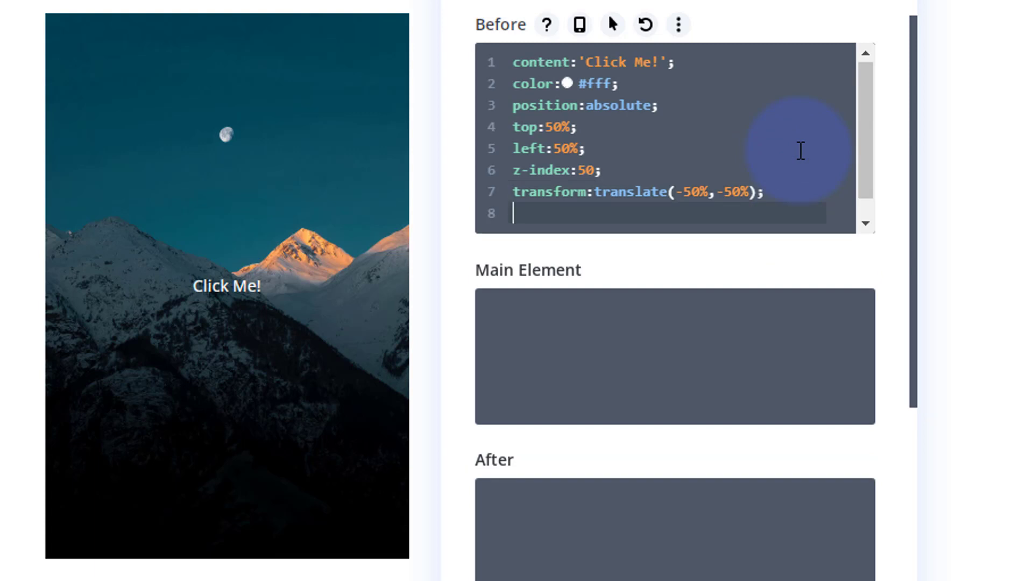
Step: Add font-size:20px; to enlarge the label text
text(font-)
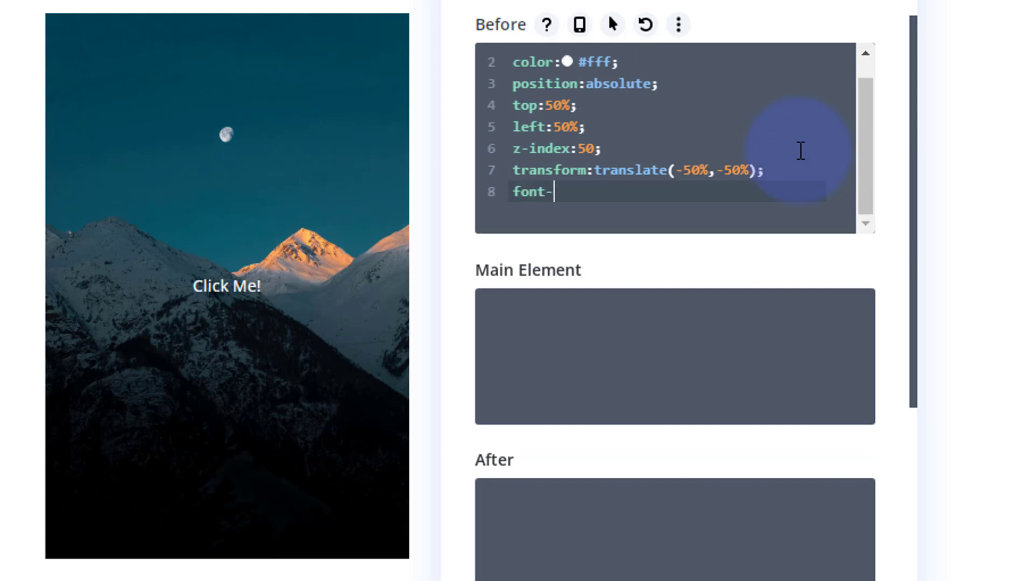
text(size)
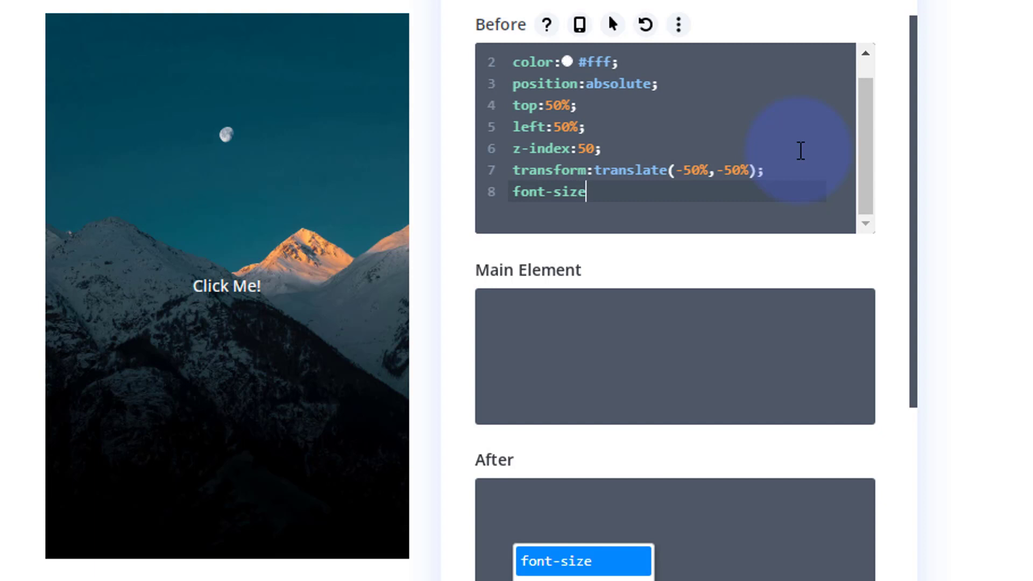
text(:20)
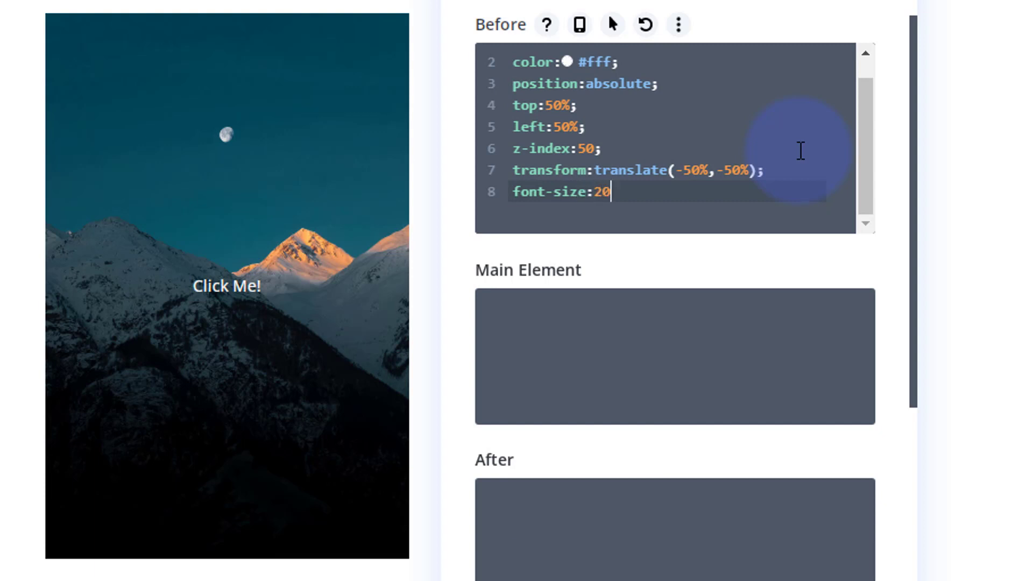
text(px)
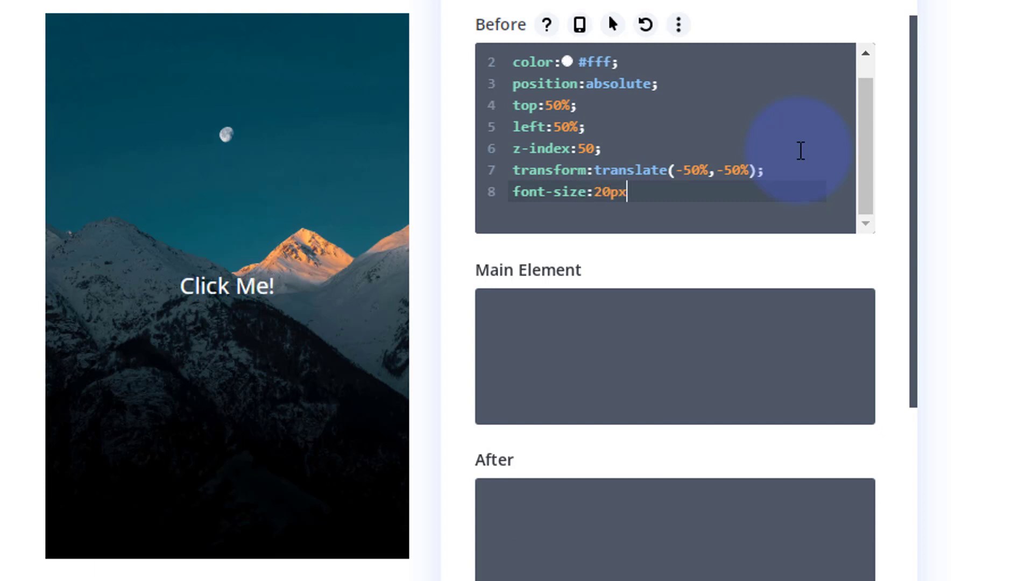
text(;)
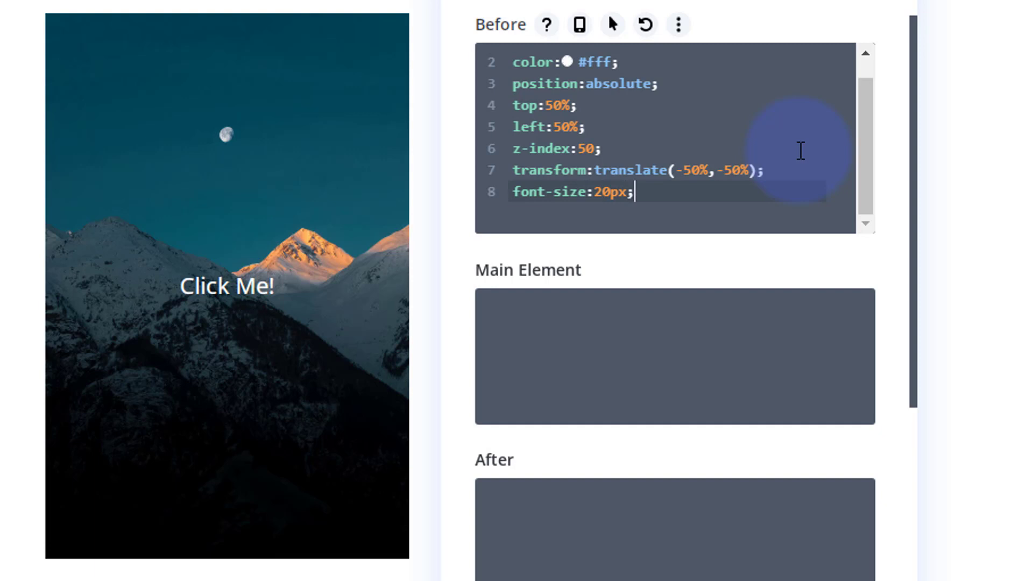
Step: Add background:blue; and begin a padding declaration
text(background)
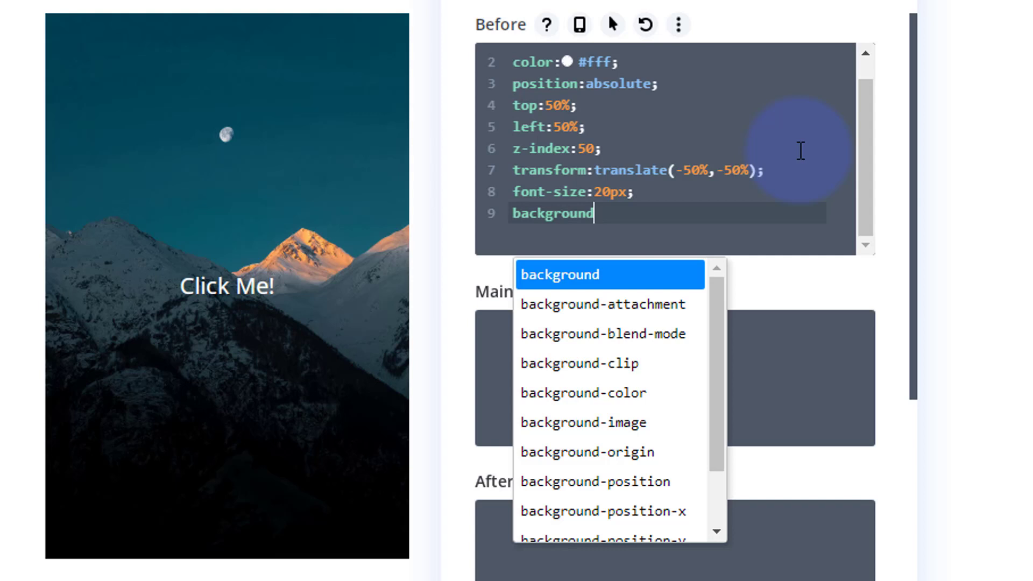
text(:bl)
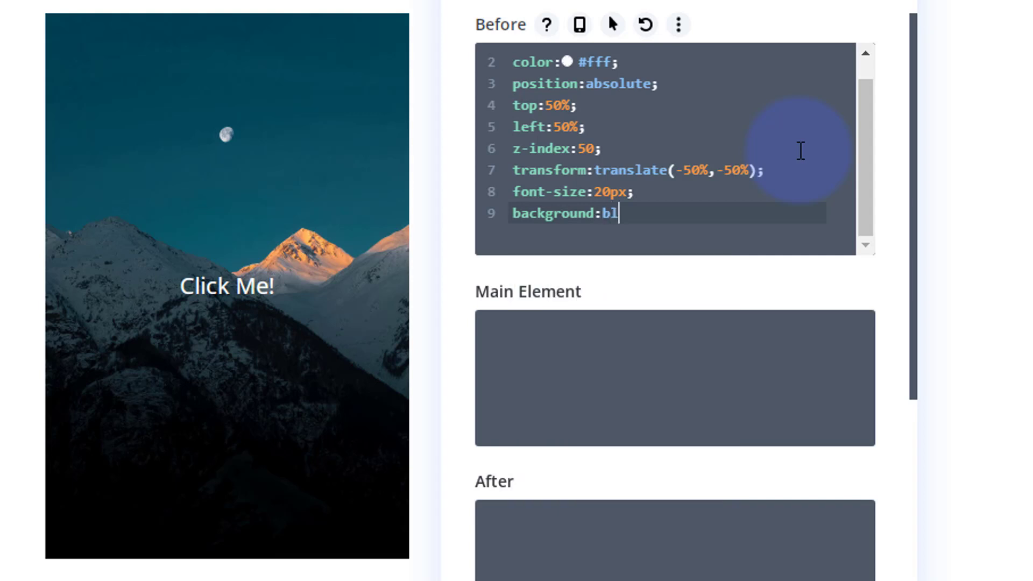
text(ue;)
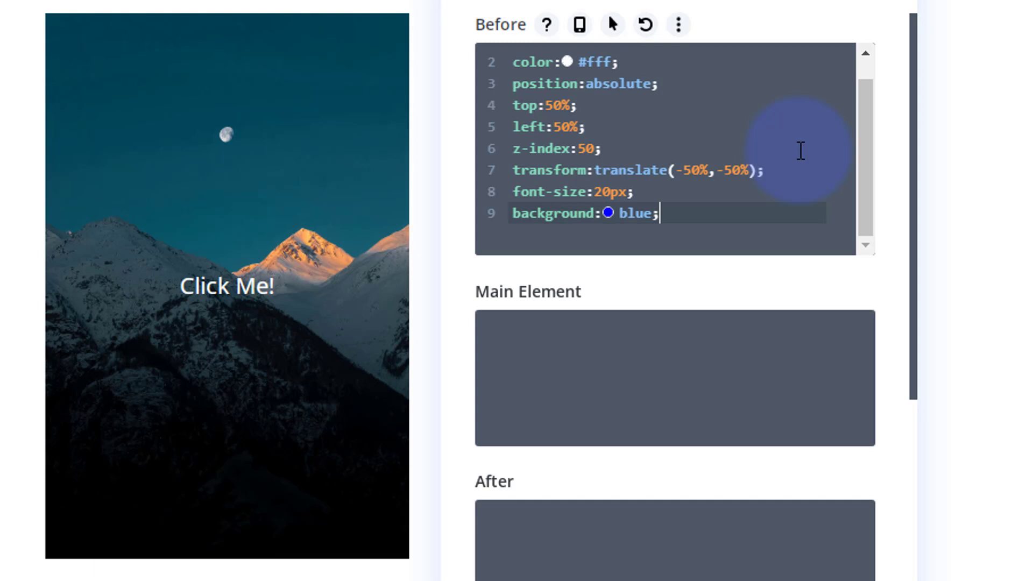
text(padding)
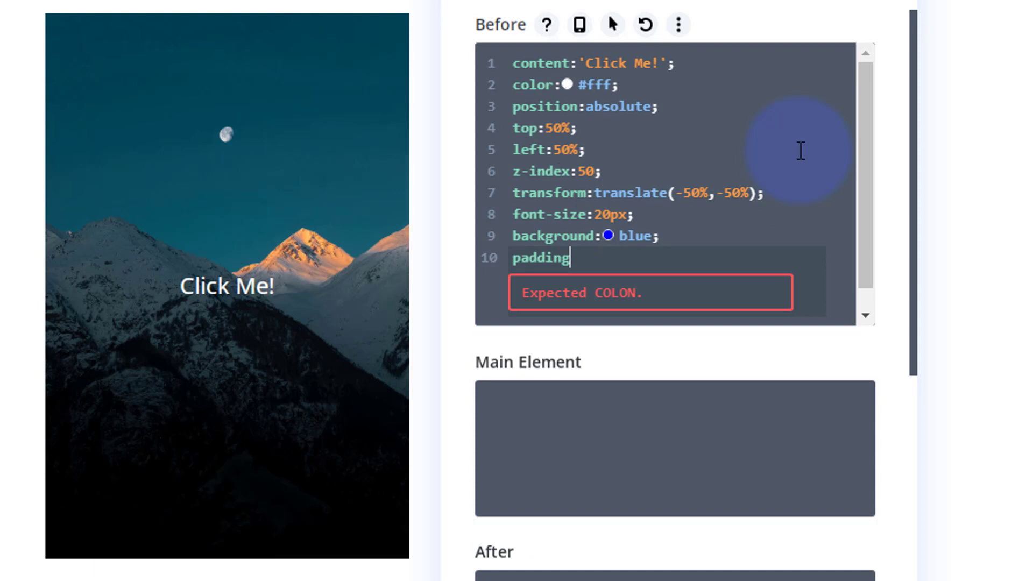
Step: Set padding:20px 30px; and change font-size to 16px, then begin a box- property
text(:)
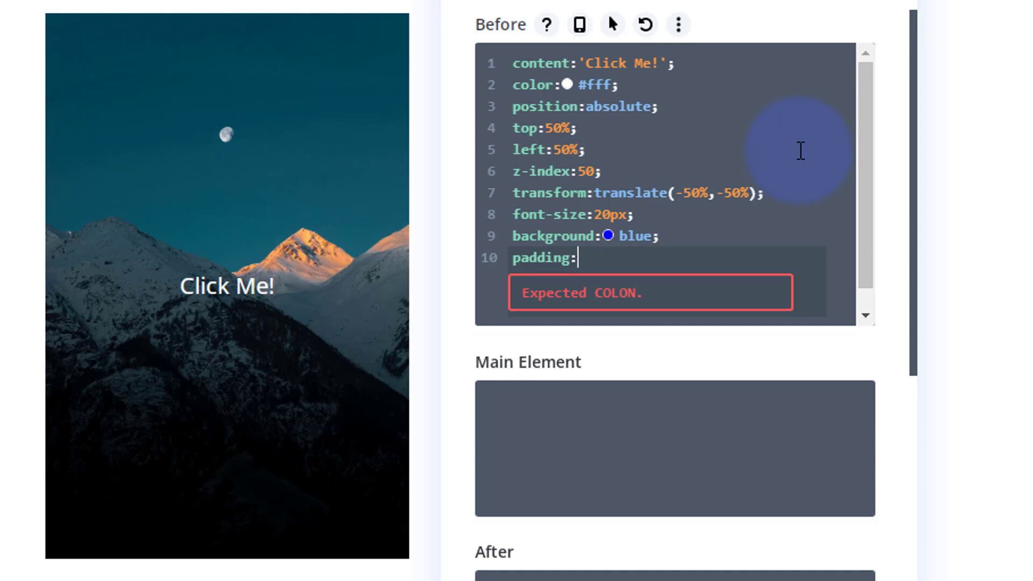
text(20px)
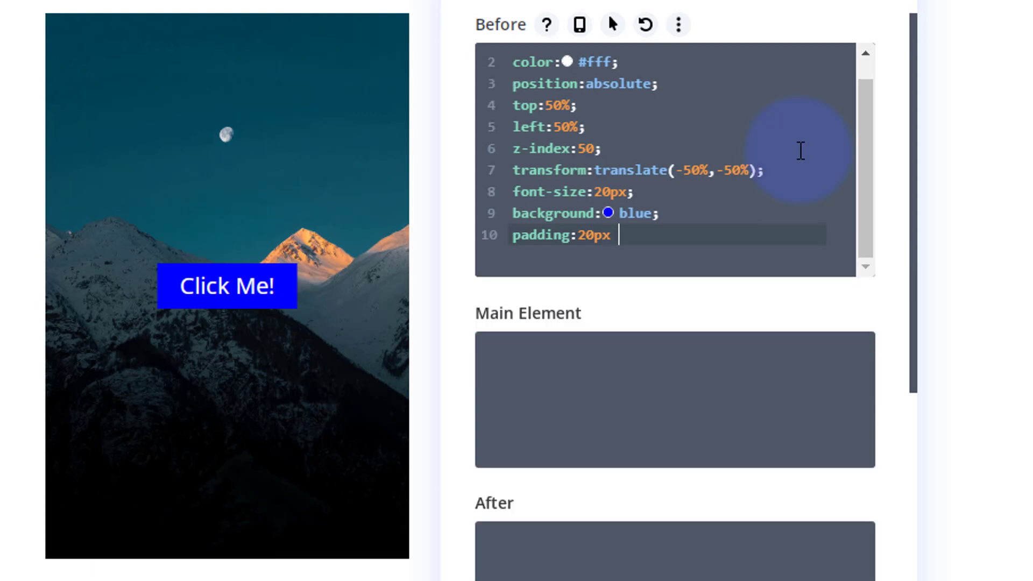
text(30px)
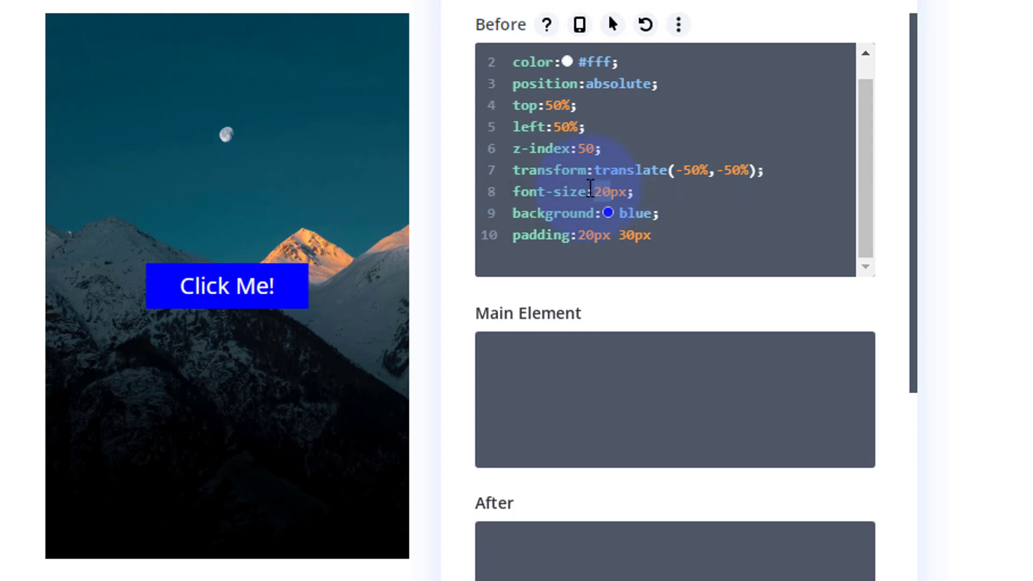
text(16)
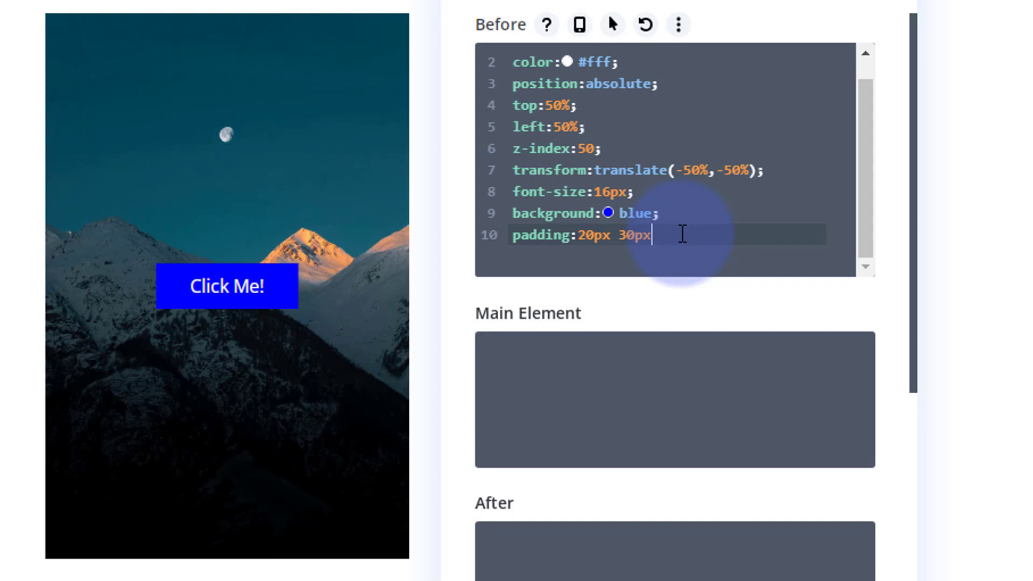
text(;)
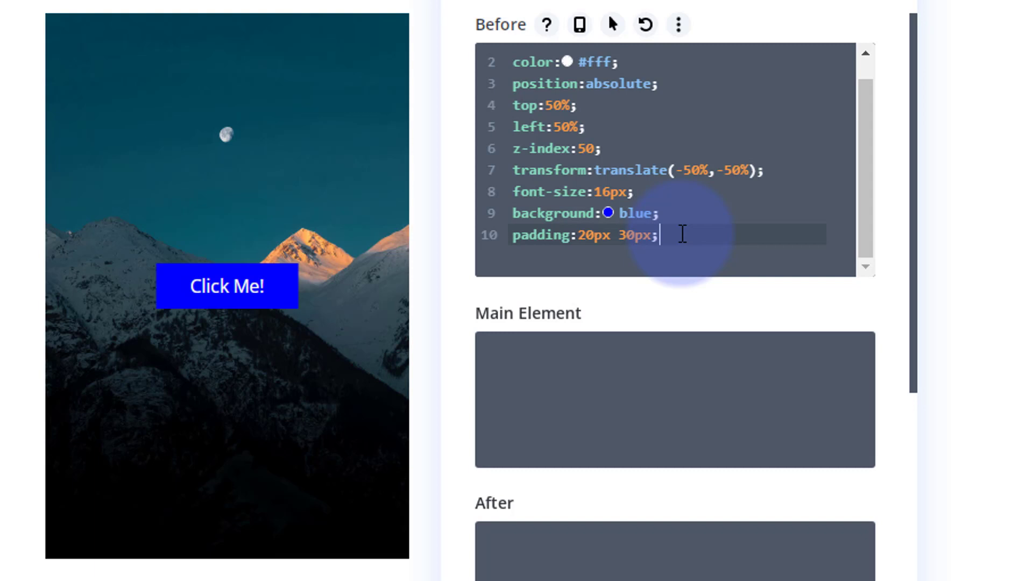
key(enter)
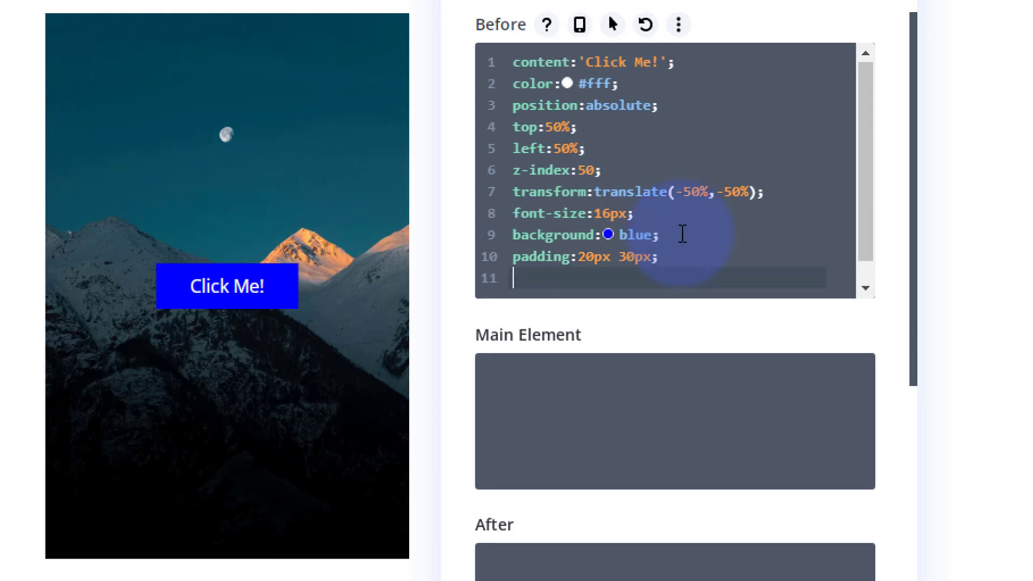
text(box-)
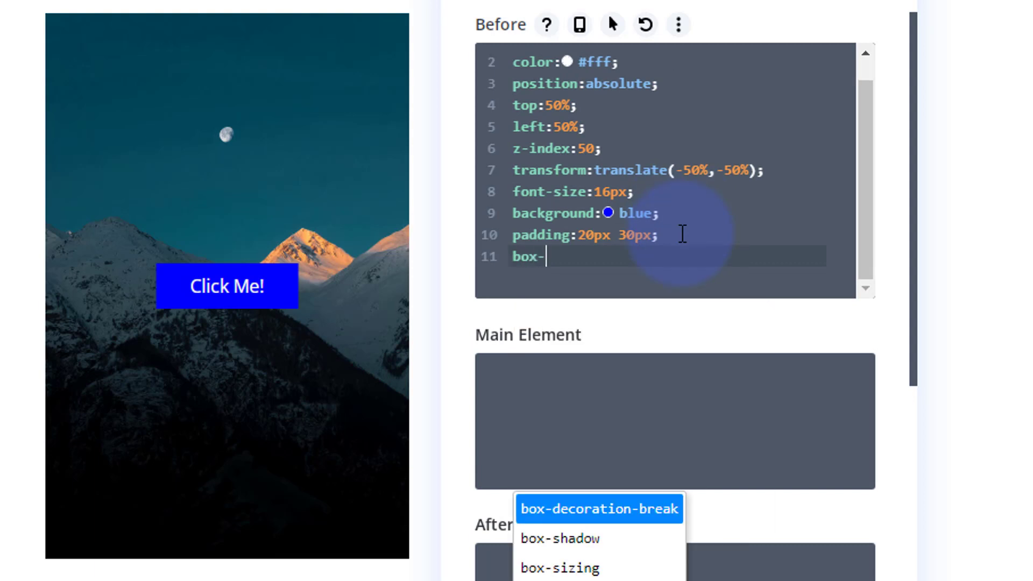
Step: Complete box-shadow: 0 0 10px 250px #000; to black out the area around the button
click(559, 538)
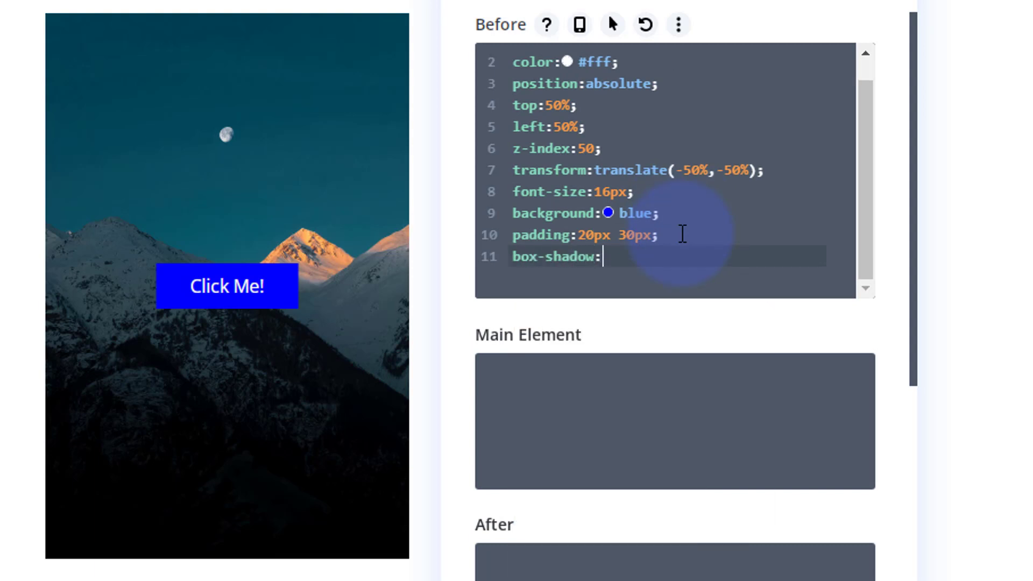
text(0)
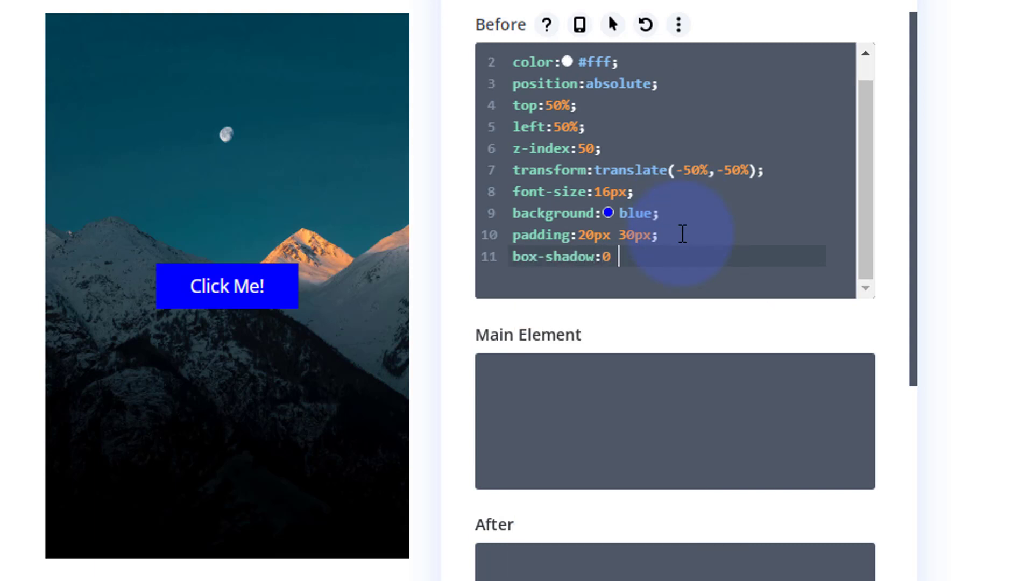
text(0)
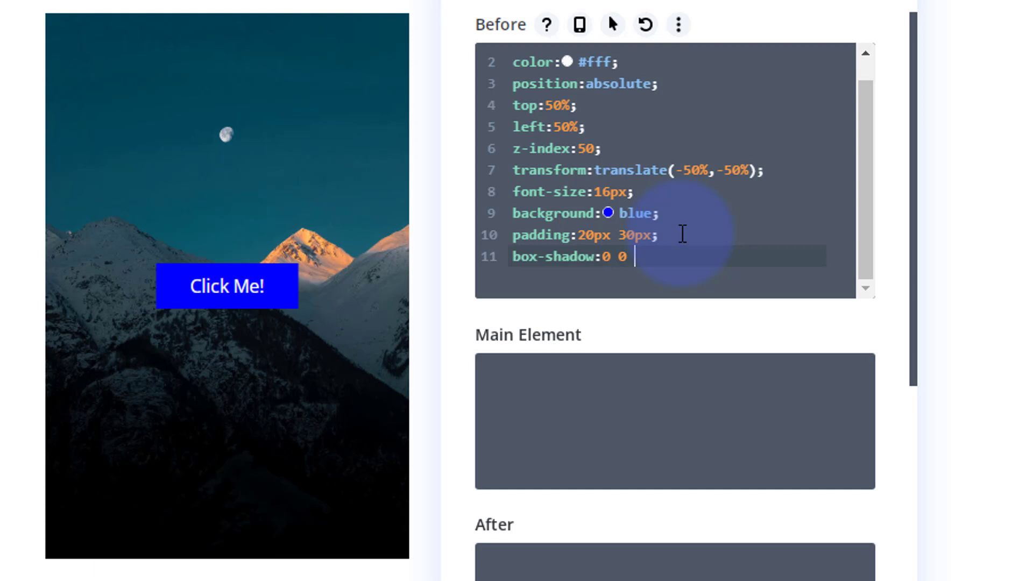
text(10p)
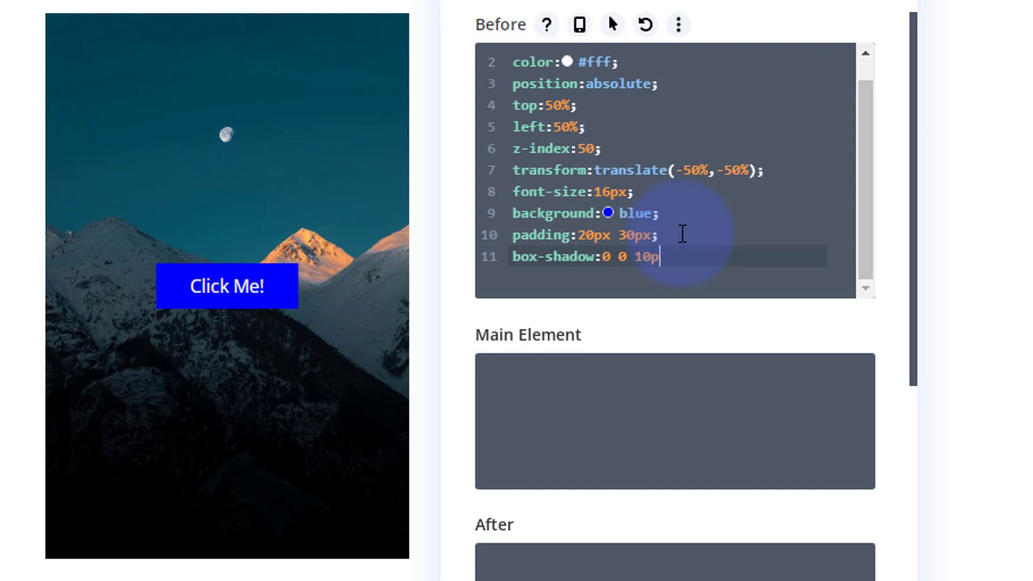
text(x)
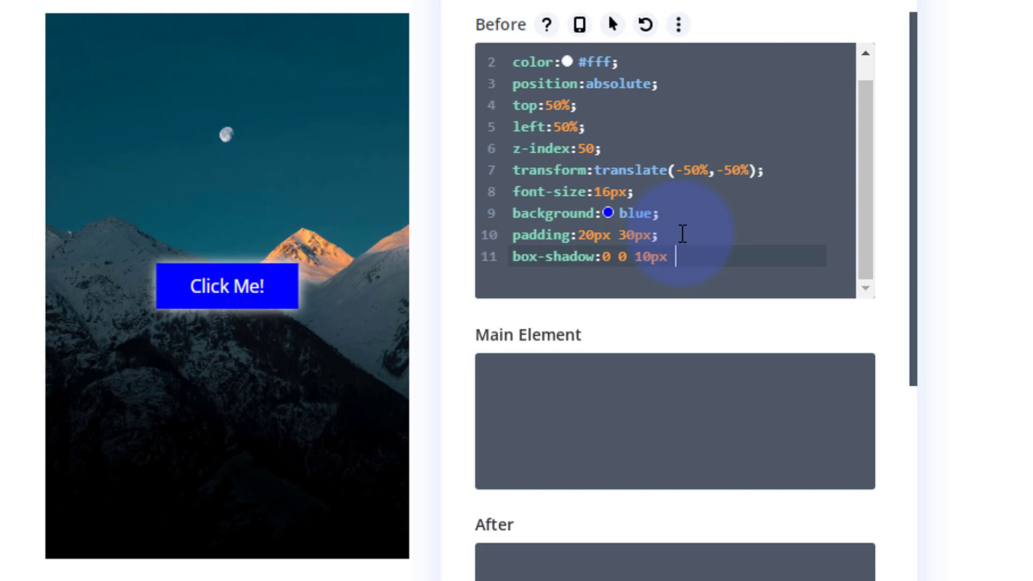
text(250)
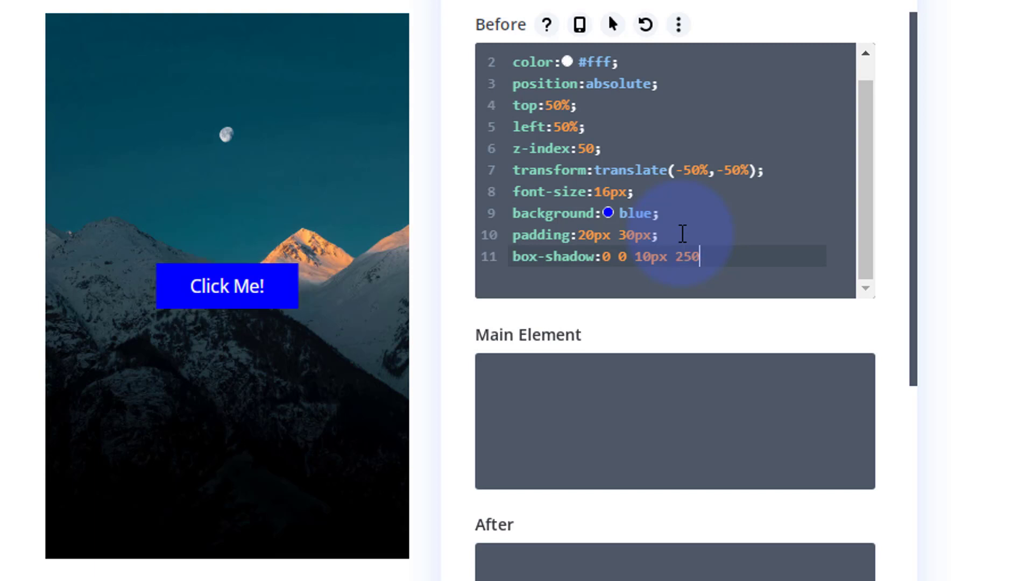
text(px)
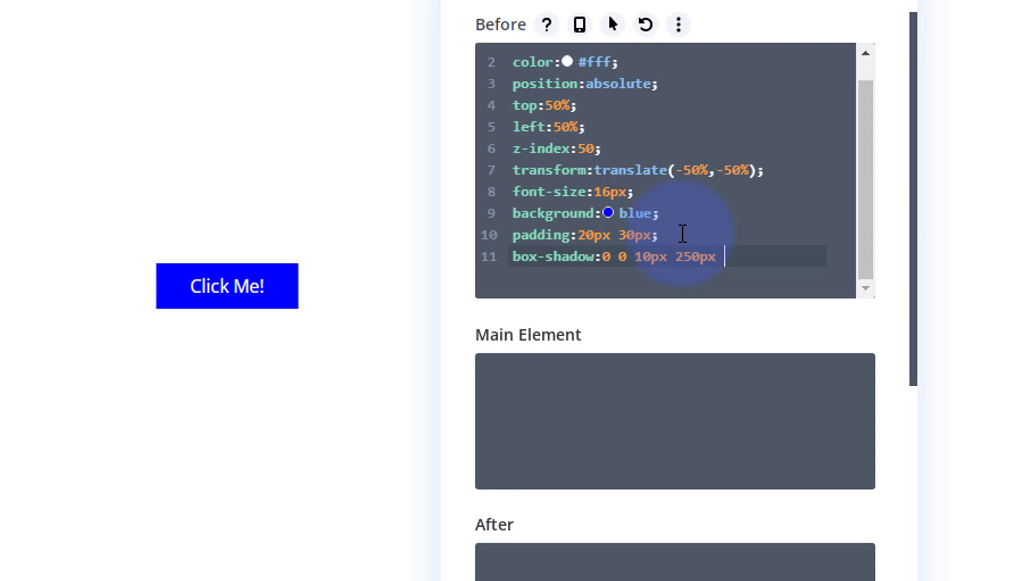
text(#000)
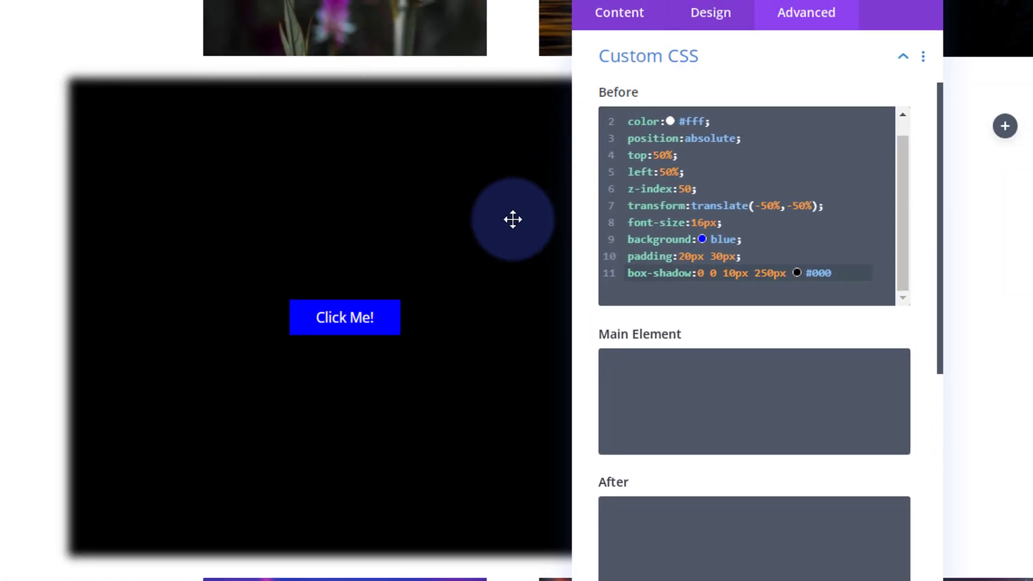
mouse_move(435, 180)
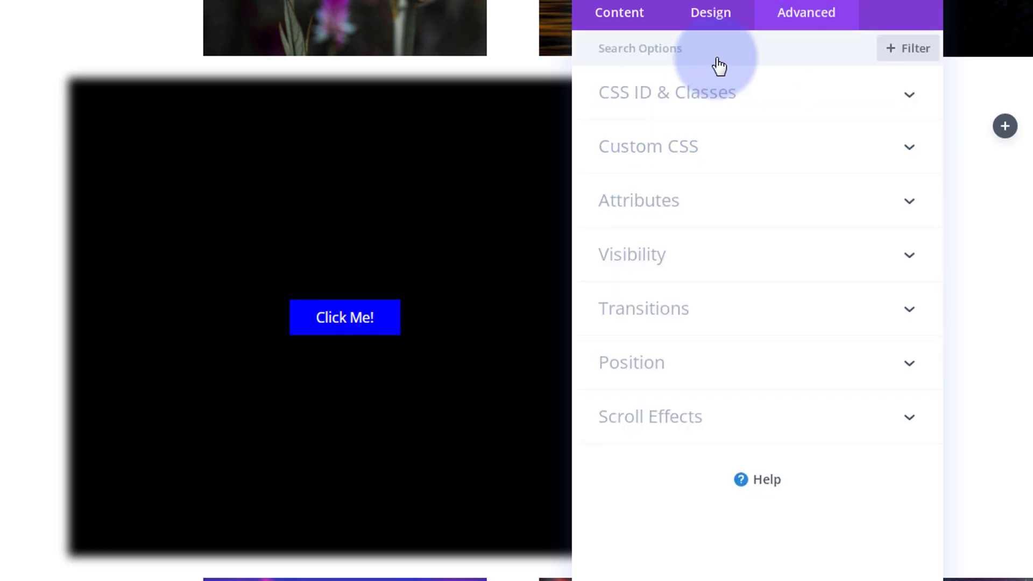
Step: Set the image module's Horizontal and Vertical Overflow to Hidden under Advanced > Visibility
click(632, 254)
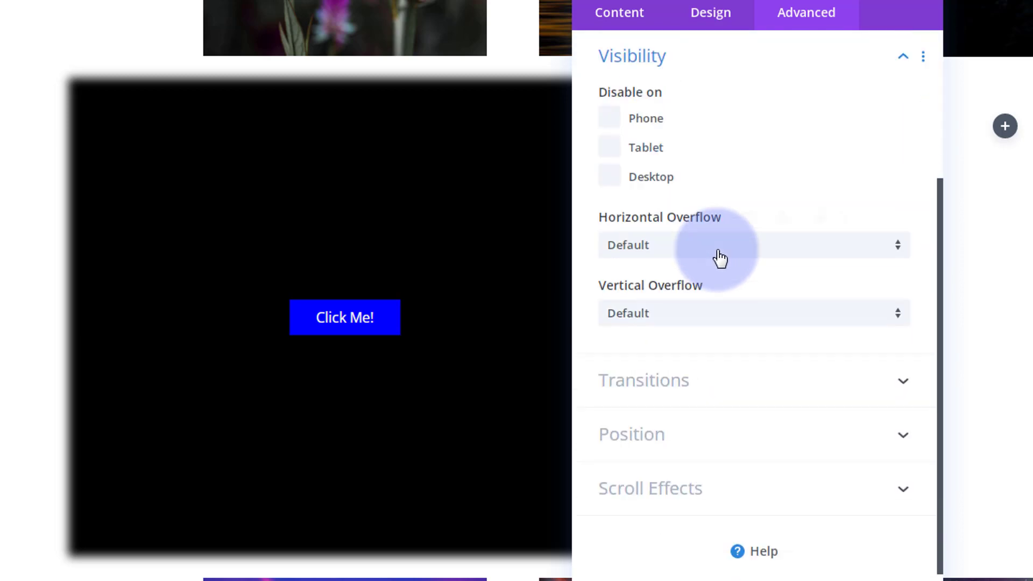
mouse_move(632, 289)
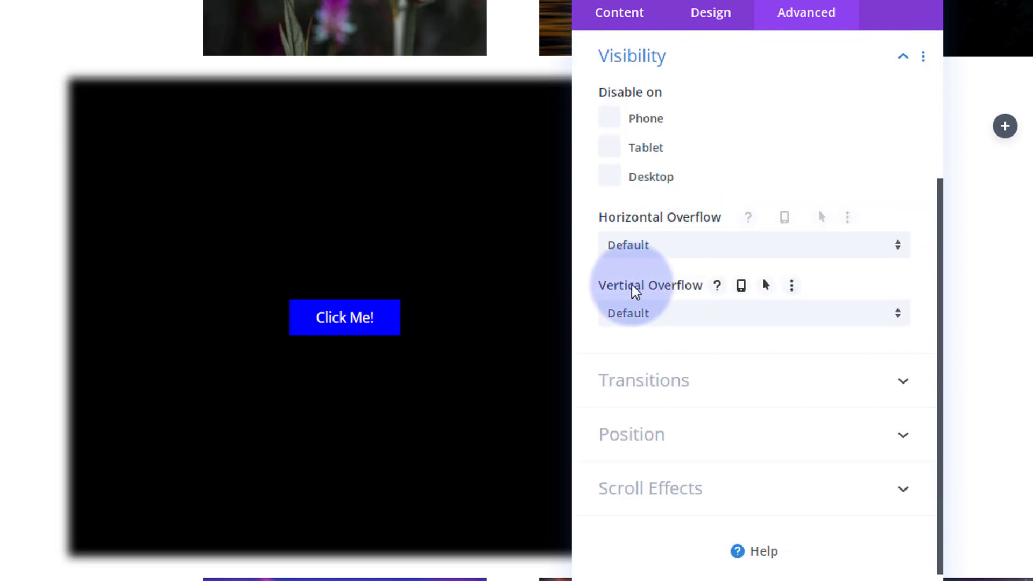
click(753, 244)
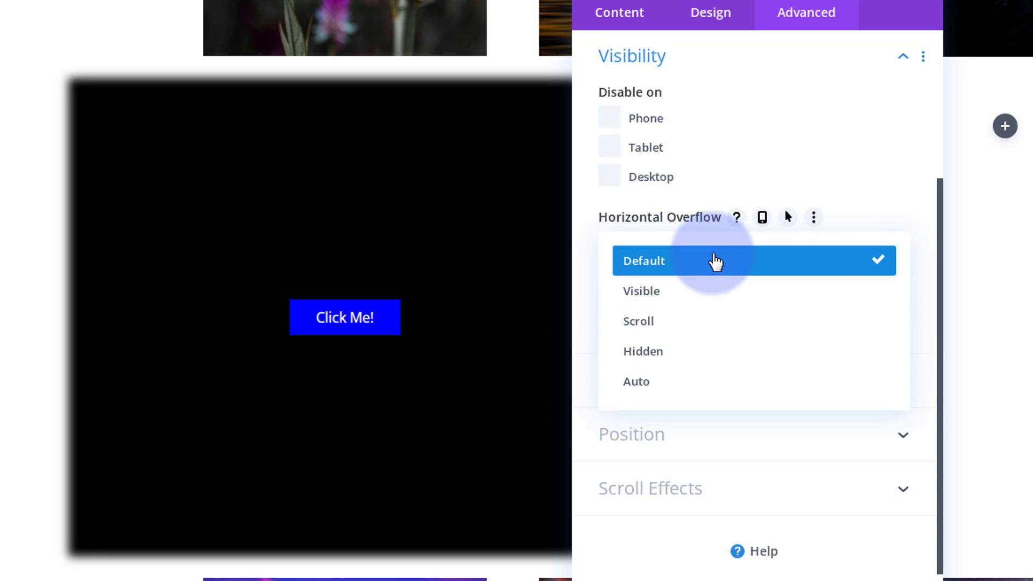
click(642, 350)
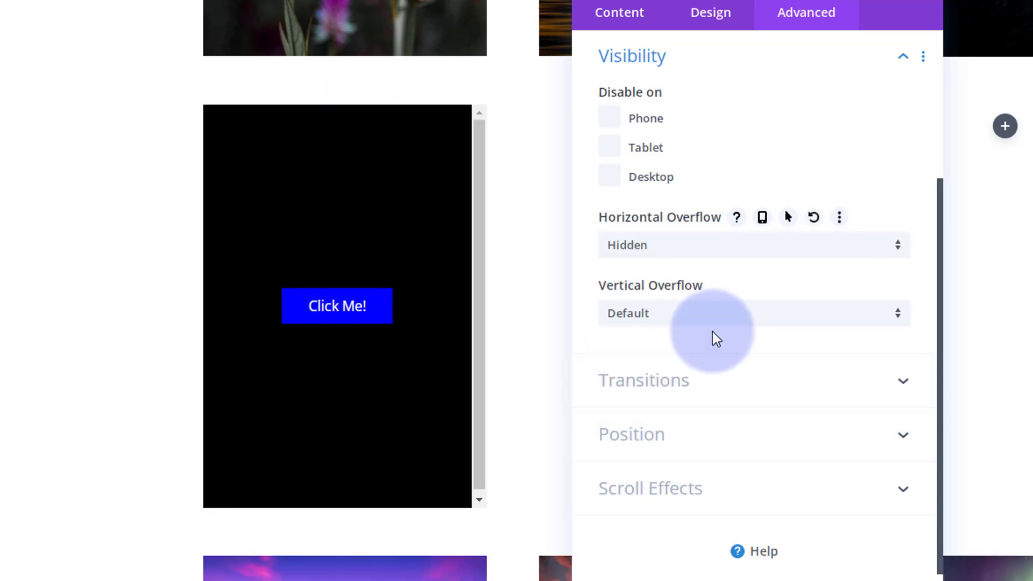
click(751, 314)
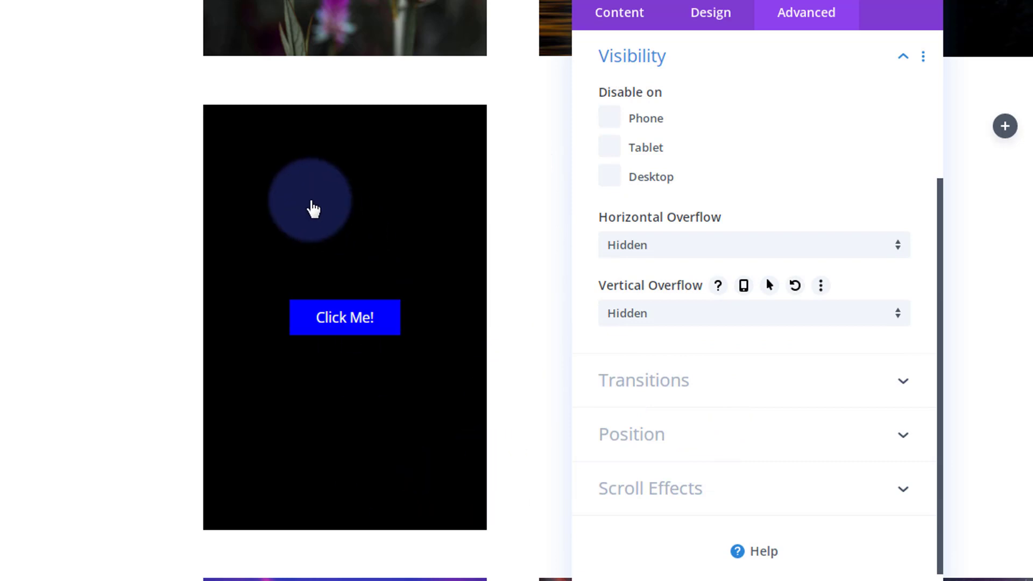
mouse_move(770, 84)
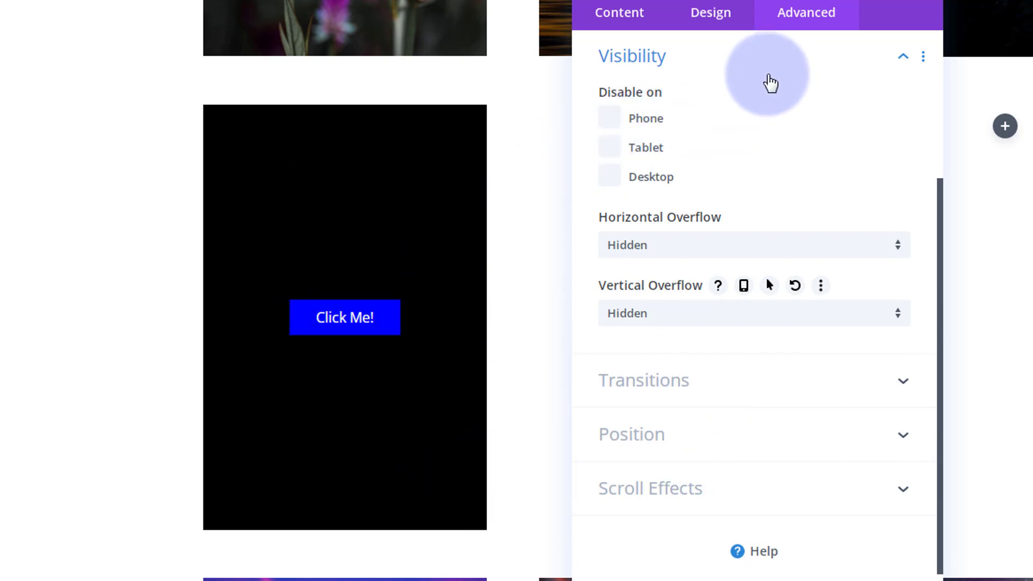
click(901, 56)
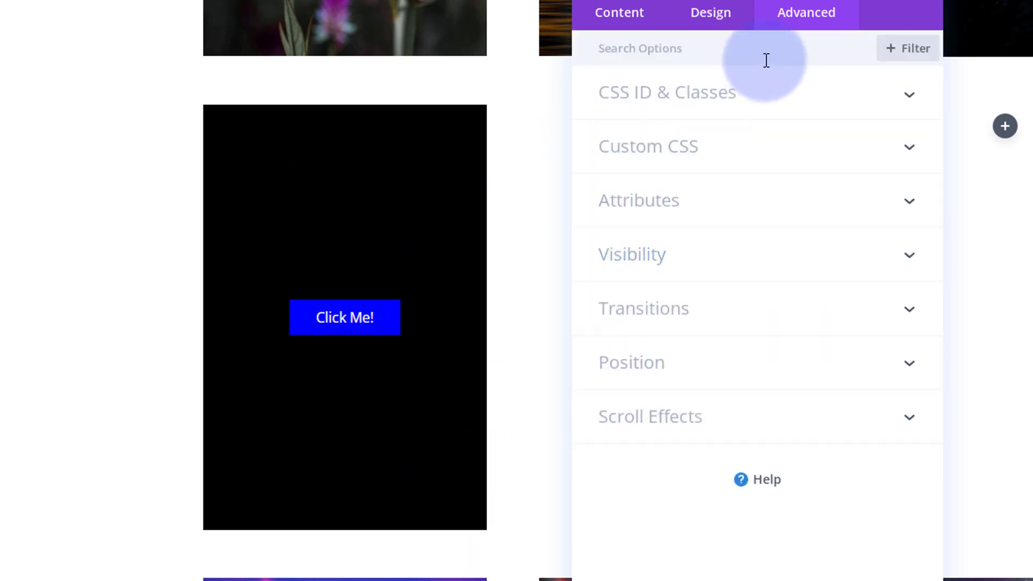
mouse_move(744, 158)
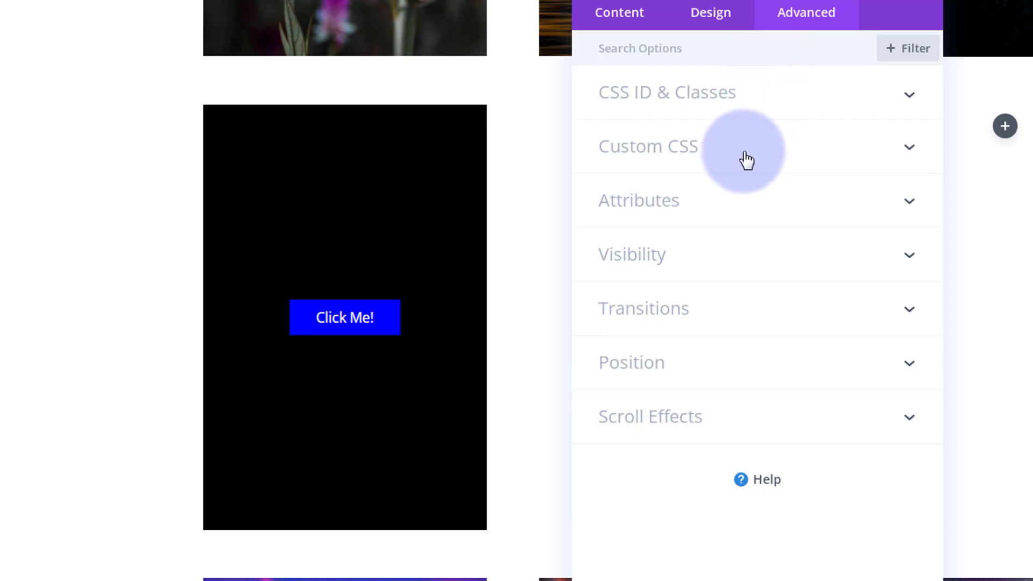
Step: Edit the box-shadow colour in Custom CSS from #000 through #00000050 and #00000080 to #ffffff80
click(648, 147)
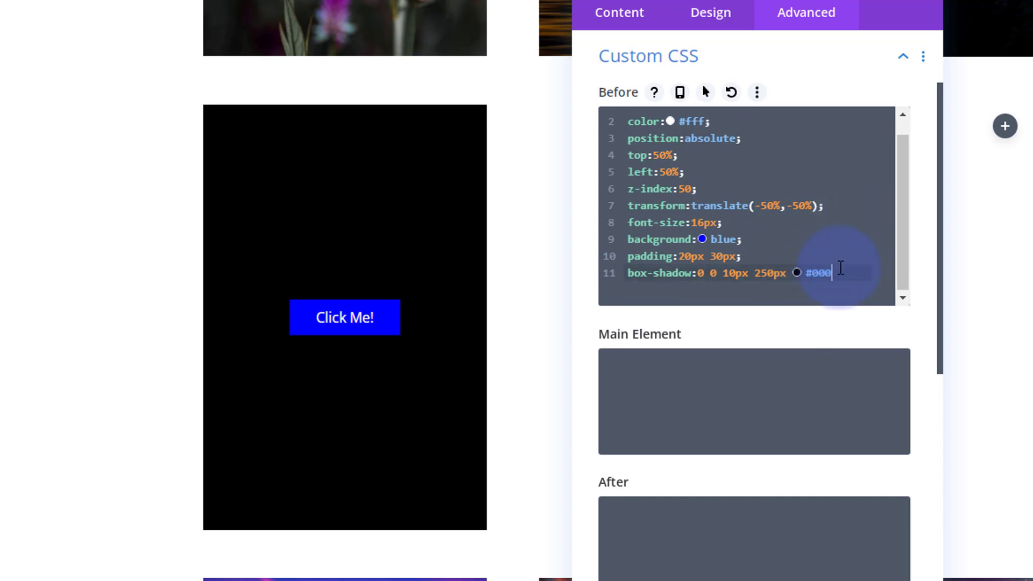
mouse_move(866, 230)
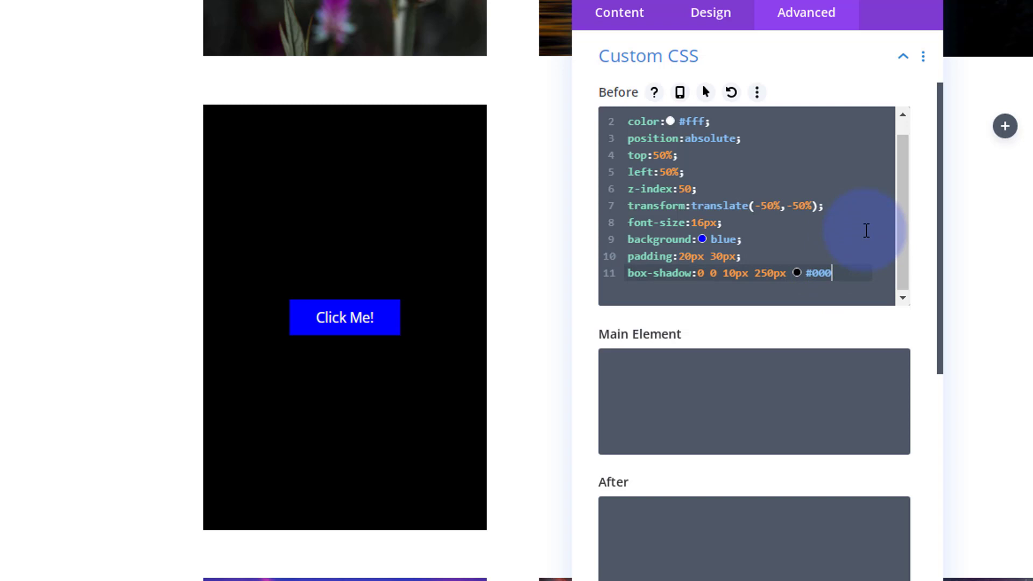
text(000)
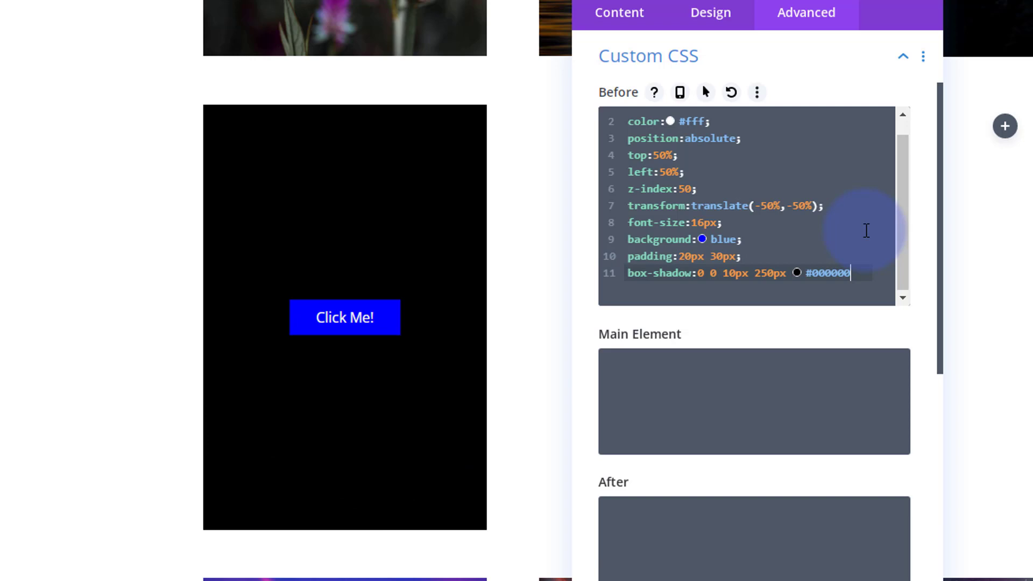
text(50)
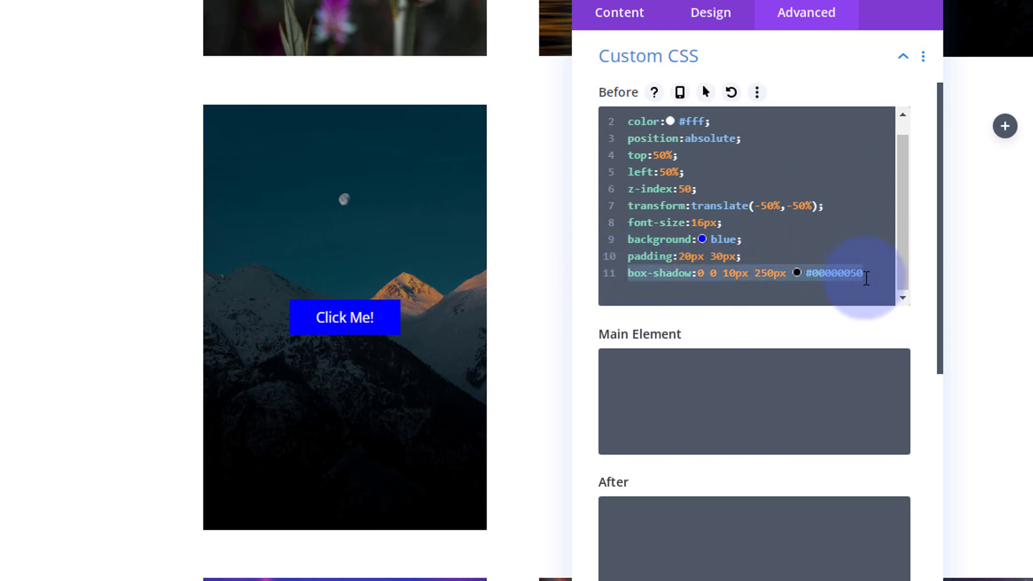
key(Backspace)
text(3)
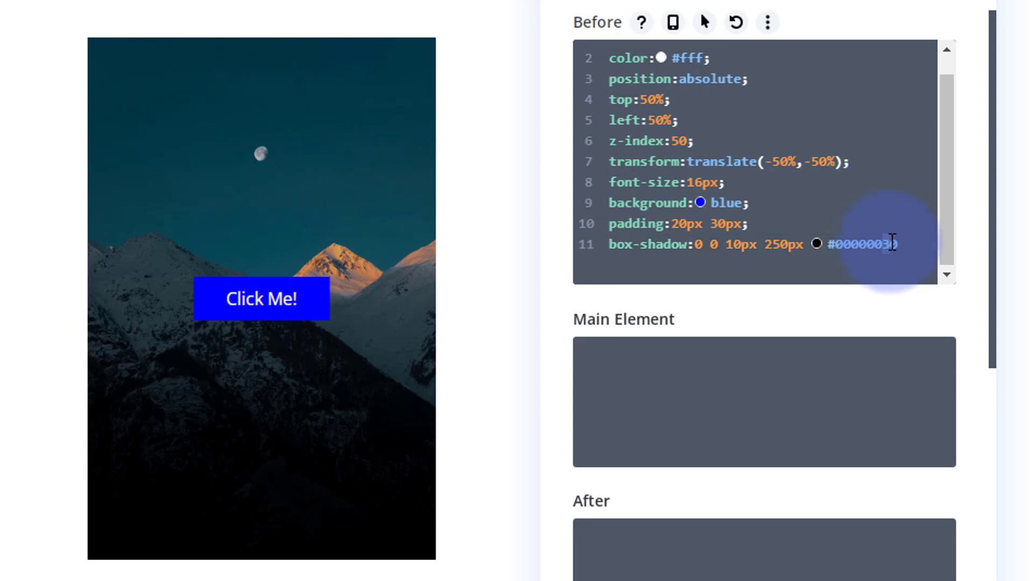
mouse_move(904, 205)
text(8)
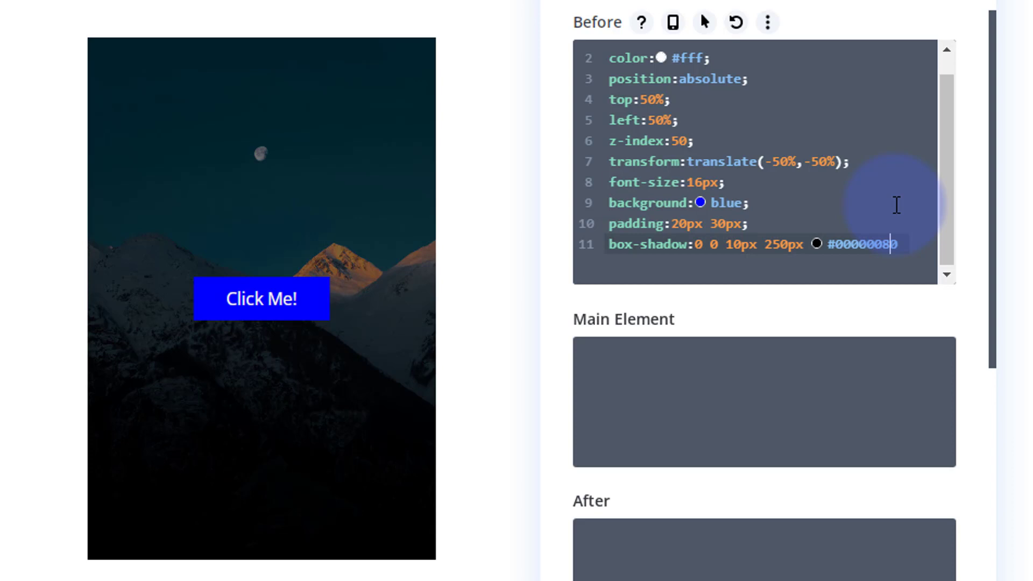
mouse_move(904, 215)
text(ffffff)
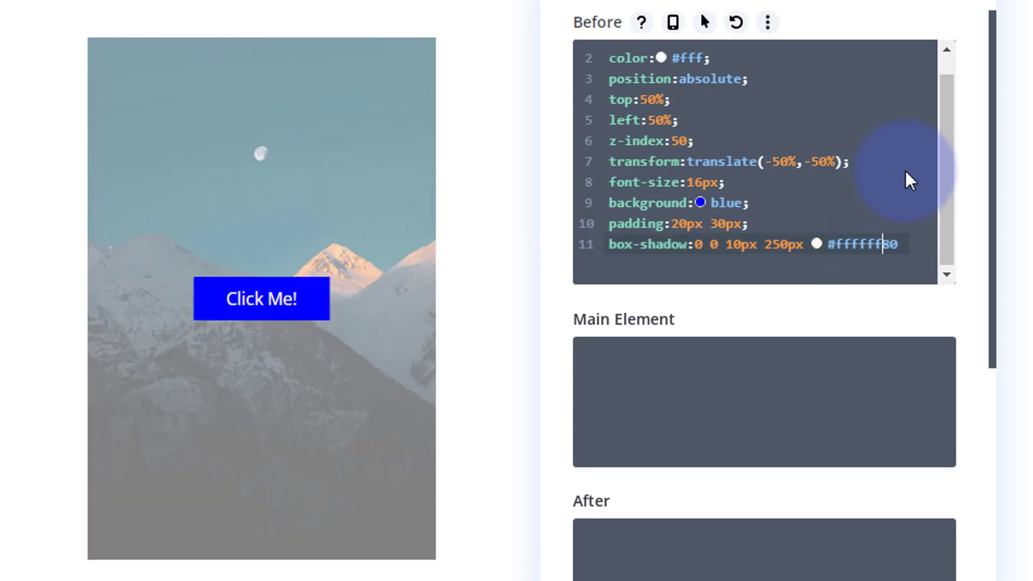
click(882, 244)
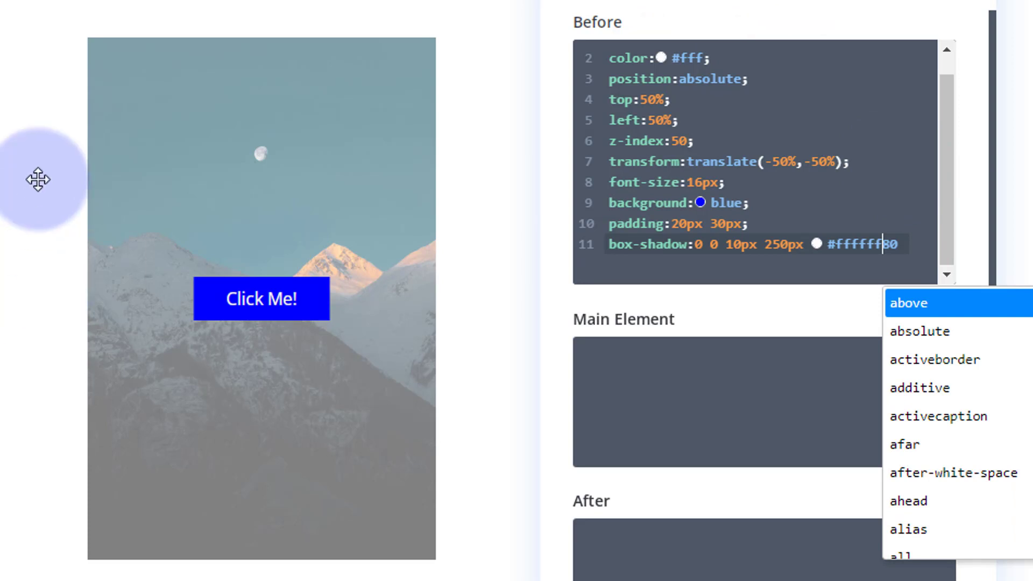
mouse_move(908, 260)
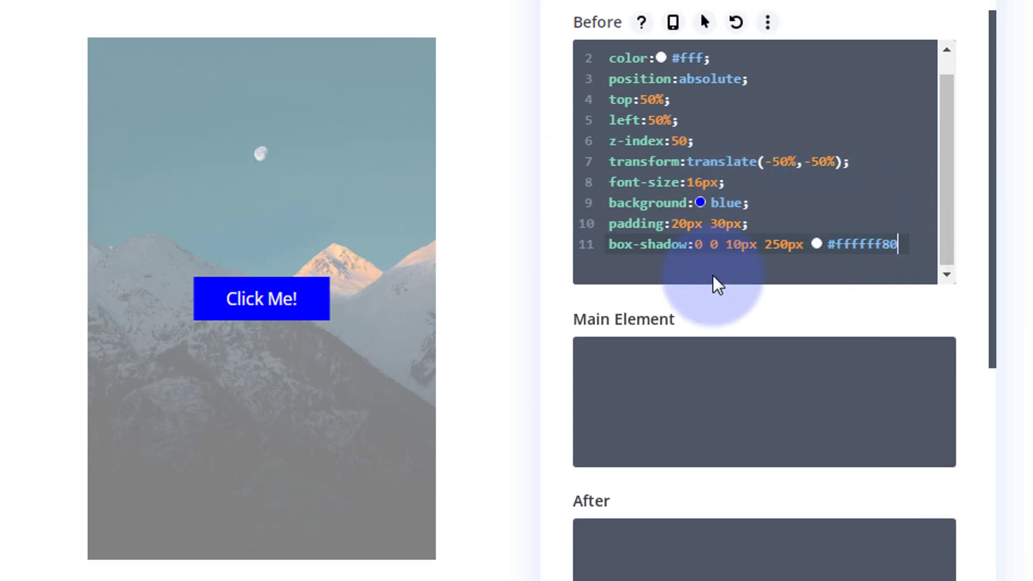
mouse_move(524, 300)
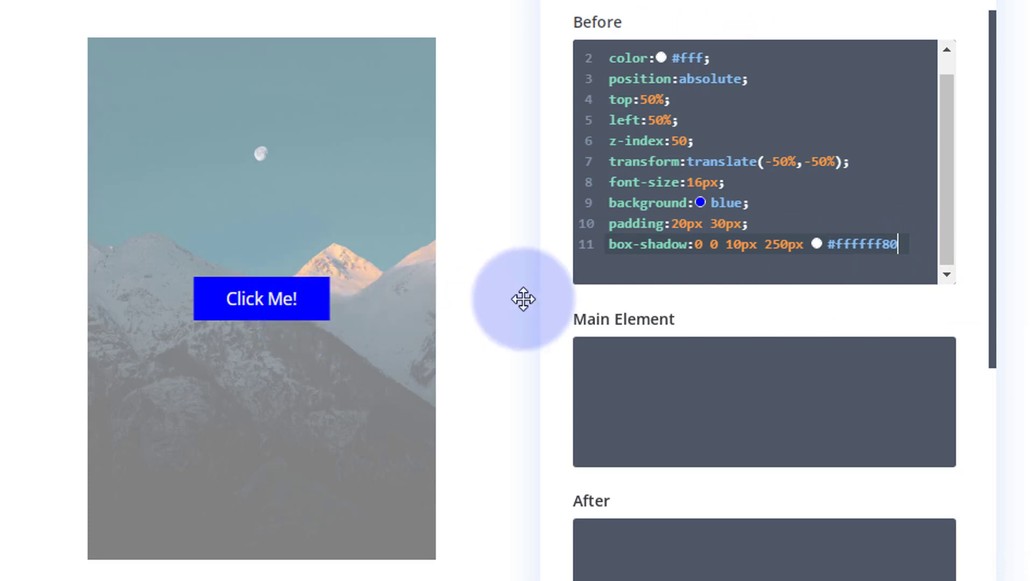
mouse_move(348, 382)
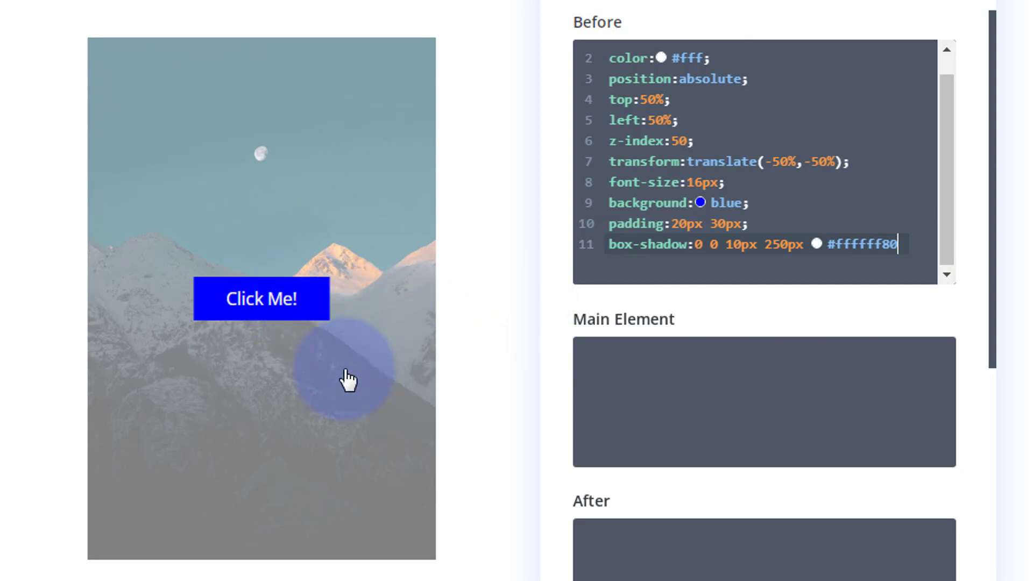
mouse_move(118, 270)
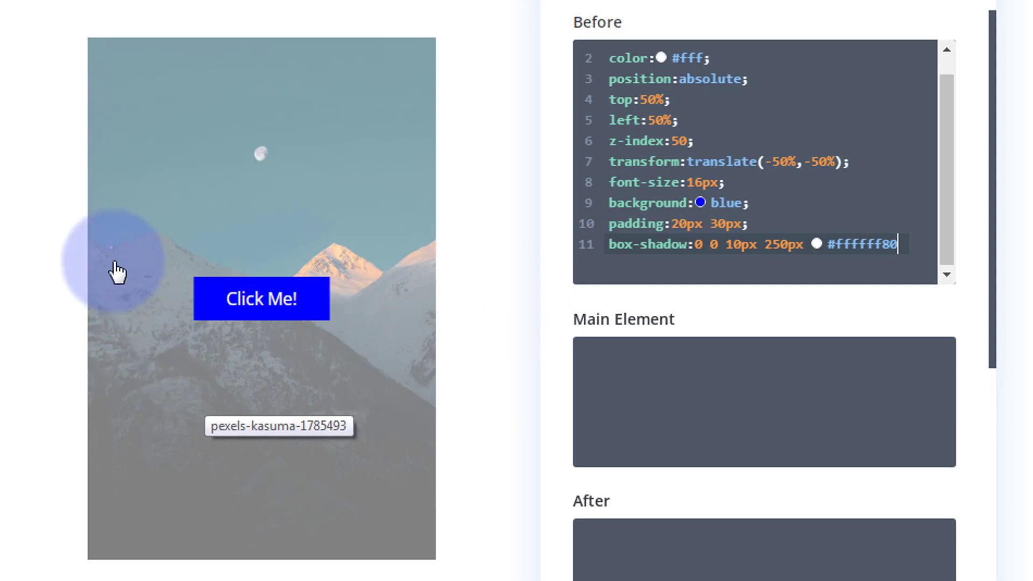
mouse_move(276, 288)
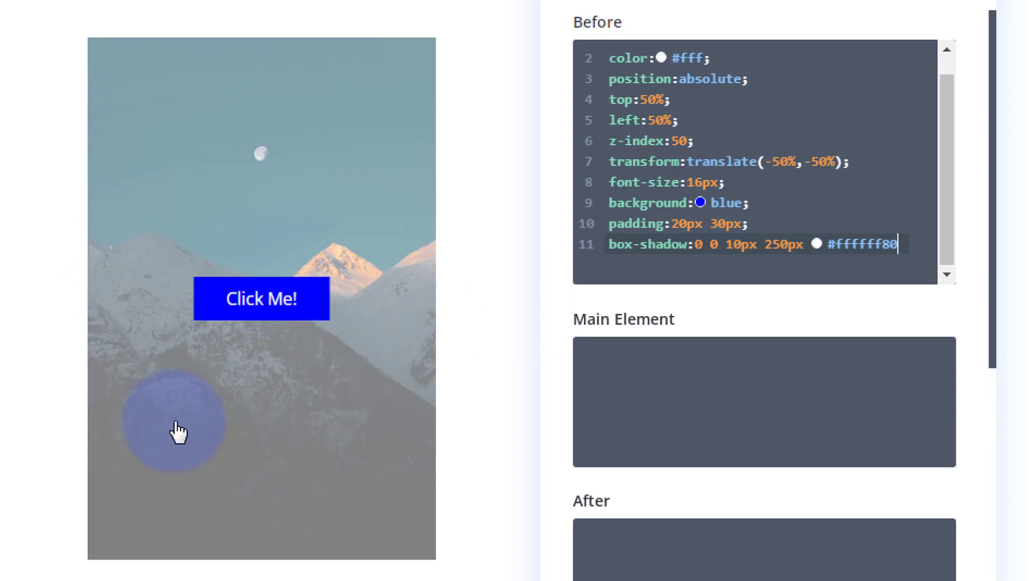
mouse_move(204, 360)
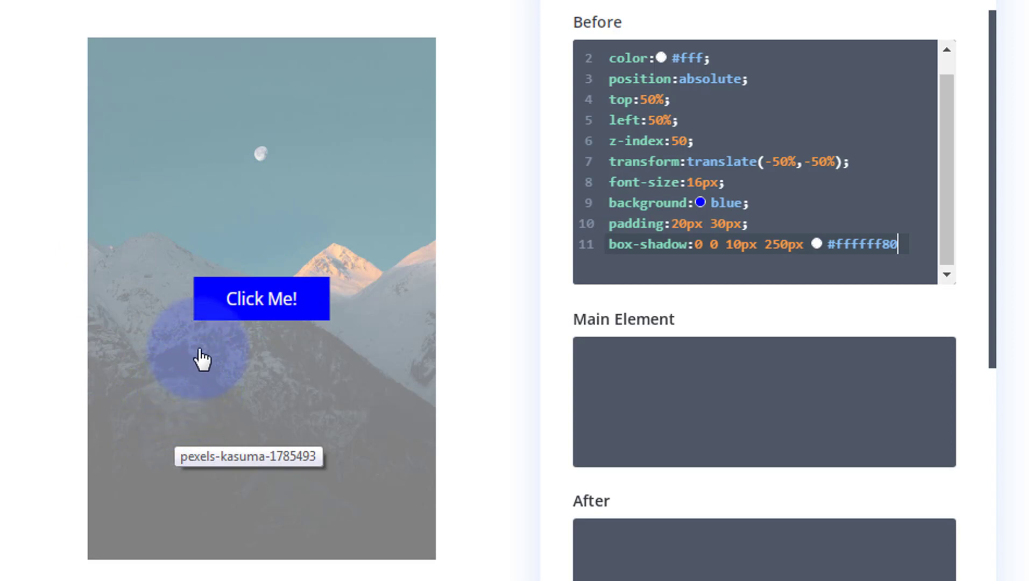
mouse_move(210, 310)
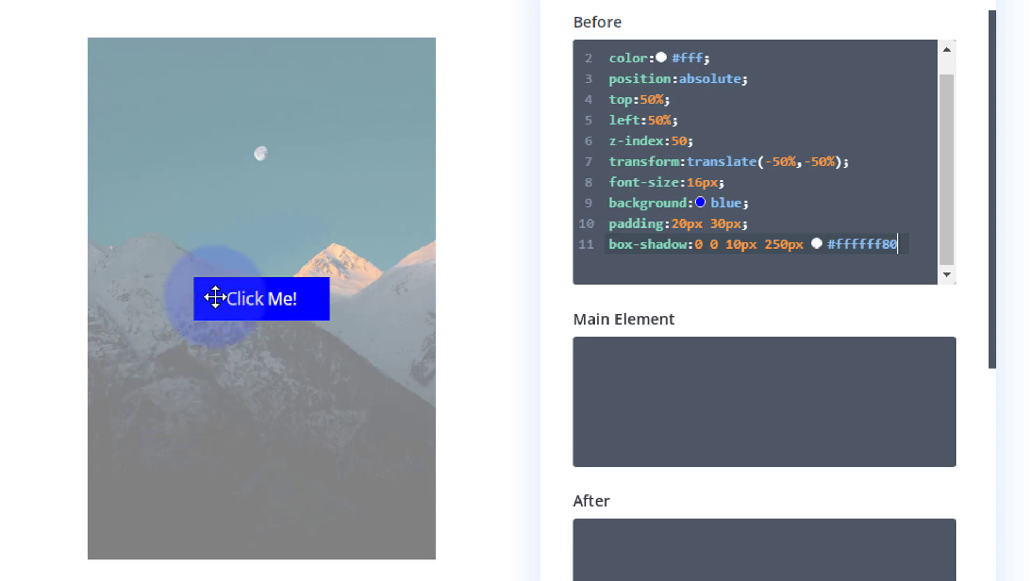
mouse_move(906, 233)
text(;)
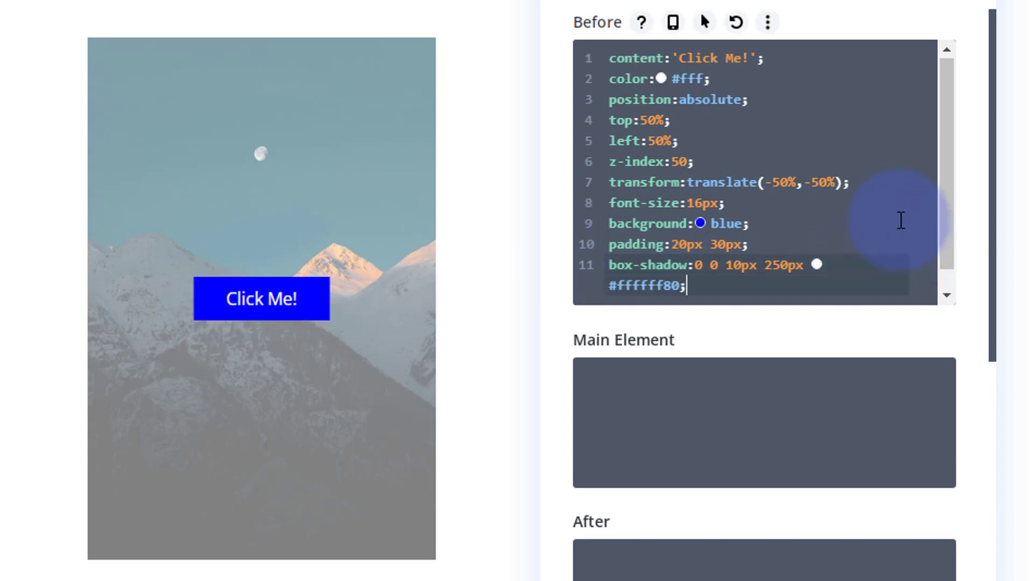
Step: Add pointer-events:none; on a new line after the box-shadow rule in Before CSS
key(Enter)
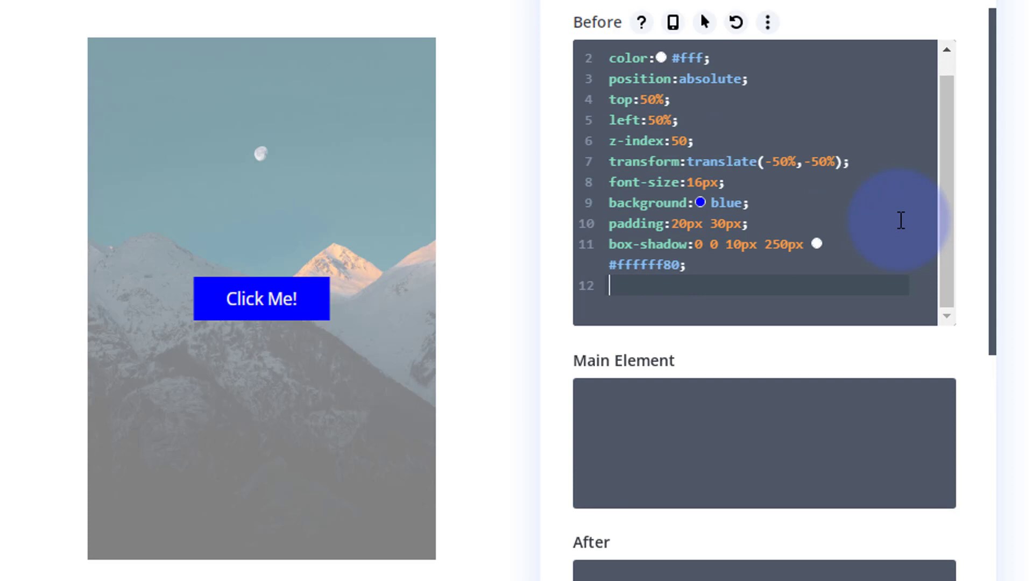
text(pointer)
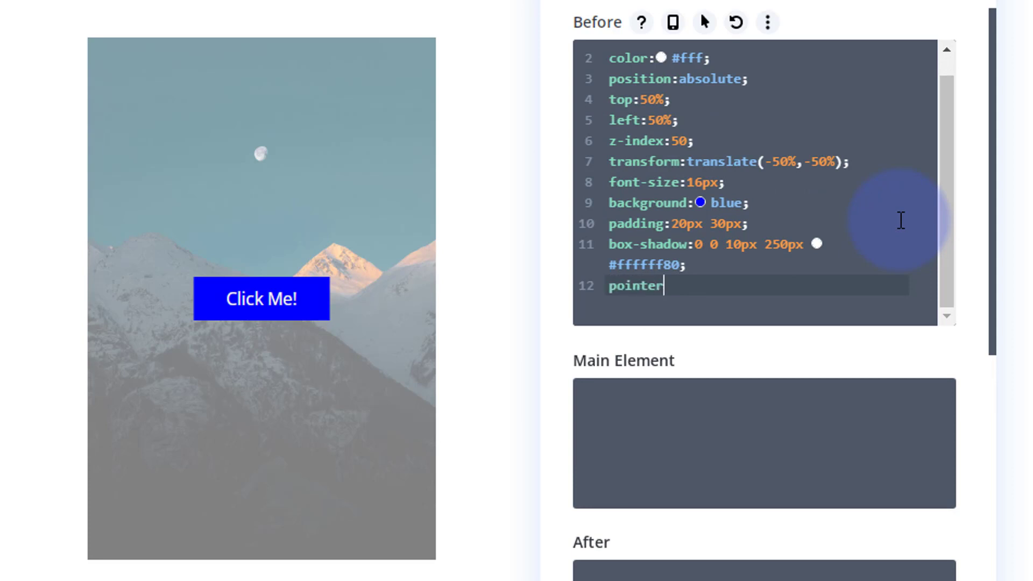
text(-eve)
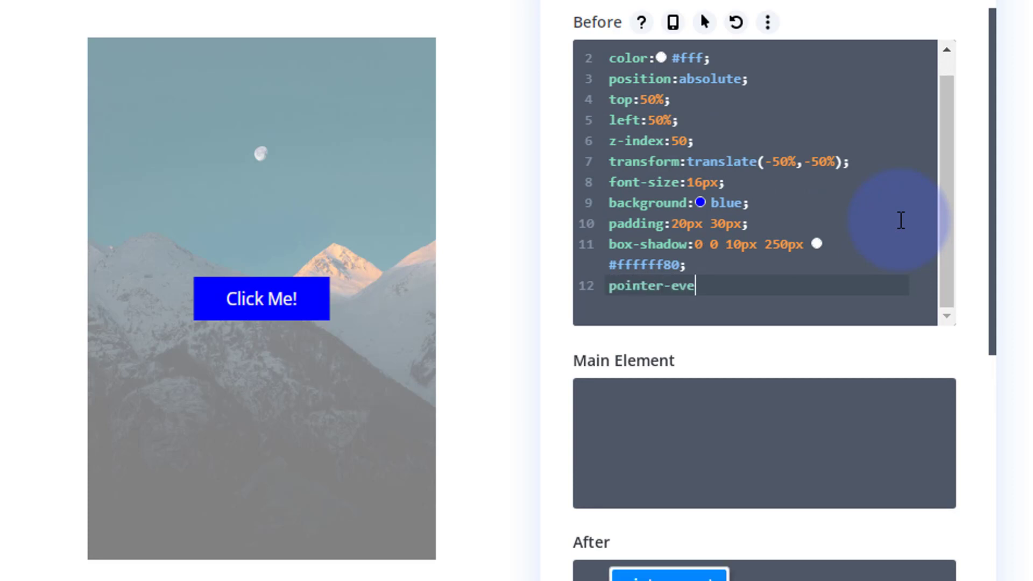
text(nts:)
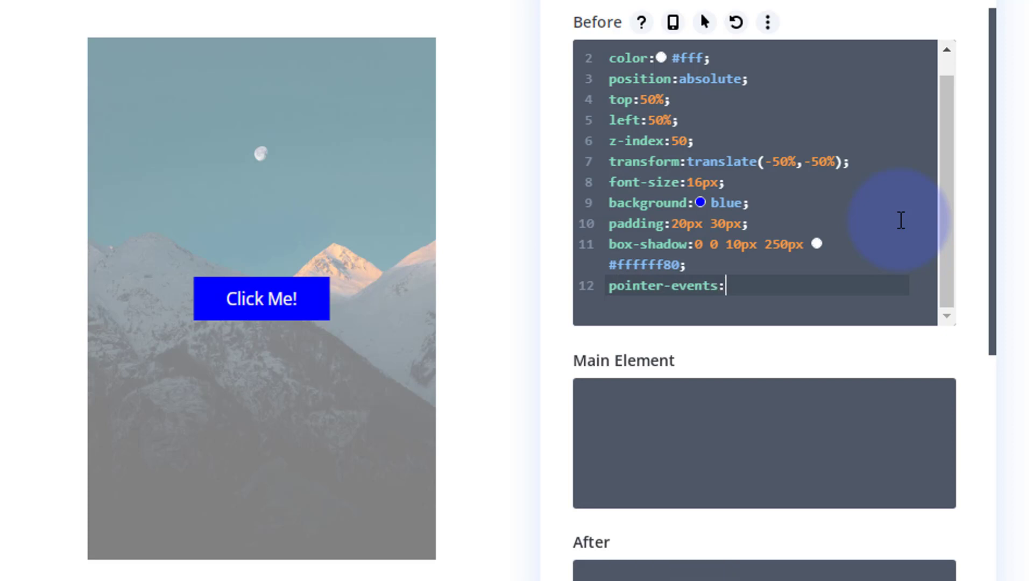
text(none;)
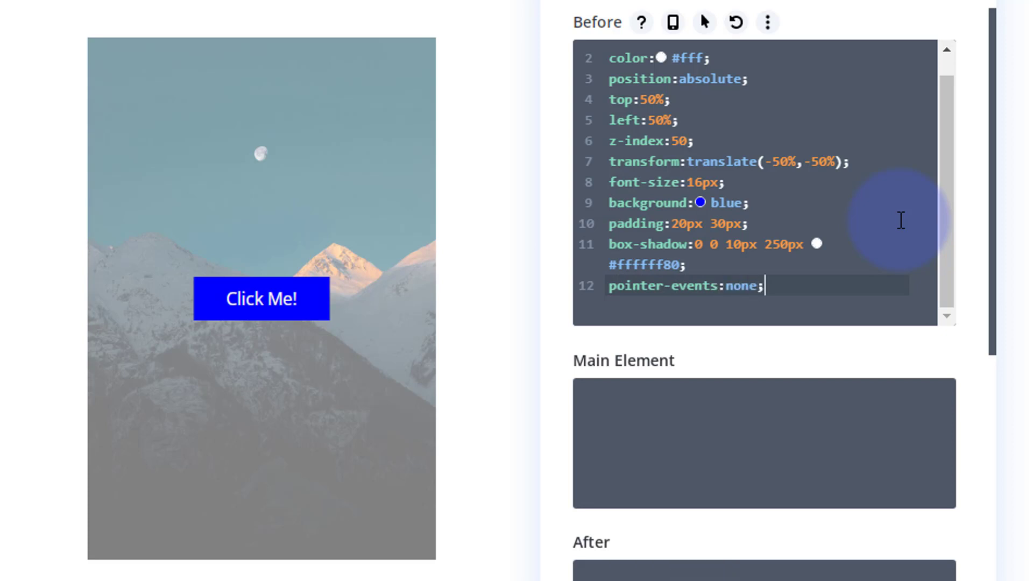
mouse_move(260, 299)
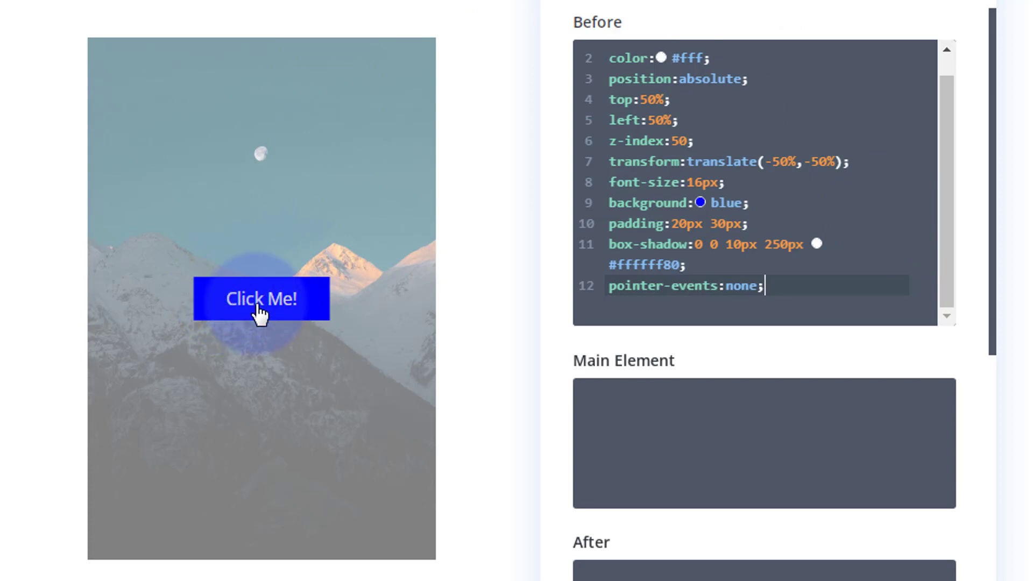
mouse_move(261, 306)
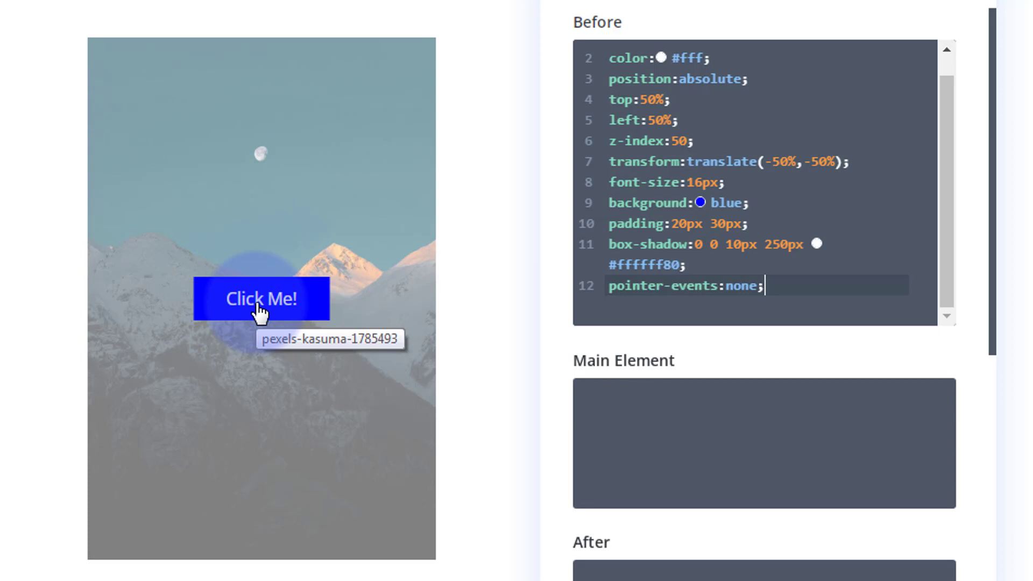
mouse_move(223, 392)
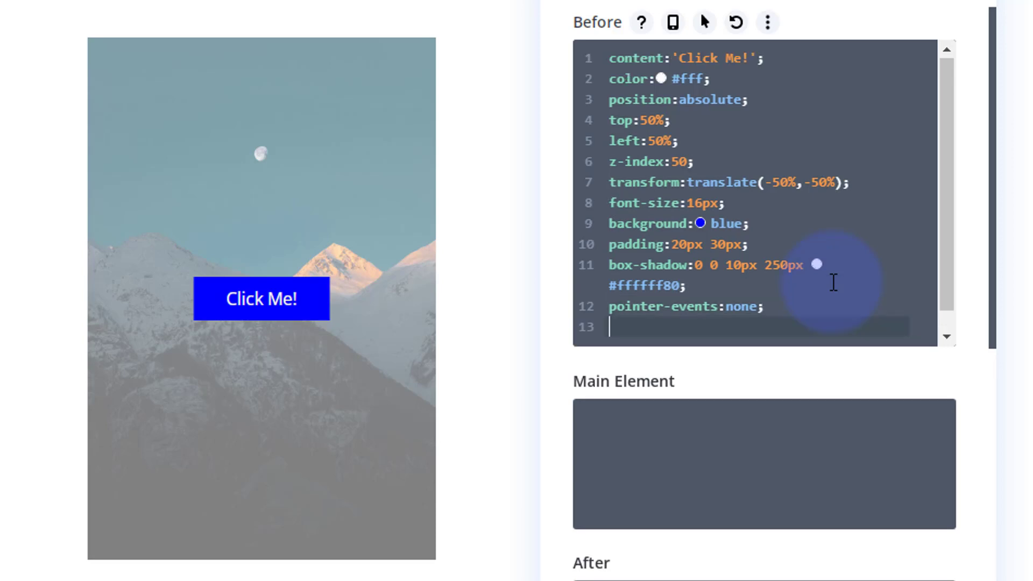
Step: Add opacity:0; to the default Before CSS so the Click Me! label starts hidden
text(opa)
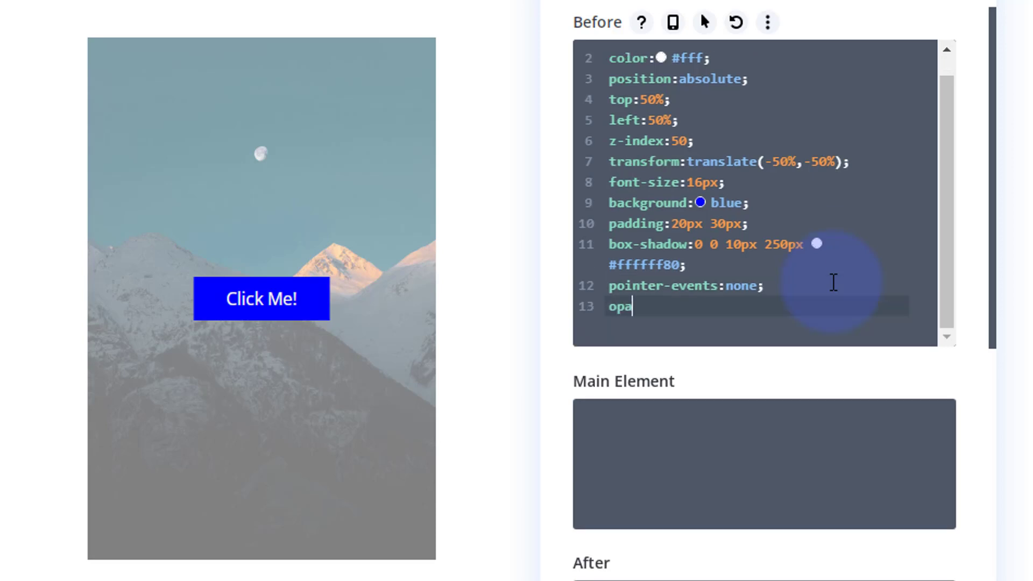
text(city)
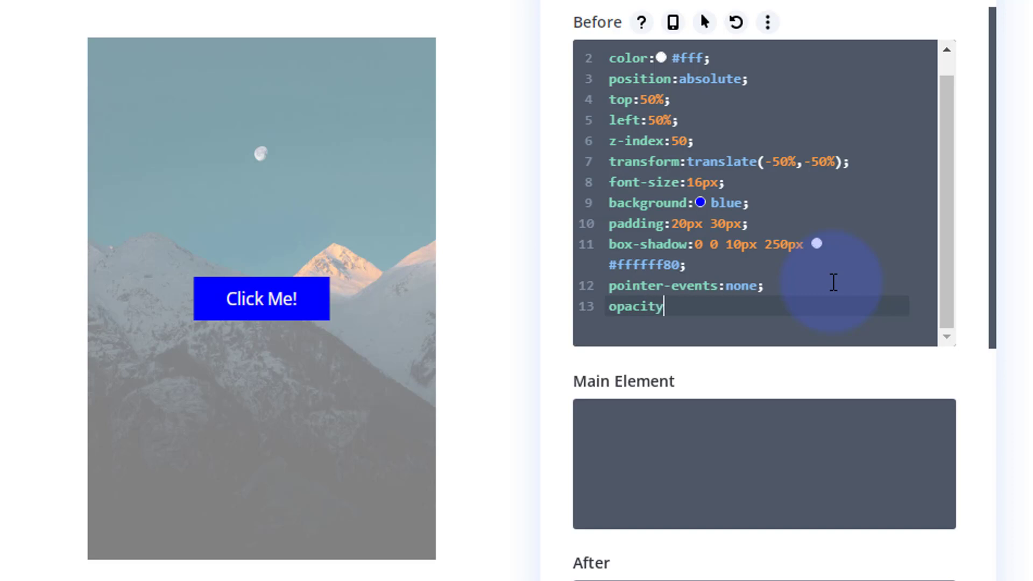
text(0)
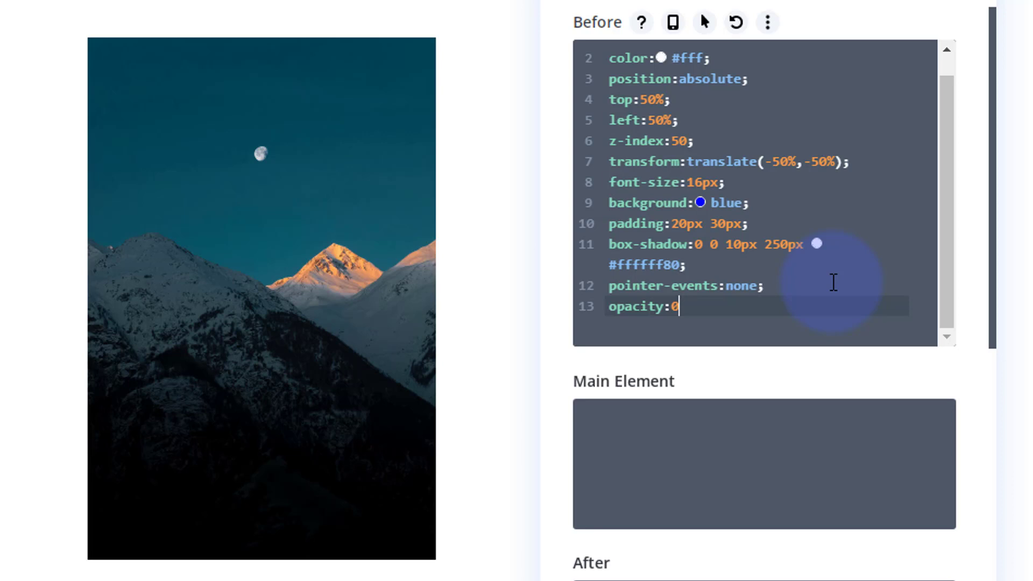
text(;)
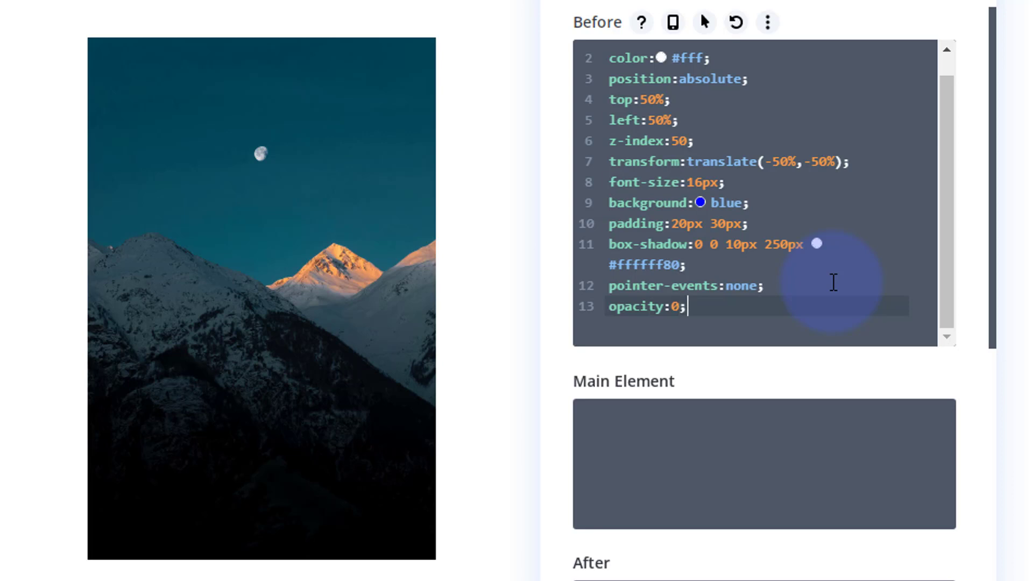
mouse_move(812, 298)
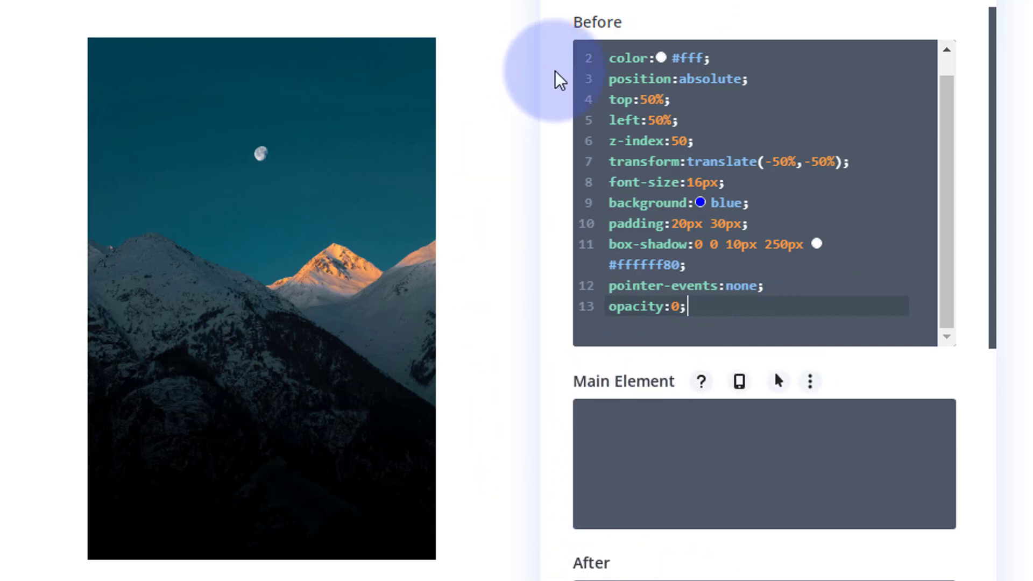
mouse_move(596, 59)
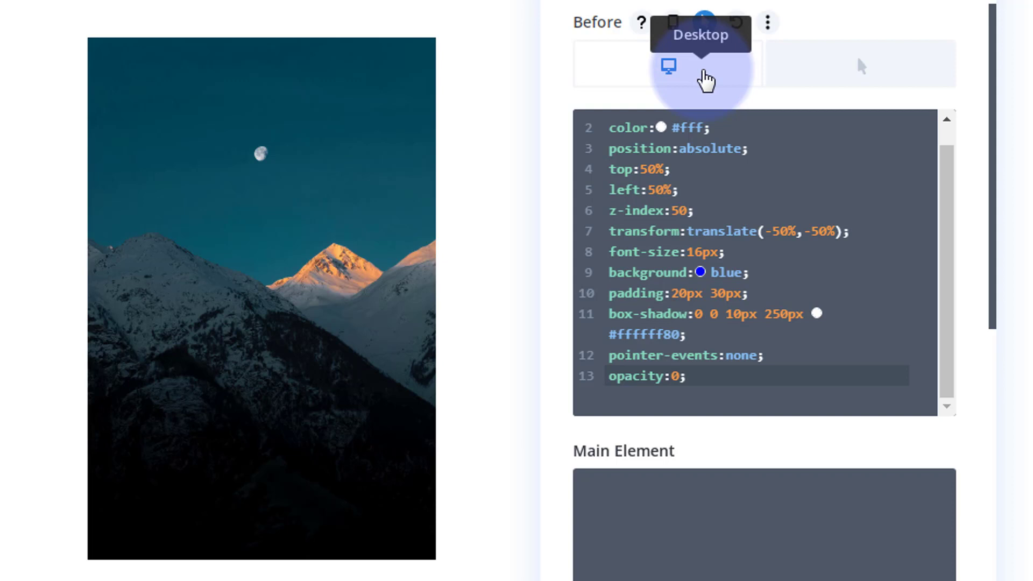
mouse_move(856, 74)
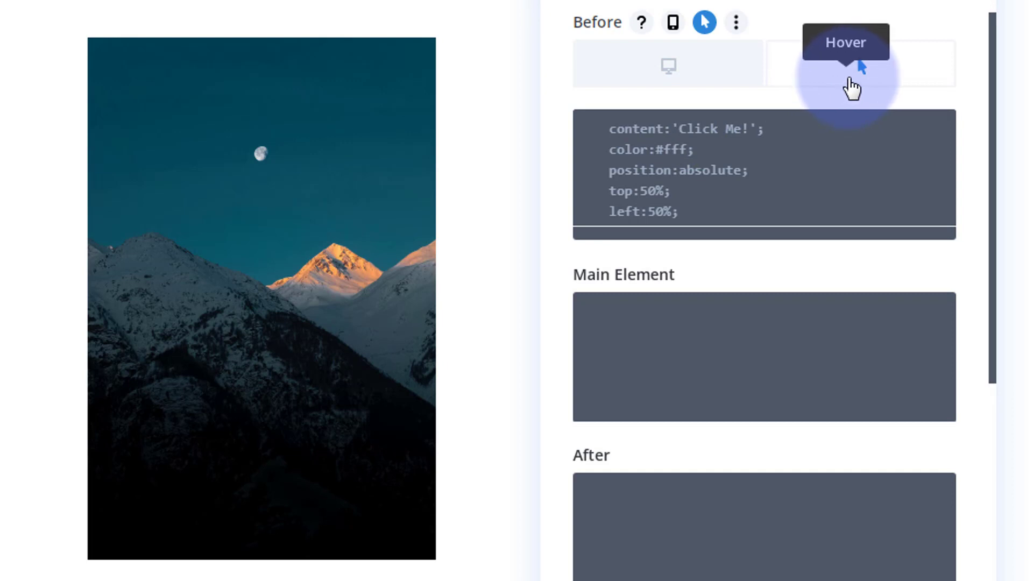
Step: Enter opacity:1; in the hover-state Before CSS to reveal the label on hover
click(620, 129)
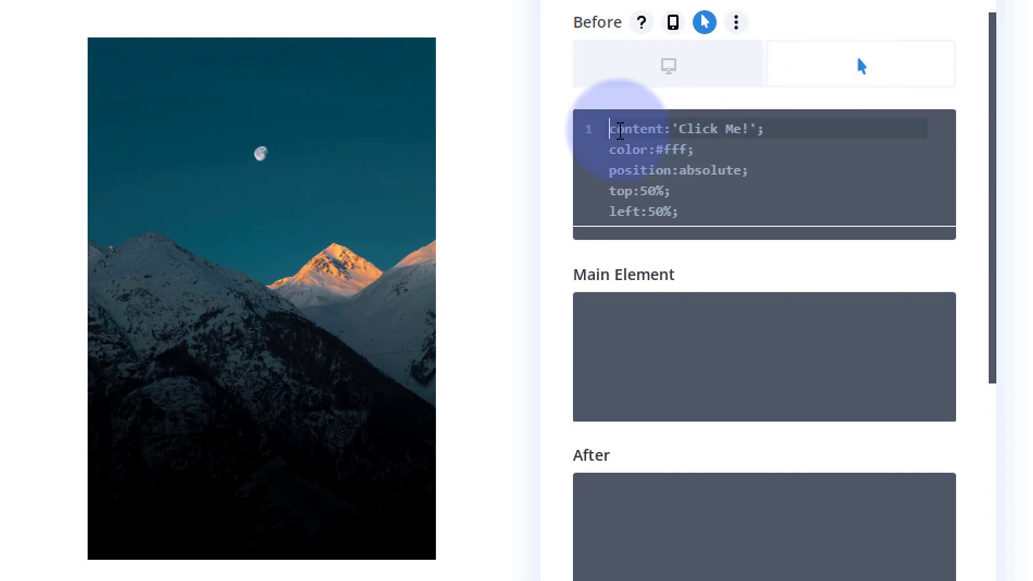
text(oja)
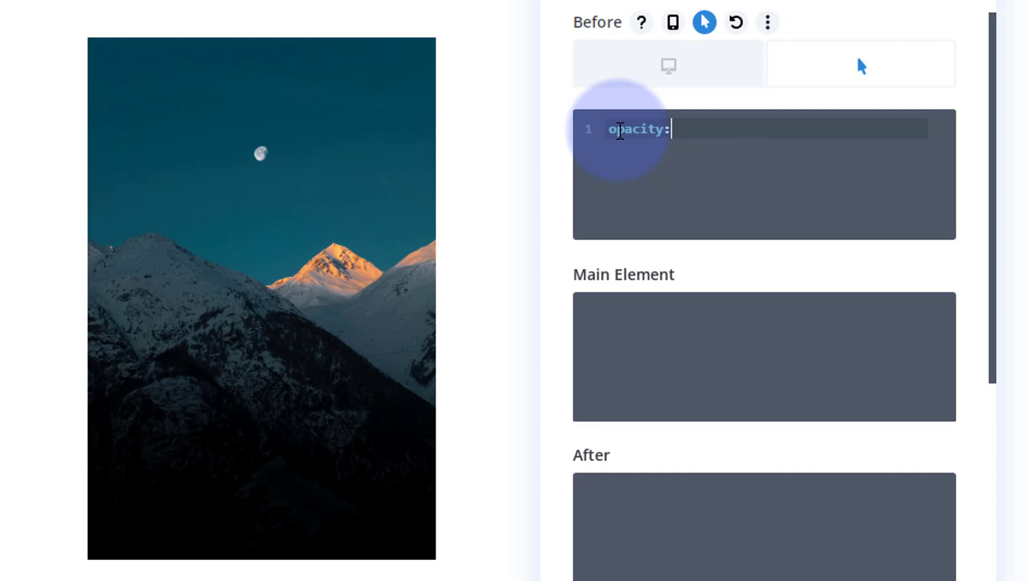
text(1)
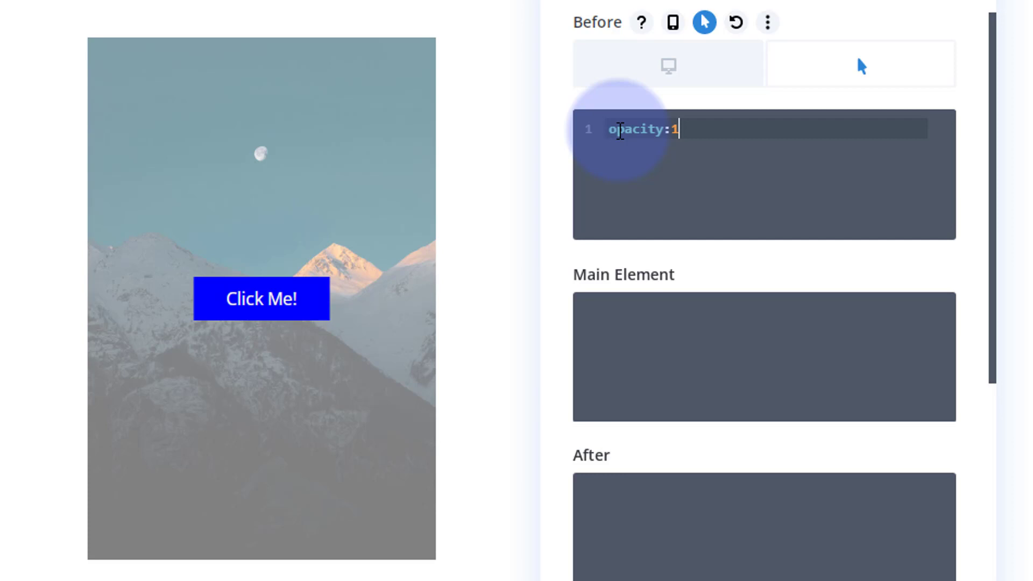
text(;)
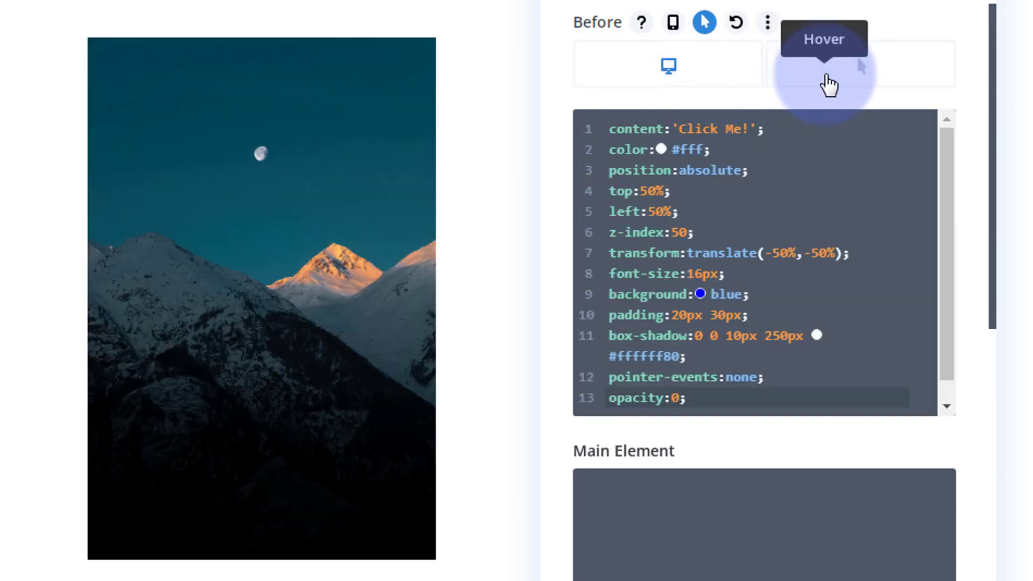
Step: Add transition-duration:.7s; to the default-state Before CSS so the label fades
click(667, 65)
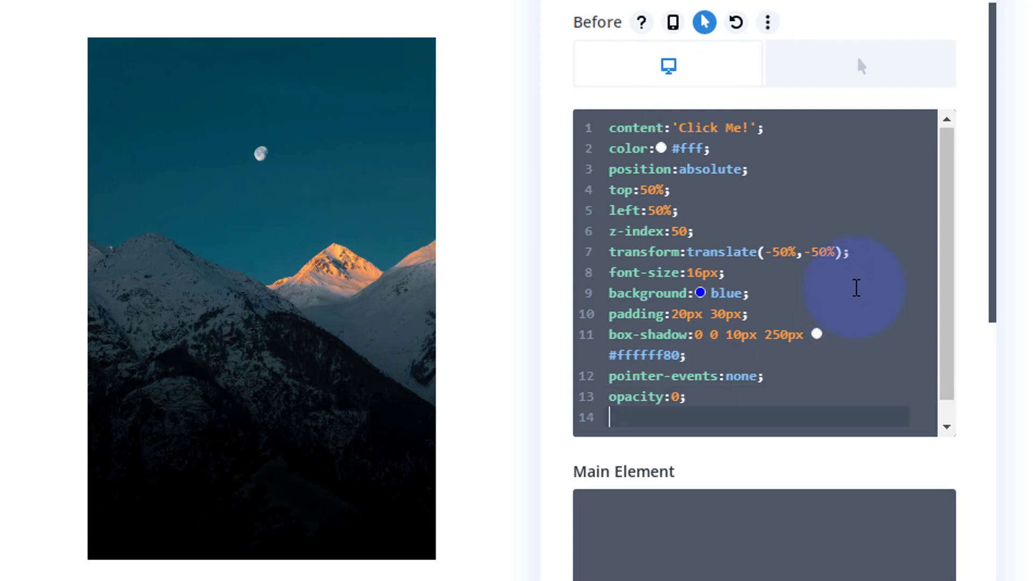
text(transi)
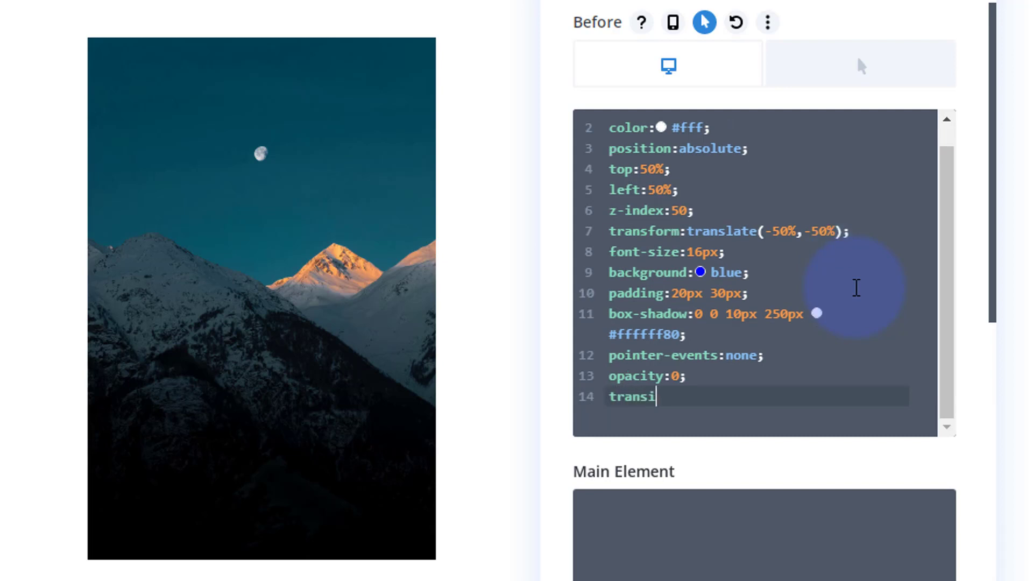
text(tion-dur)
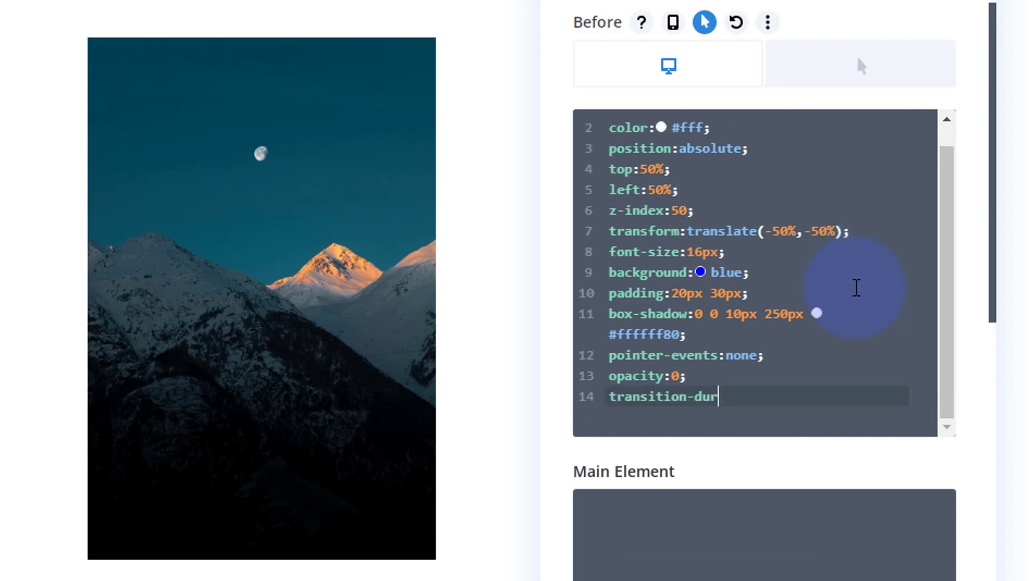
text(ation:)
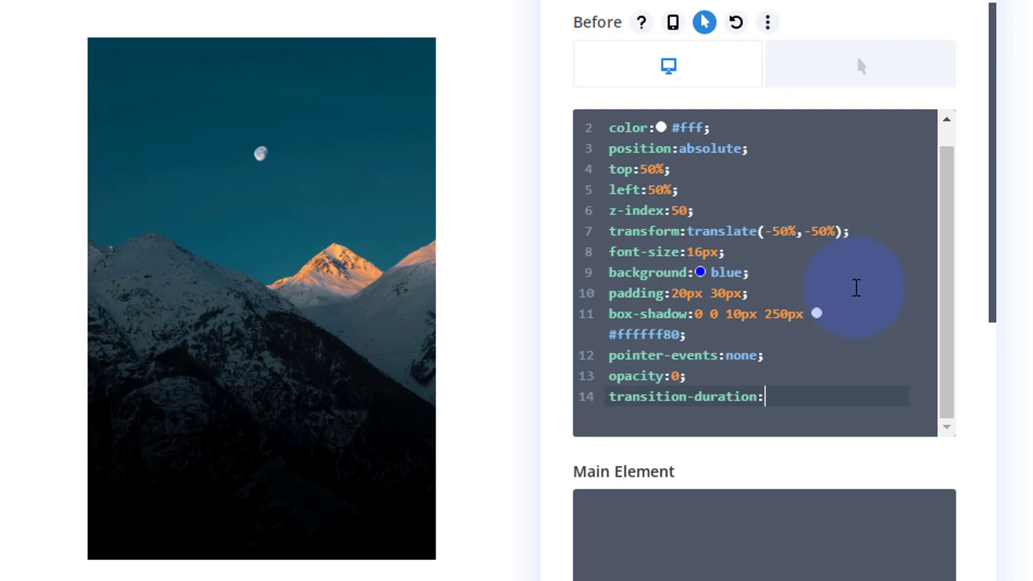
text(.7)
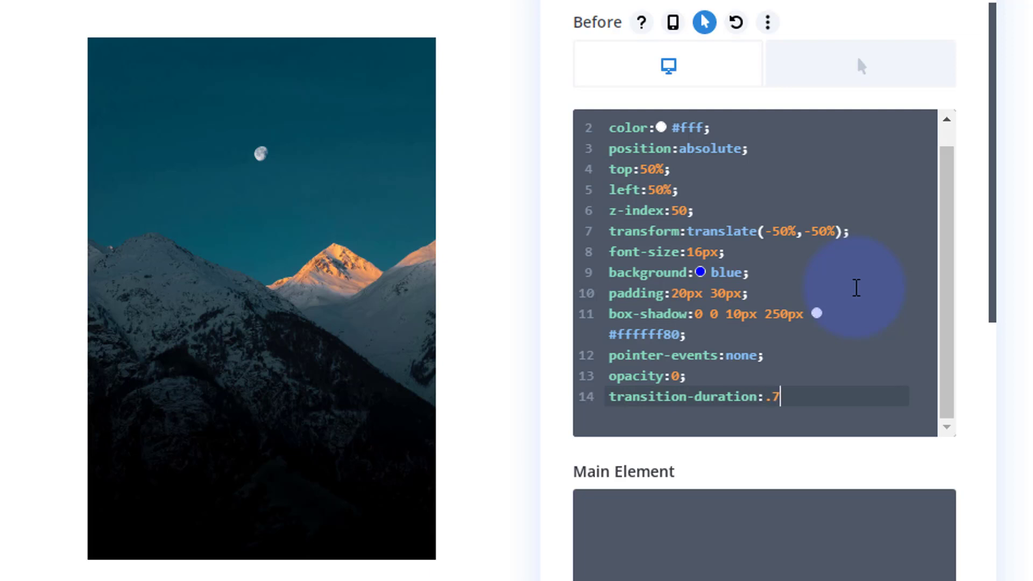
text(s;)
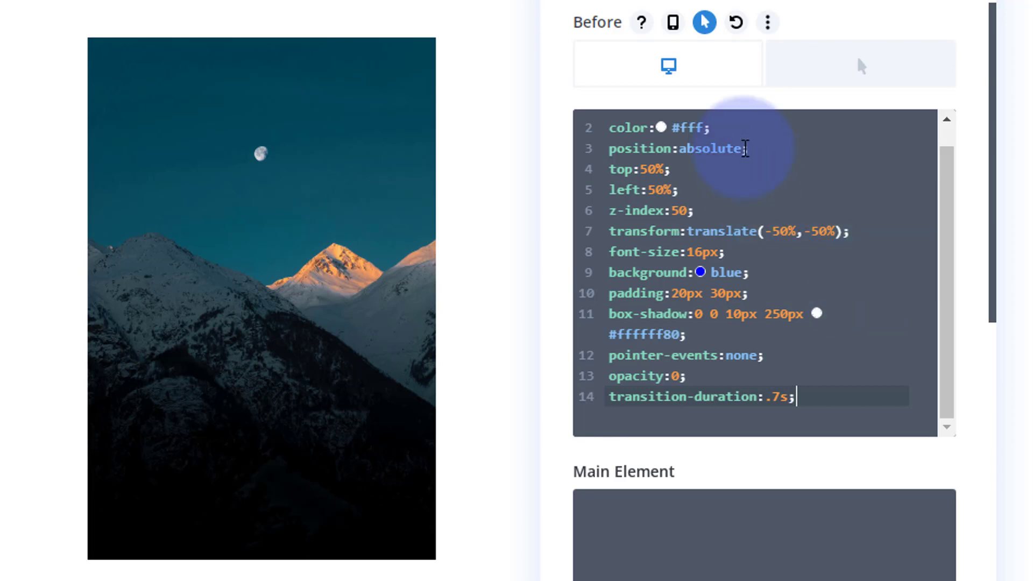
scroll(down, 3)
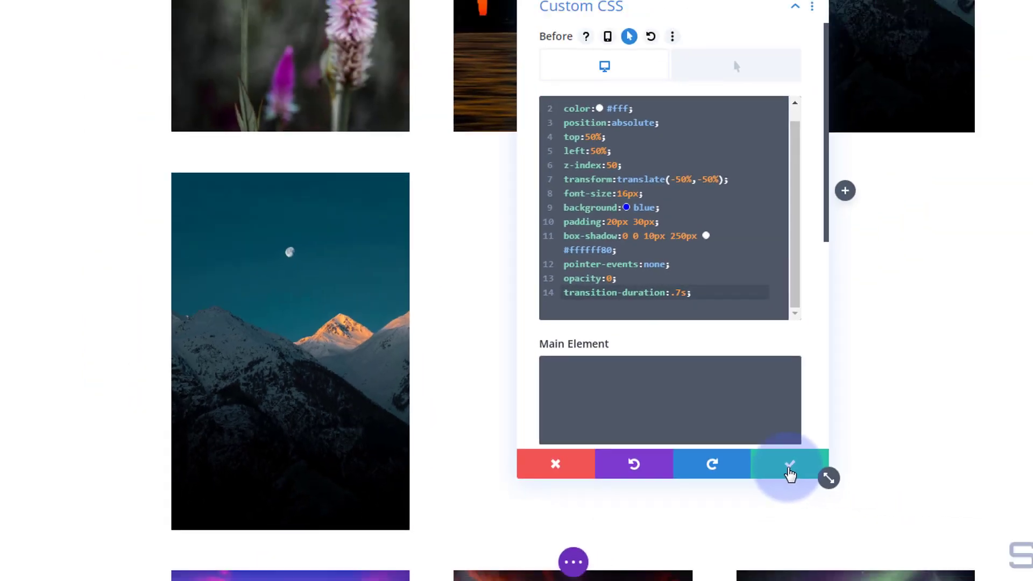
Step: Save the mountain module, add an Image module in the middle column and insert the orange jellyfish photo
click(789, 465)
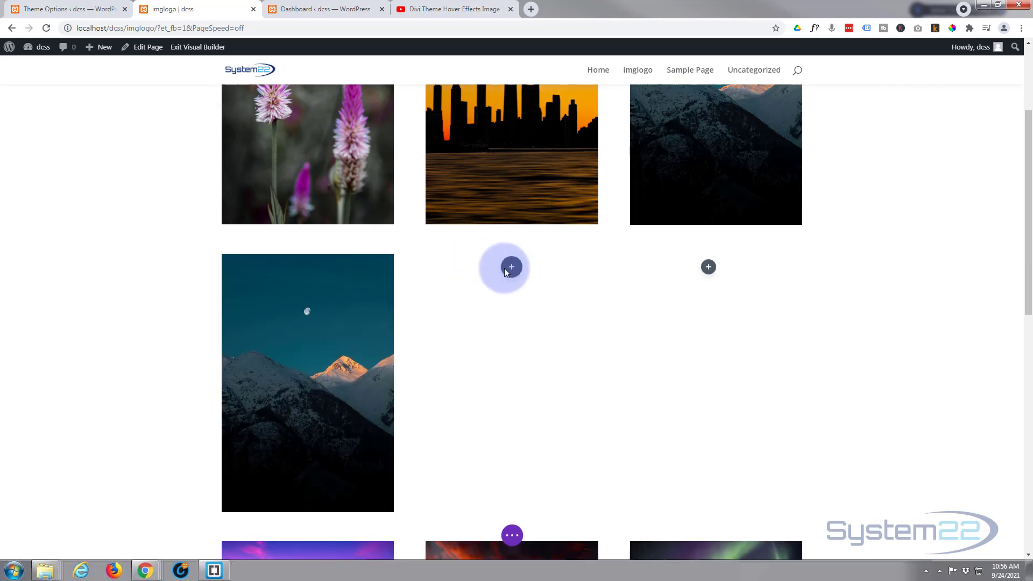
click(511, 267)
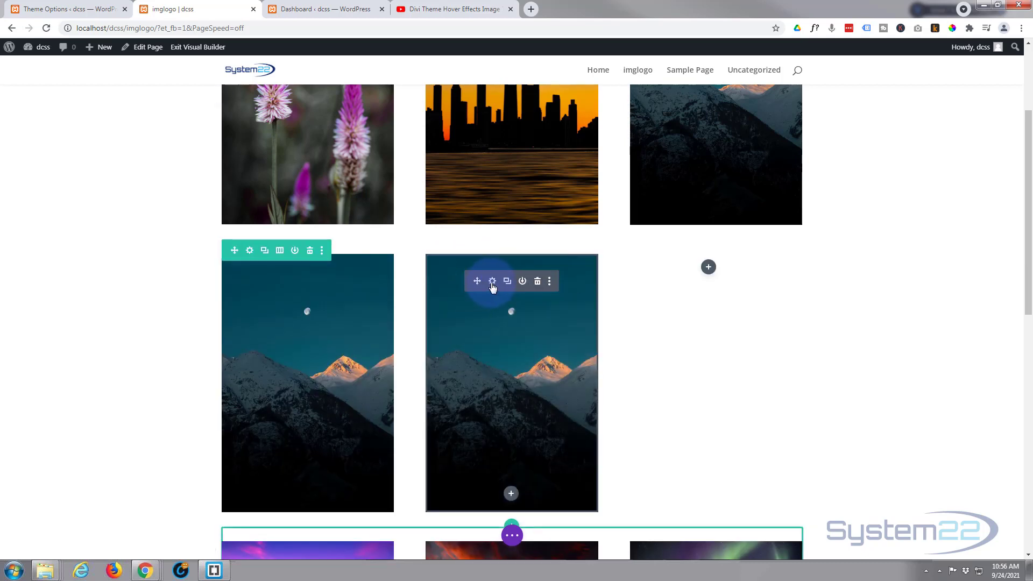
click(491, 280)
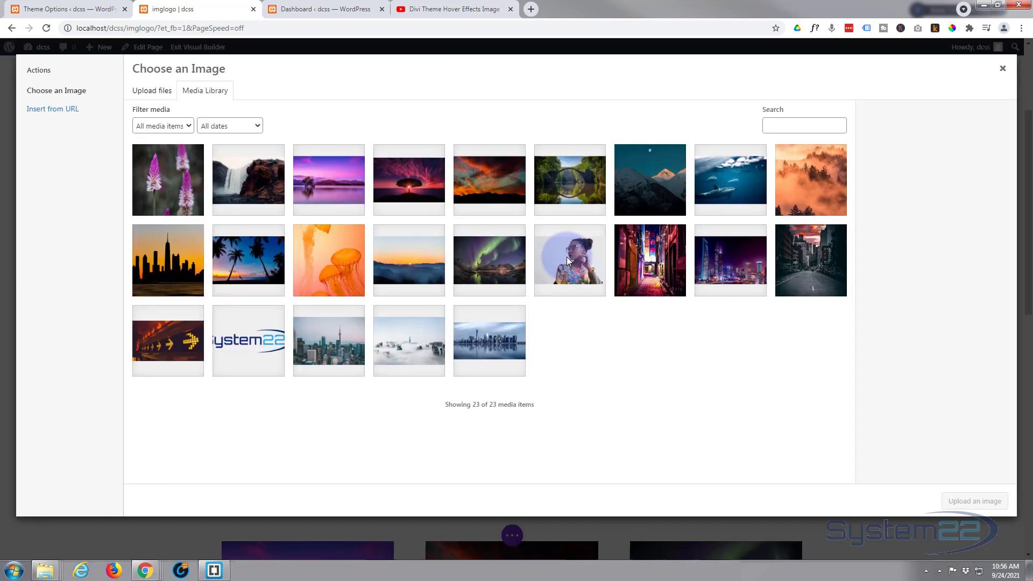
click(328, 259)
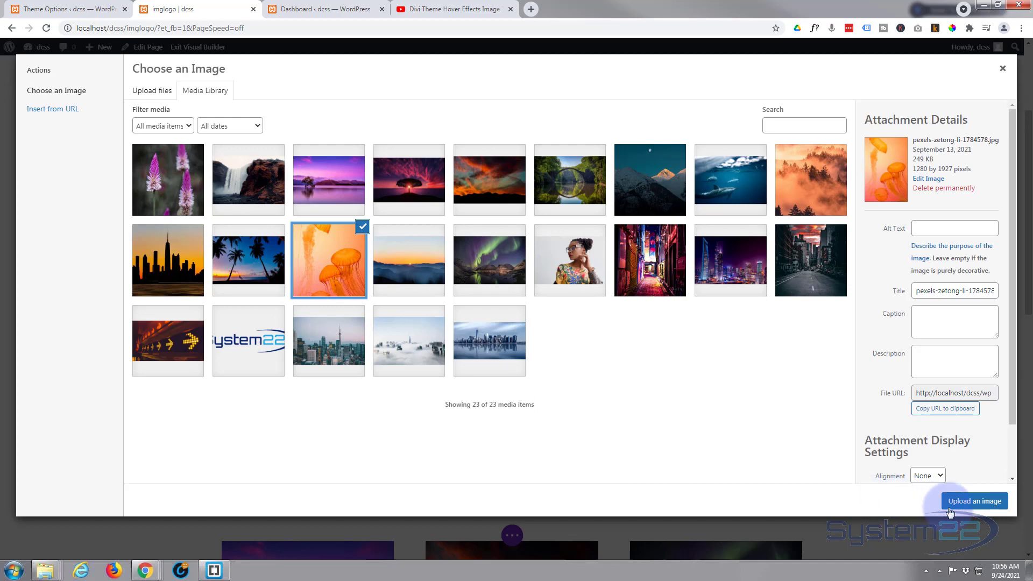
click(974, 500)
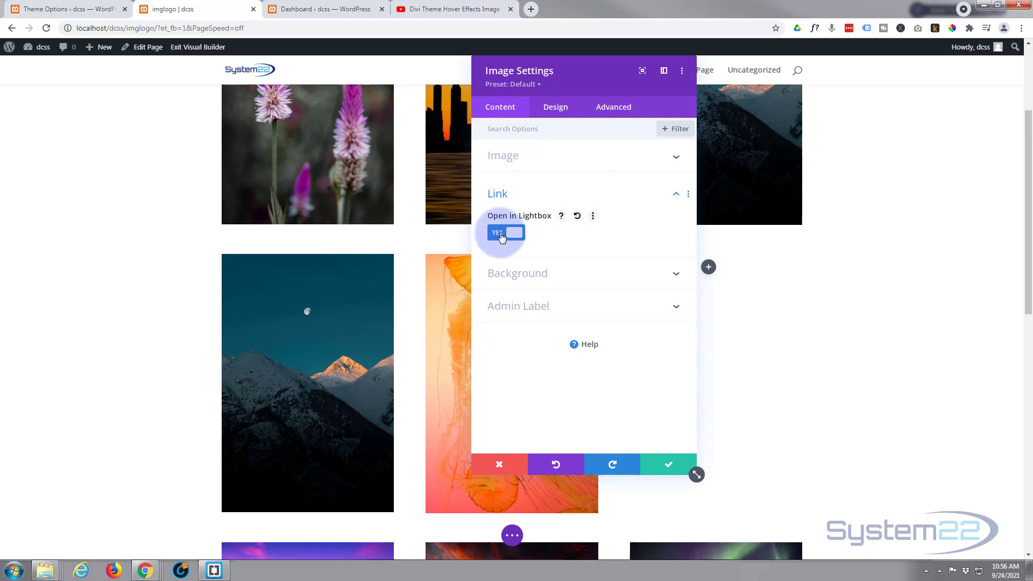
Step: Turn off Open in Lightbox, set Image Link URL to the YouTube address and target In The New Tab
click(506, 232)
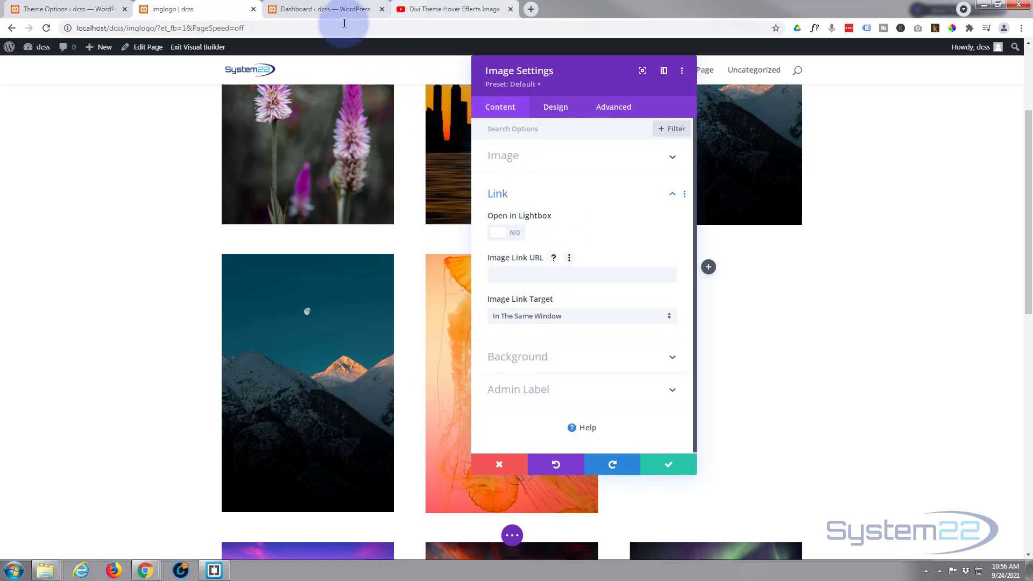
click(453, 9)
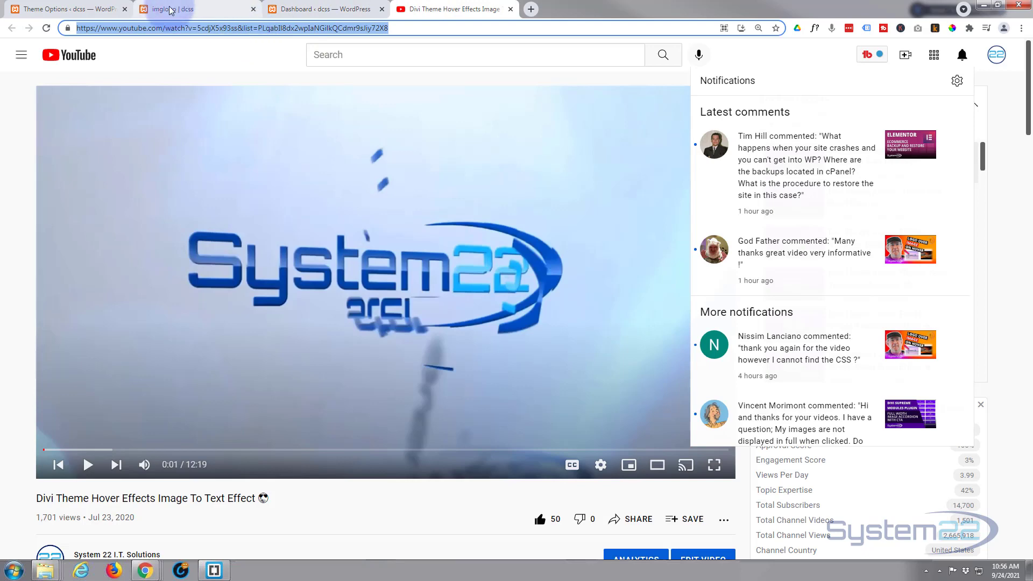
click(165, 8)
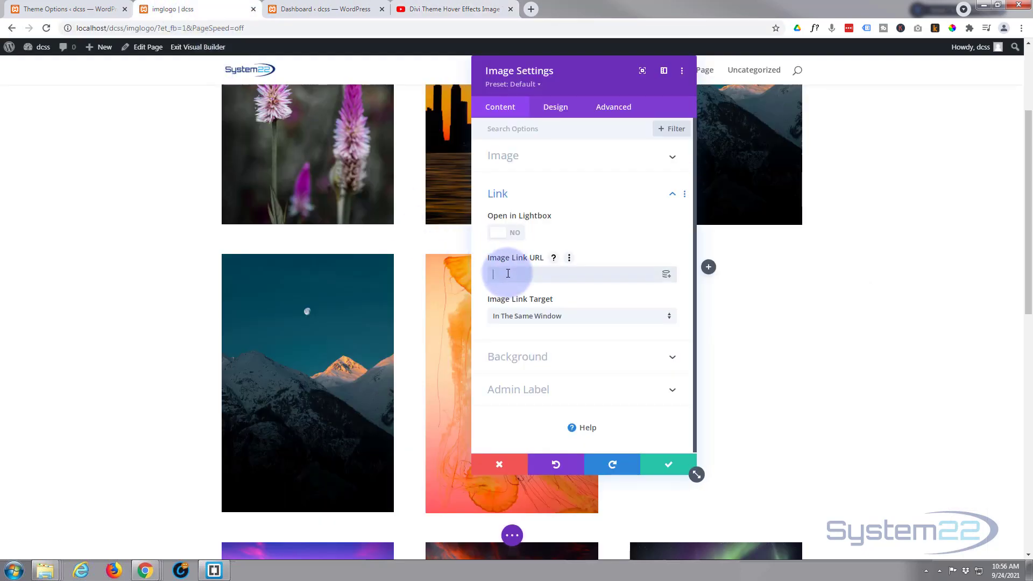
text(https://www.youtube.com/watch?v=5cdjX5x93ss&list=)
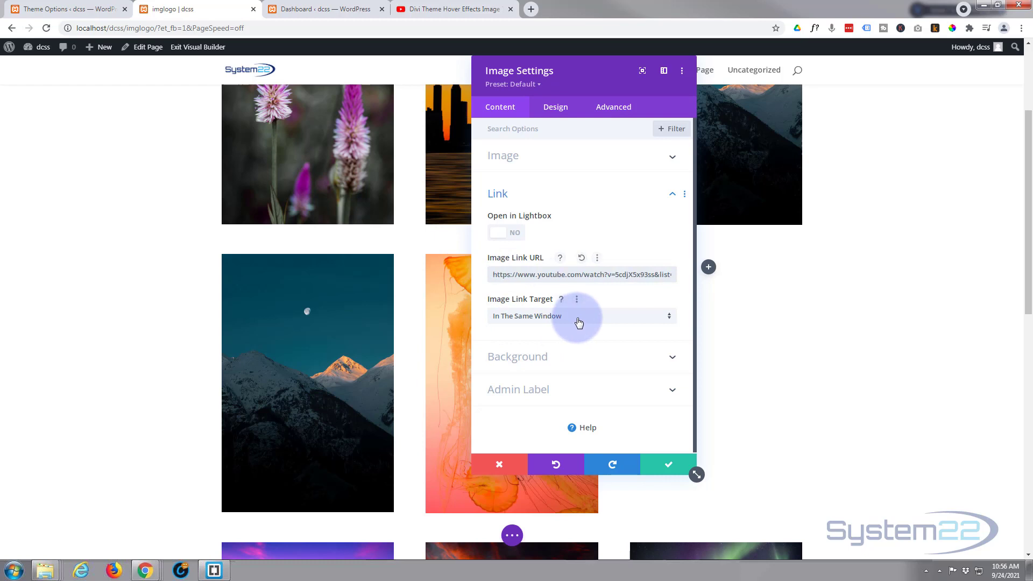
click(580, 316)
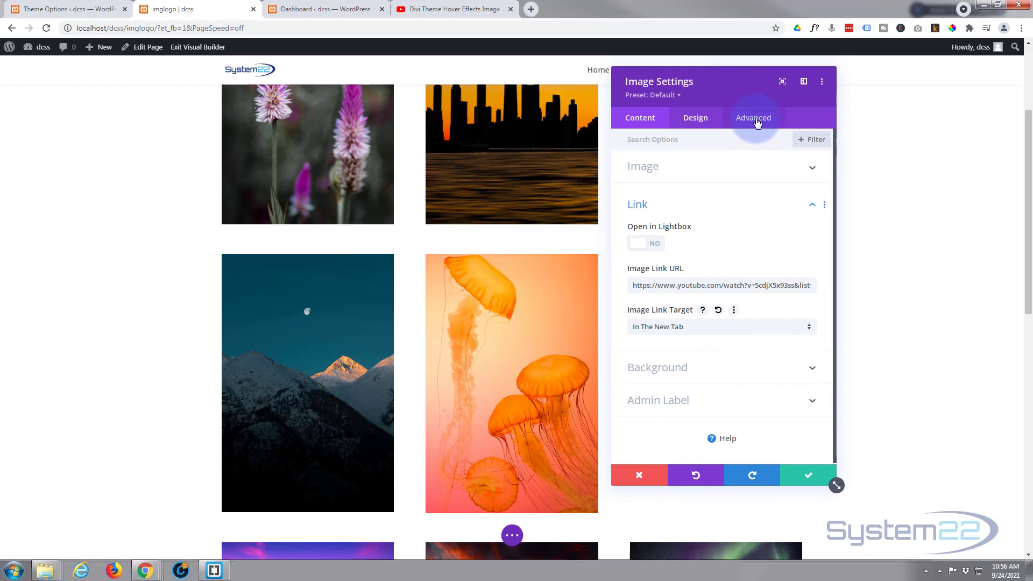
Step: Change the jellyfish Before CSS content to 'New Video!' in Custom CSS and save the module
click(754, 117)
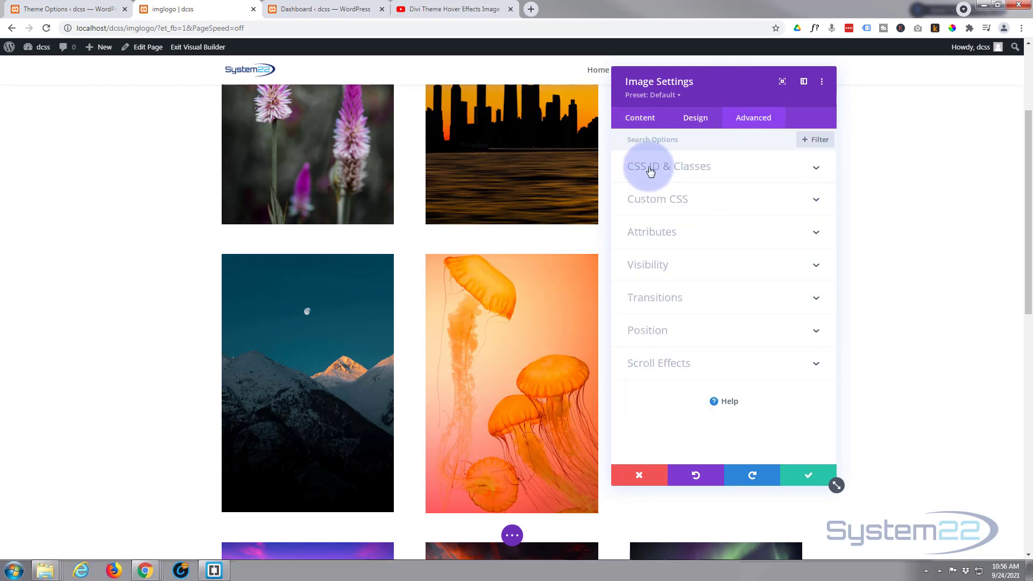
click(657, 199)
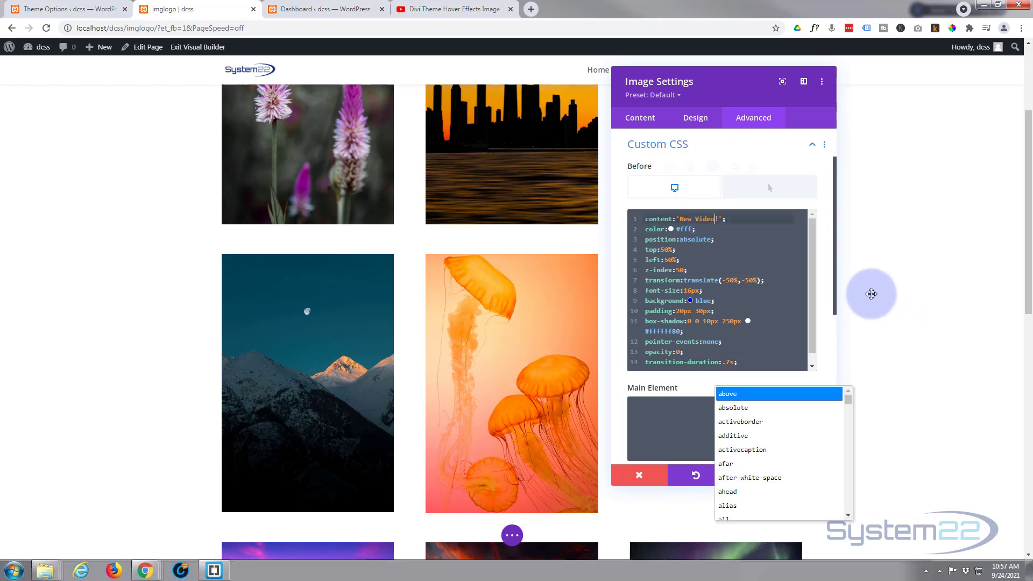
mouse_move(822, 374)
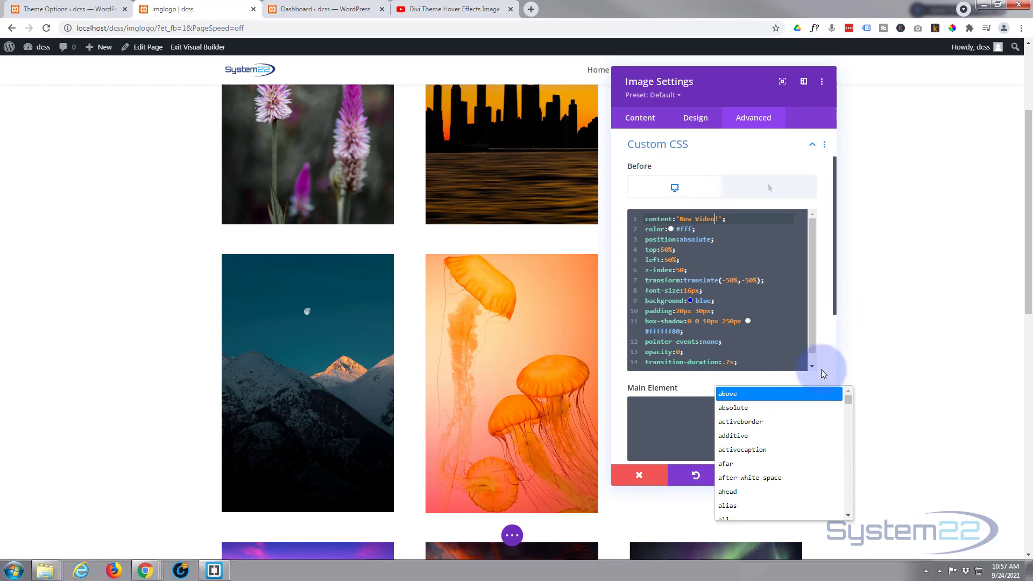
click(637, 474)
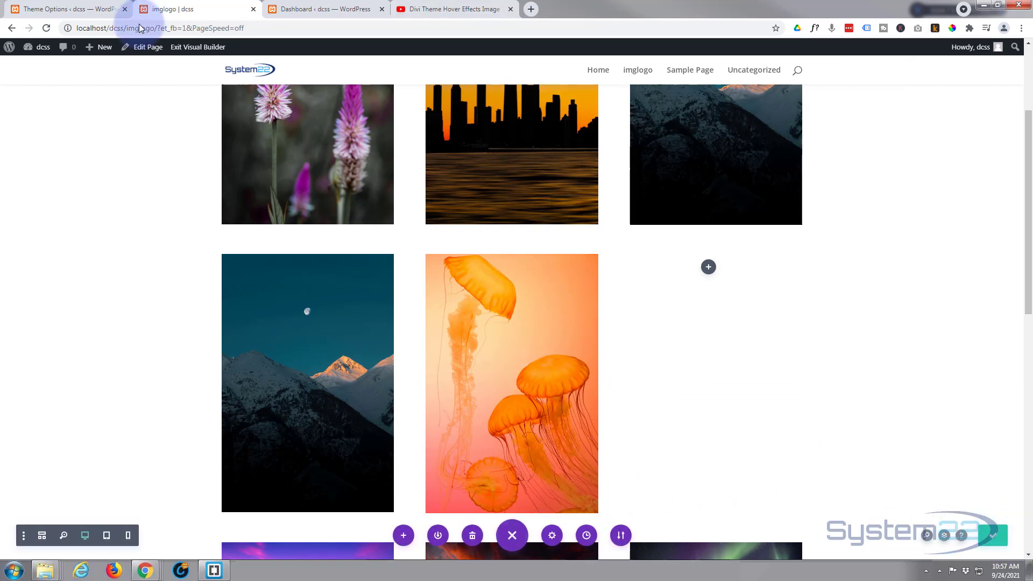
Step: Exit the Visual Builder and view the live page's image modules
click(196, 47)
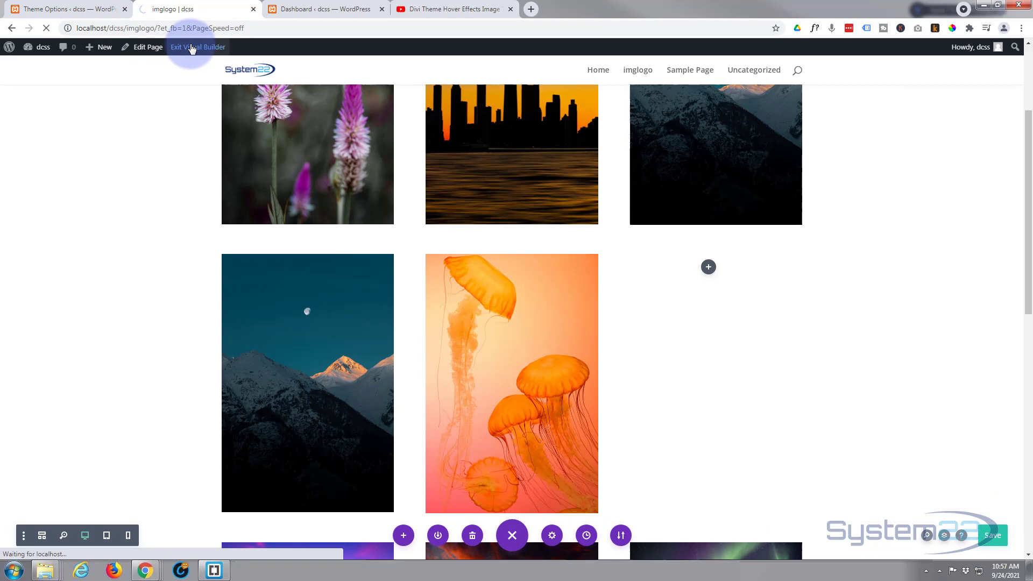
click(197, 46)
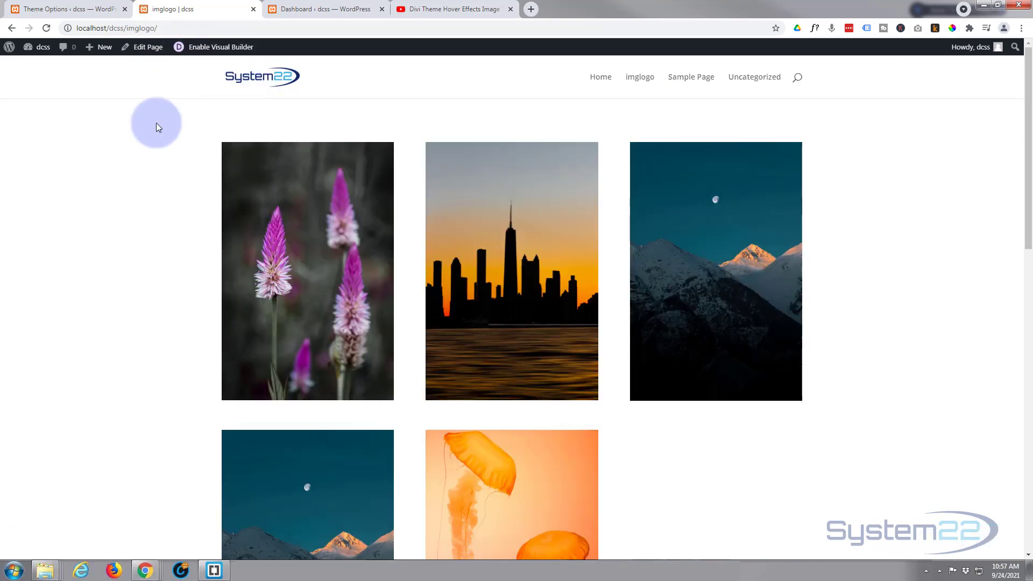
scroll(down, 3)
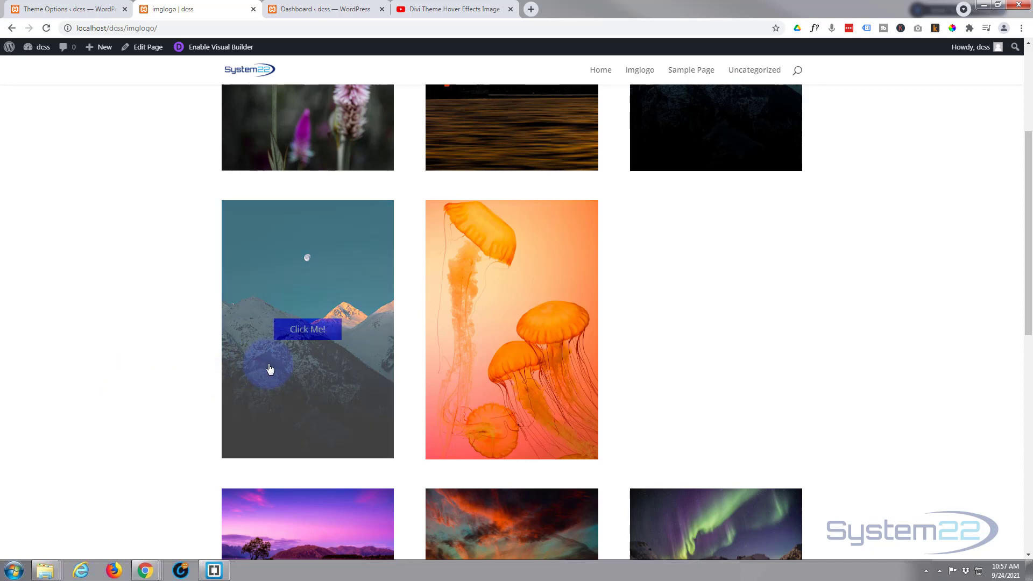
mouse_move(301, 316)
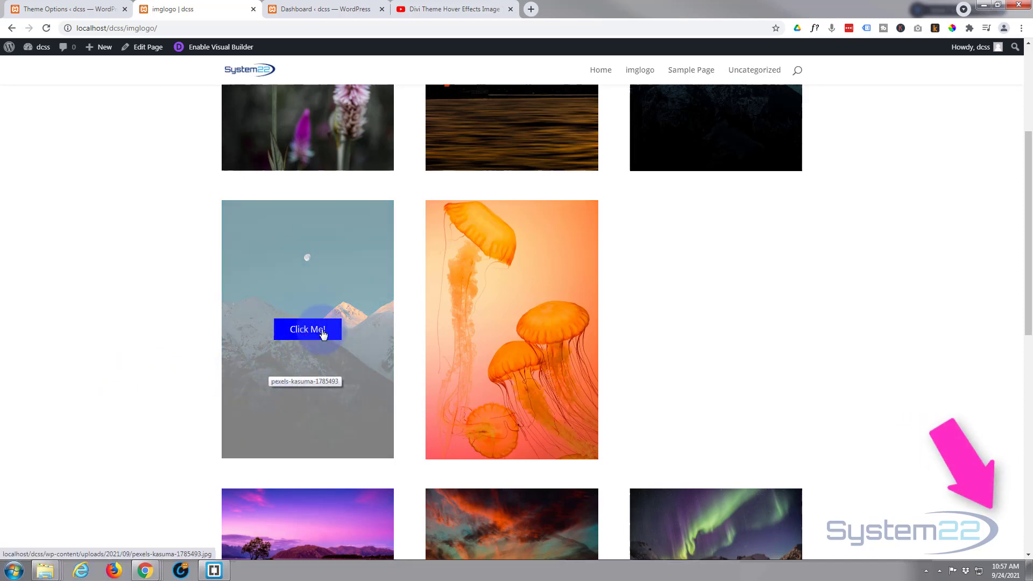
Step: Test Click Me! opening the lightbox and New Video! opening YouTube, then return to the page
click(306, 329)
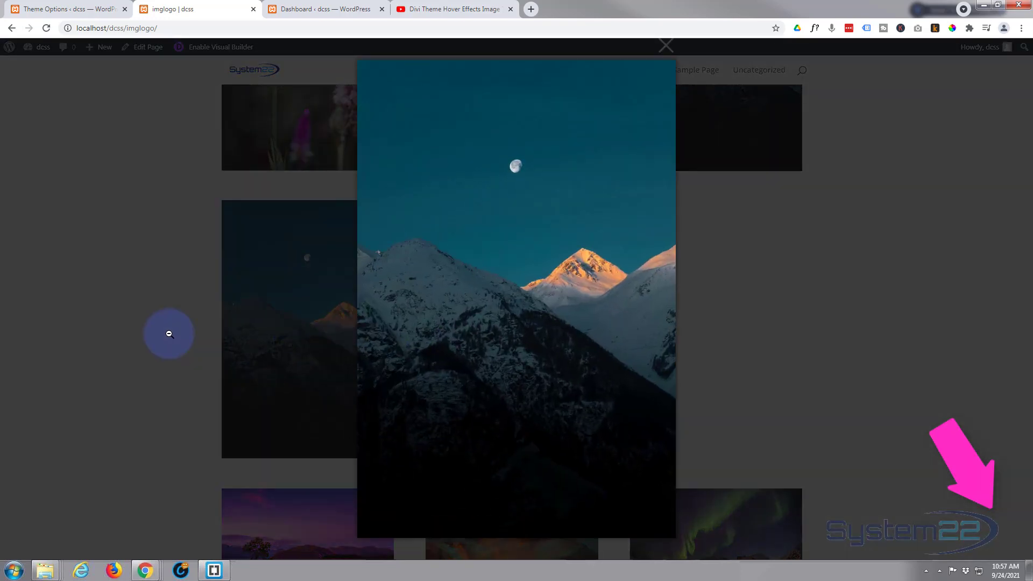
click(665, 45)
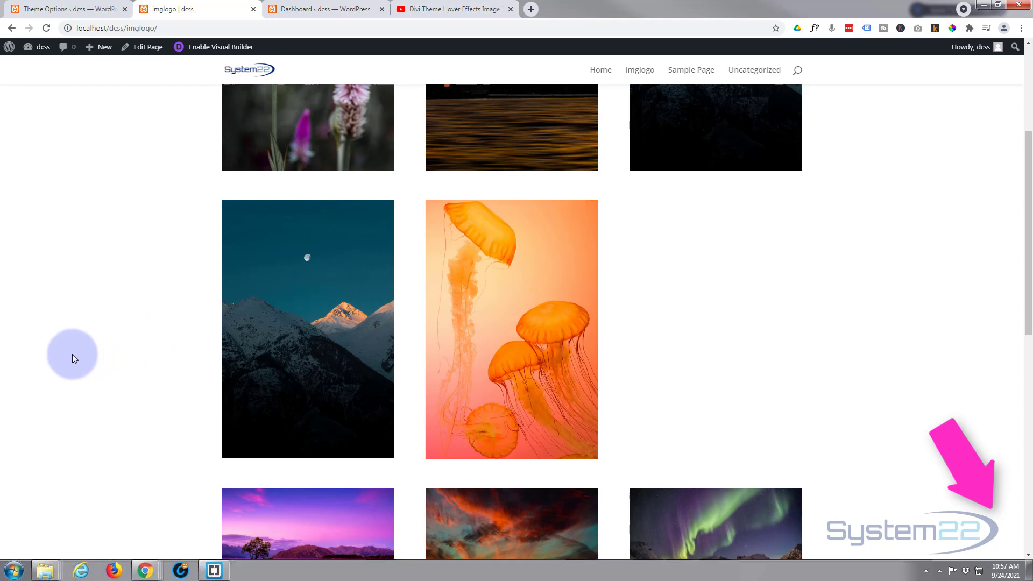
mouse_move(551, 421)
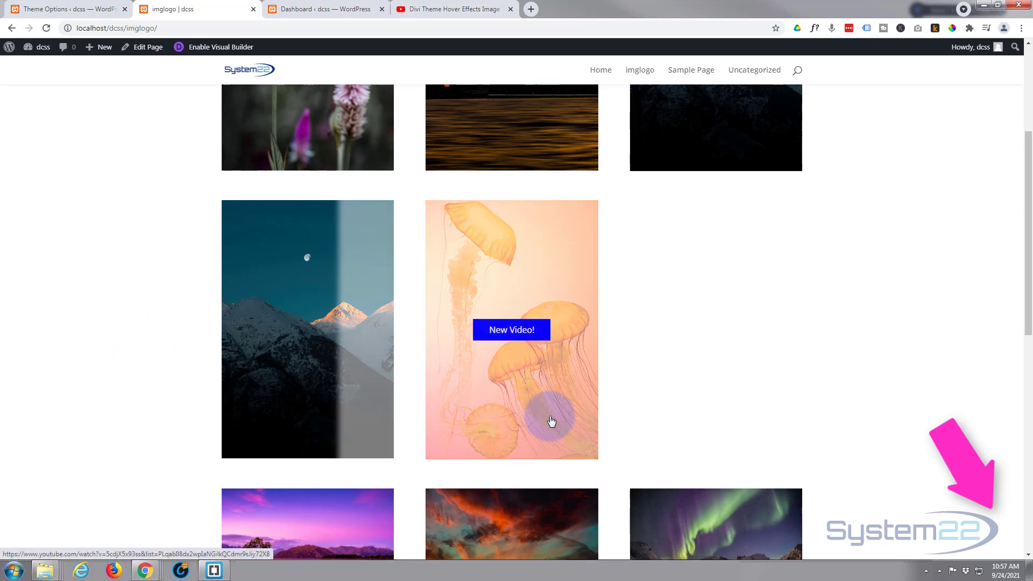
mouse_move(520, 336)
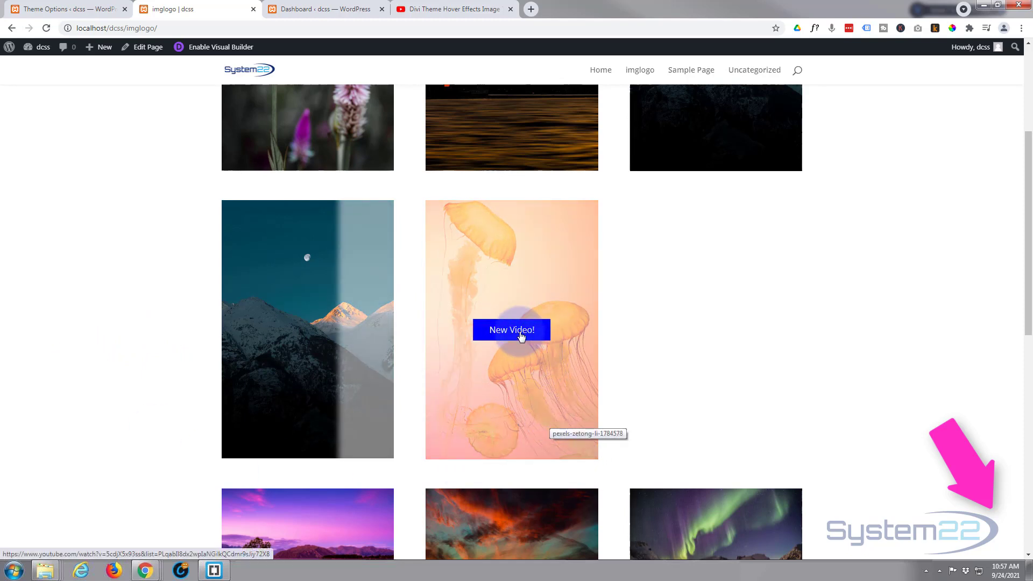
click(510, 330)
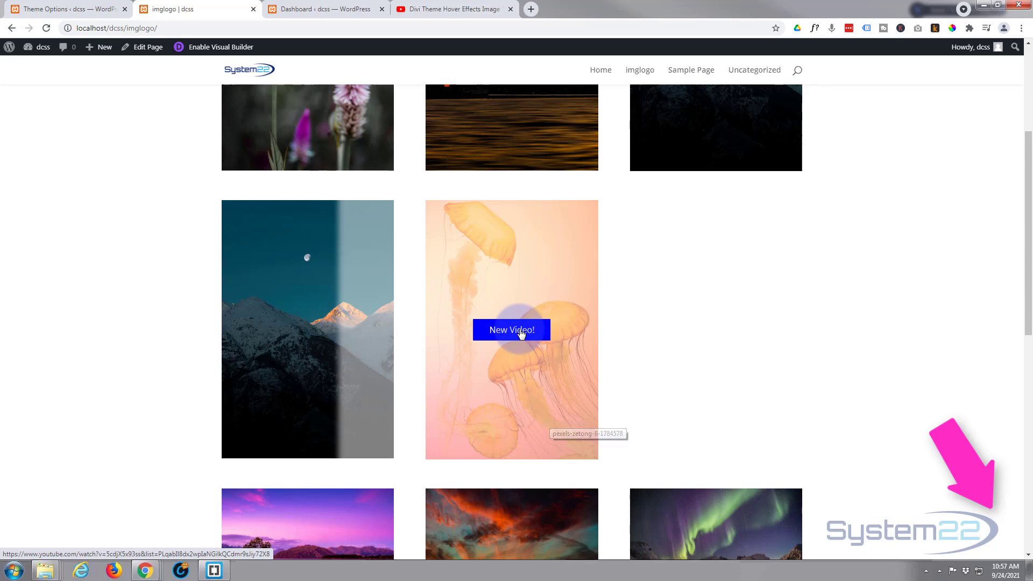
click(510, 330)
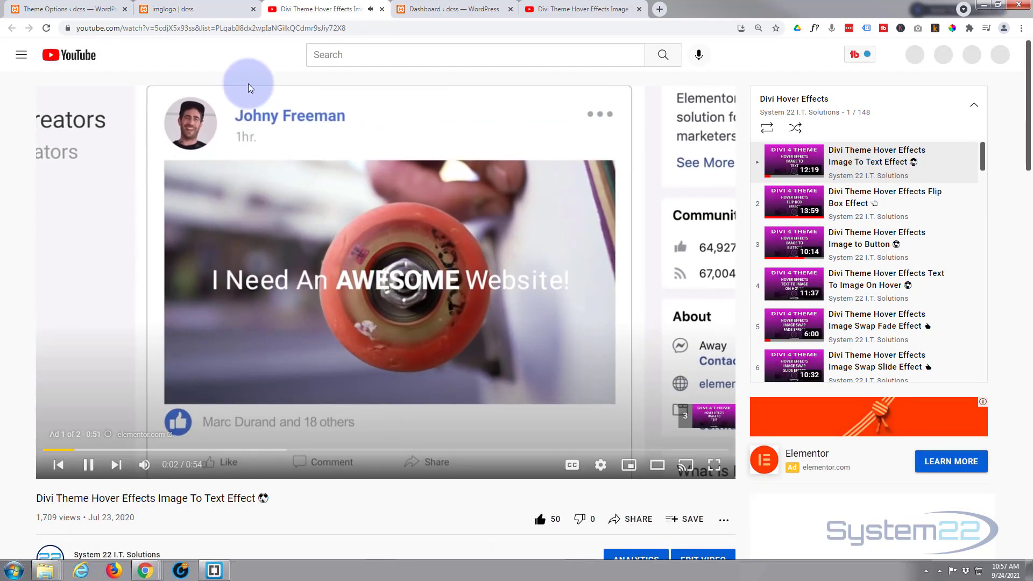
click(191, 8)
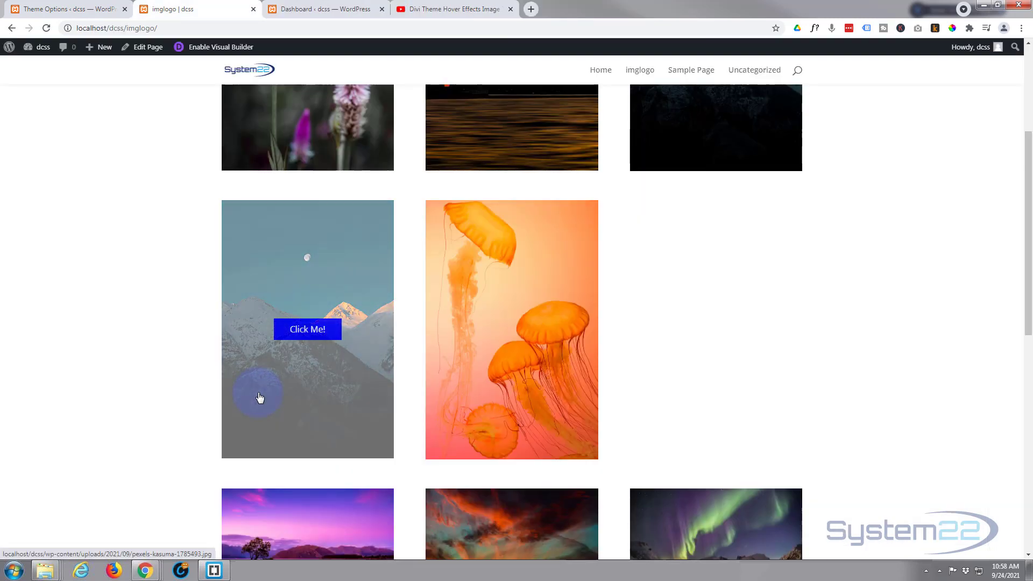
mouse_move(260, 397)
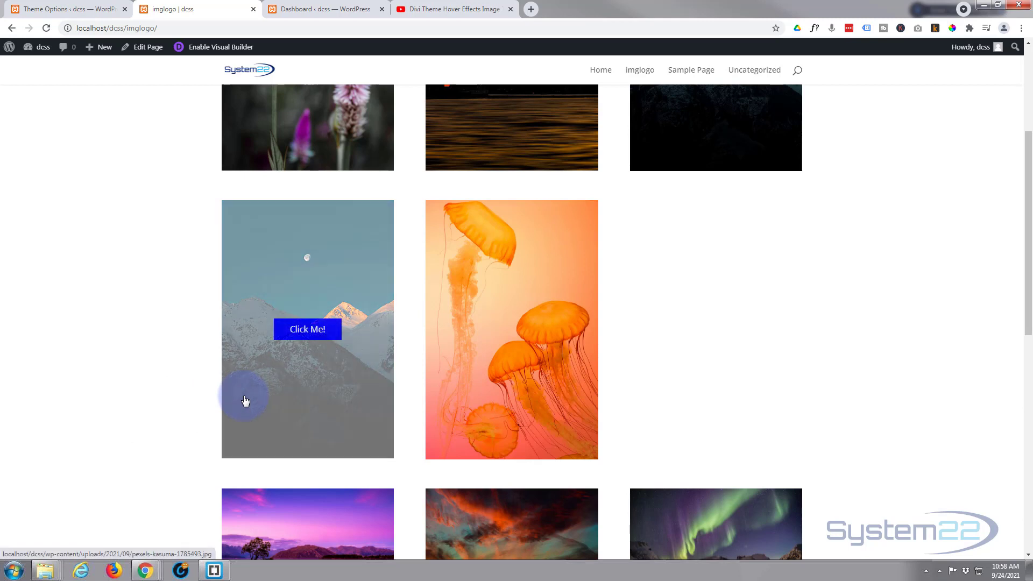
mouse_move(262, 400)
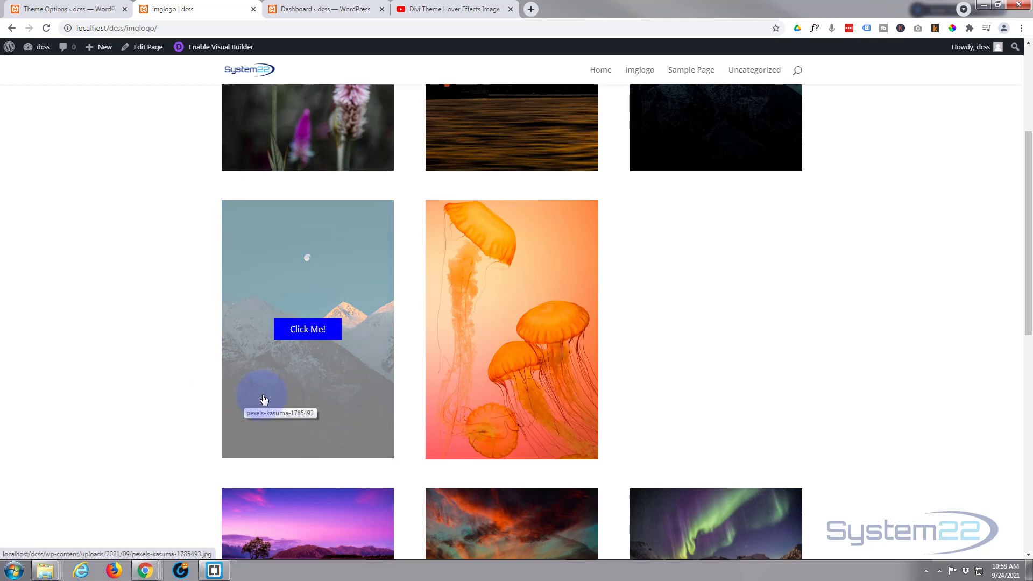
Step: Open the mountain image lightbox via Click Me!, close it, and open it once more
click(306, 330)
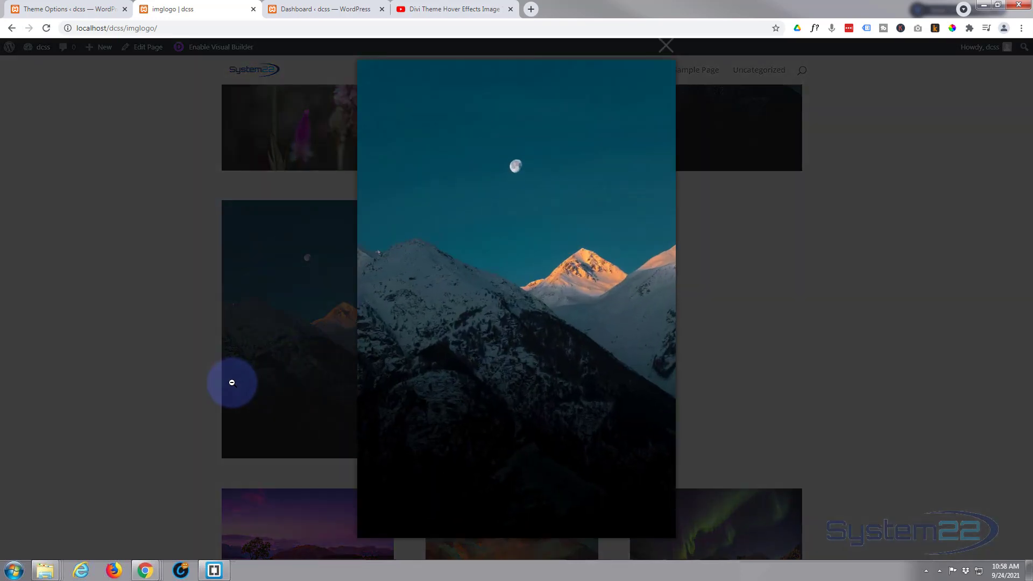
click(665, 45)
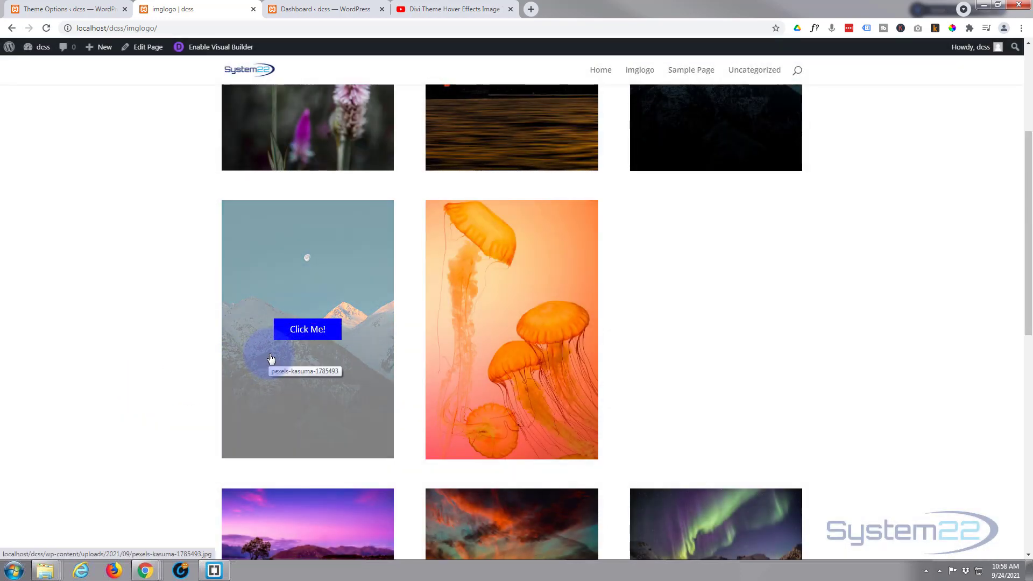
mouse_move(252, 374)
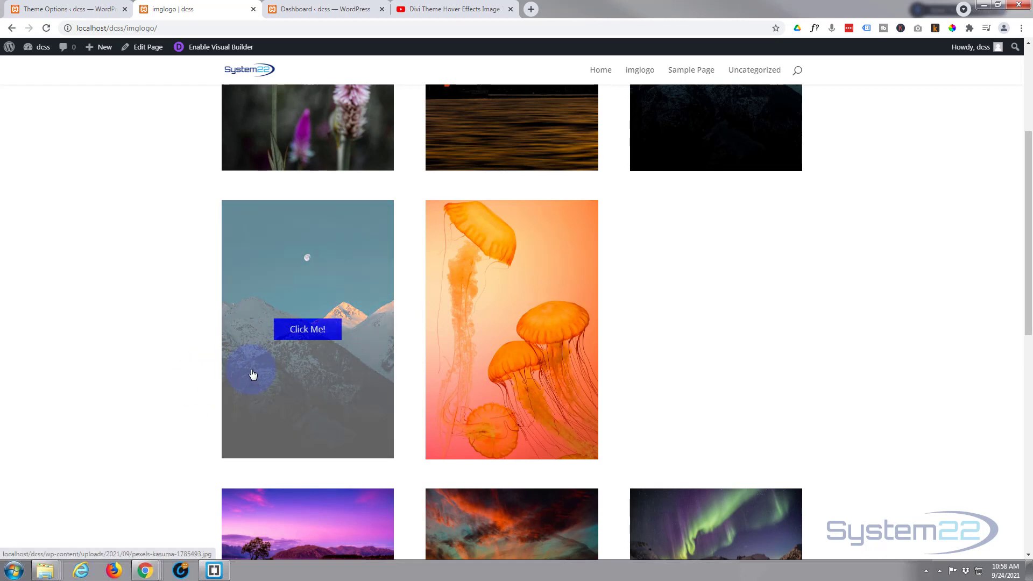
mouse_move(162, 394)
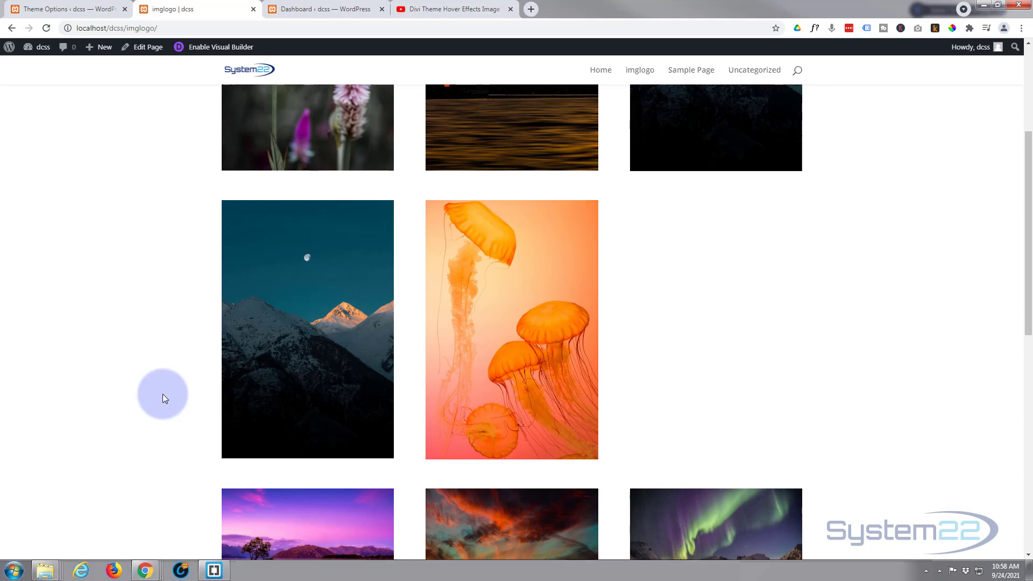
mouse_move(263, 395)
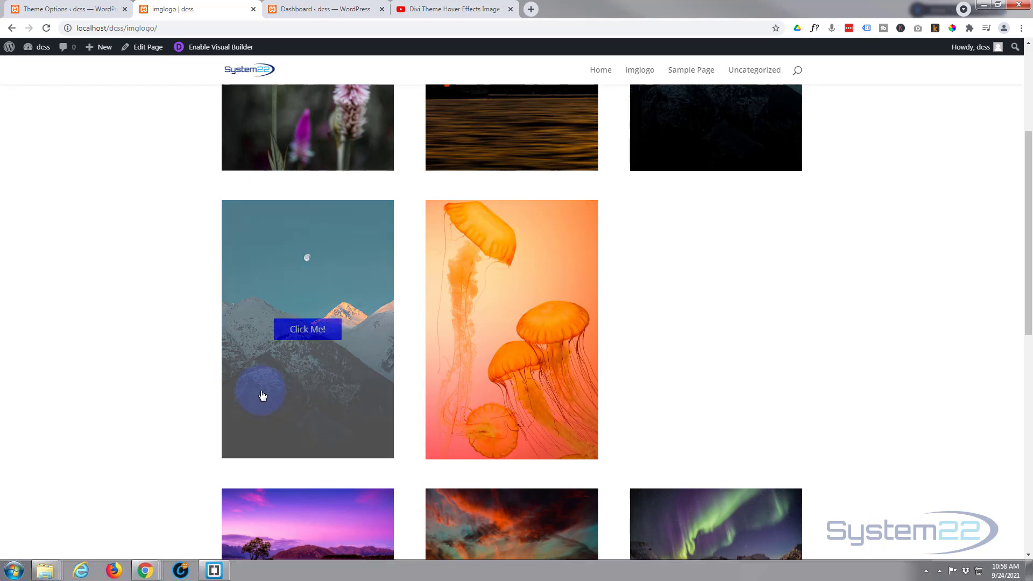
mouse_move(306, 329)
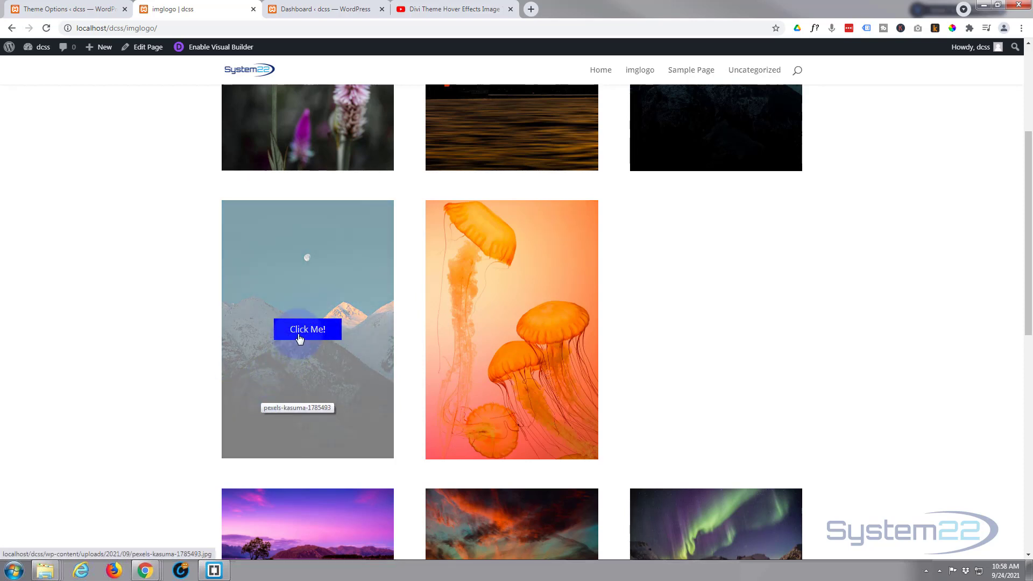
click(306, 329)
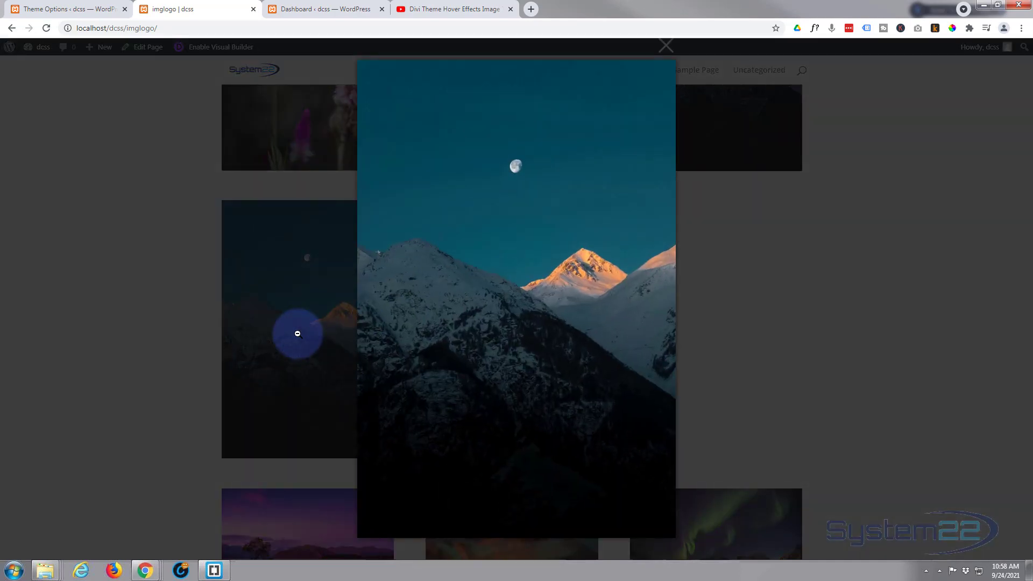